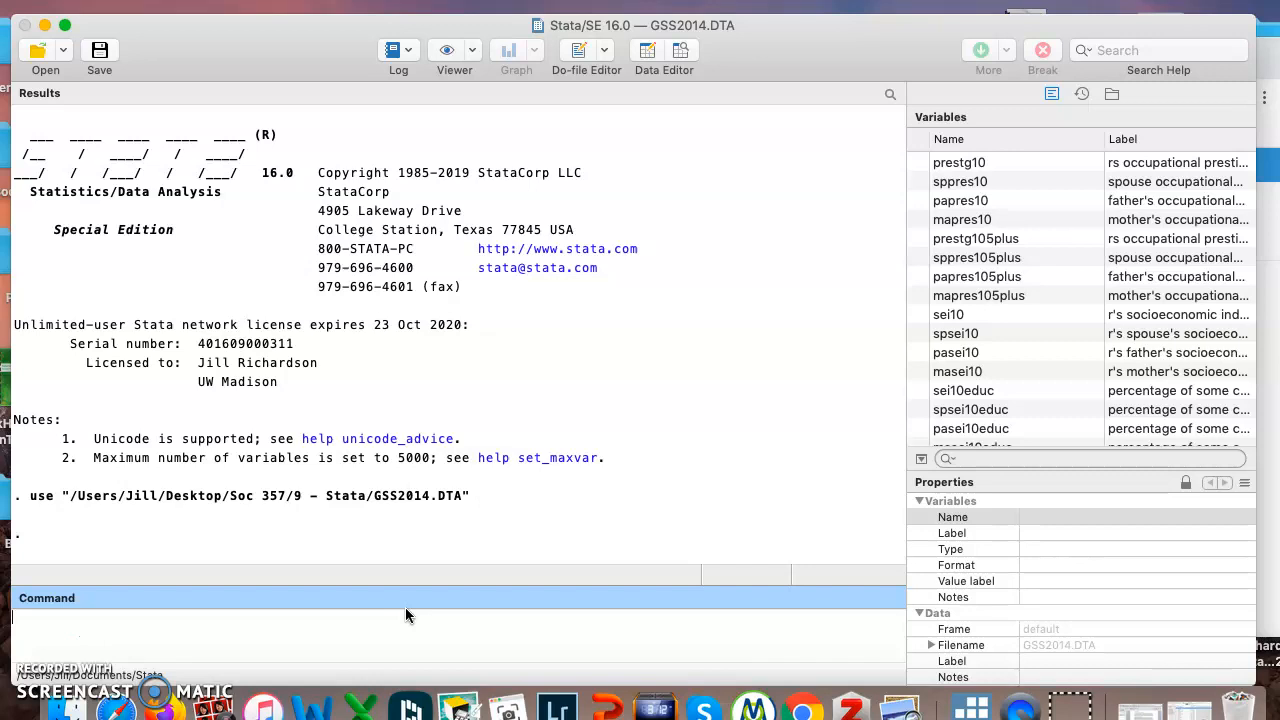
Run tab fepol to show the fepol frequency table: 286 agree, 1,303 disagree.
type("t")
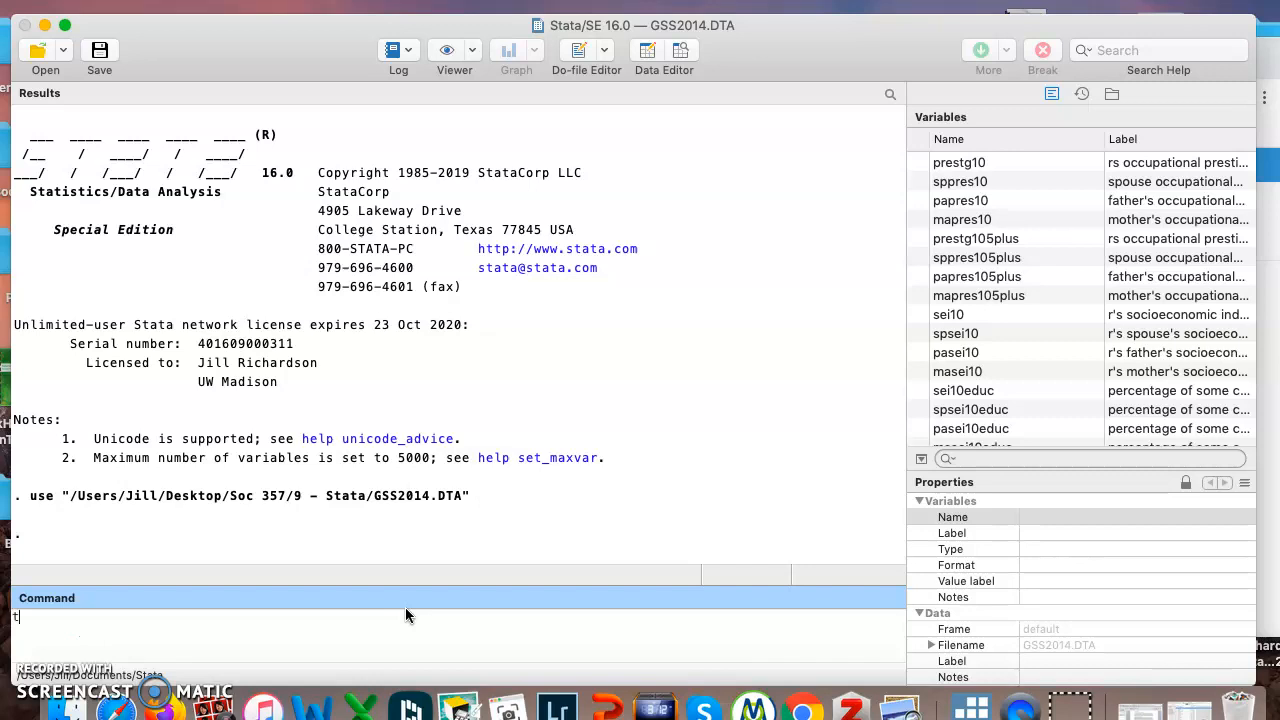
type("ab")
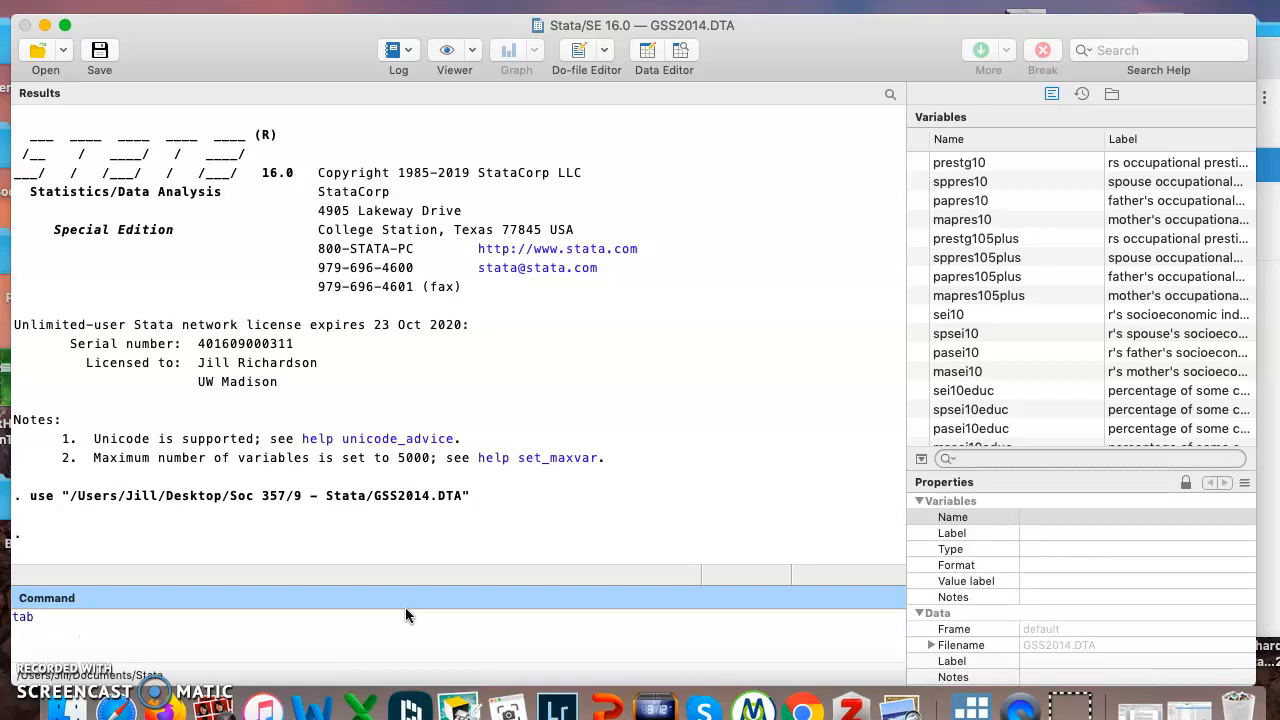
type("fepol")
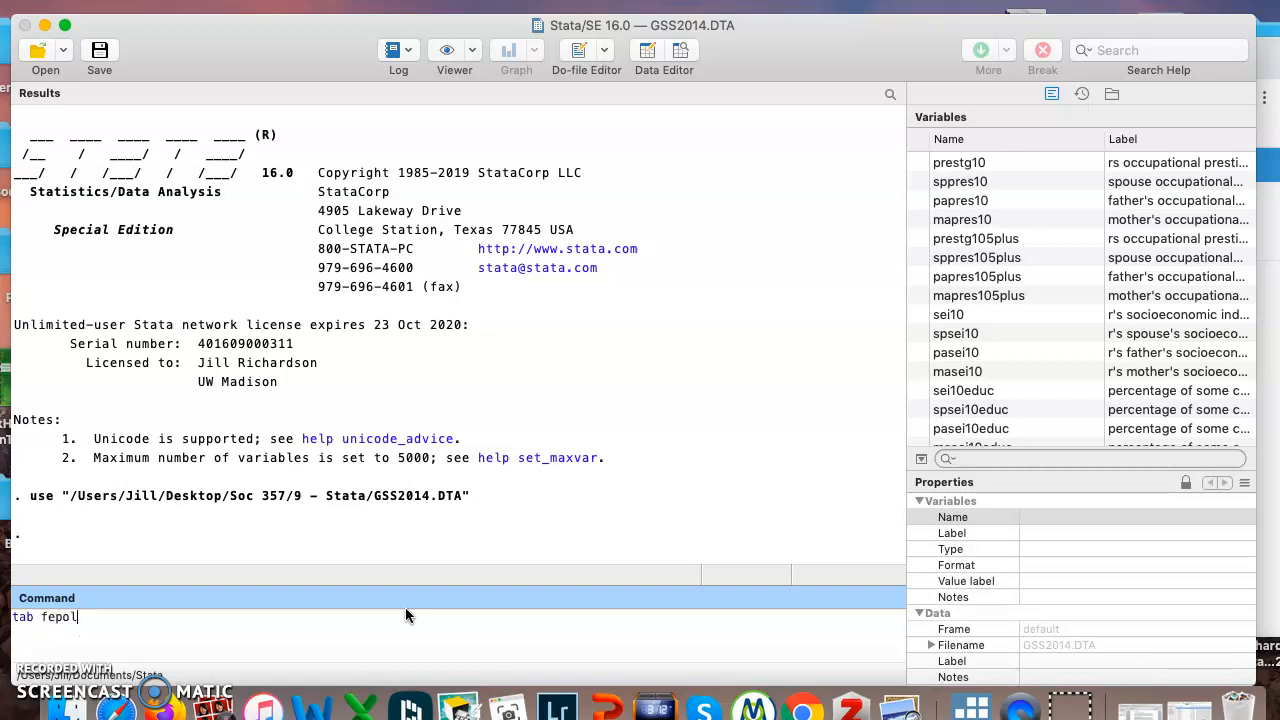
key("enter")
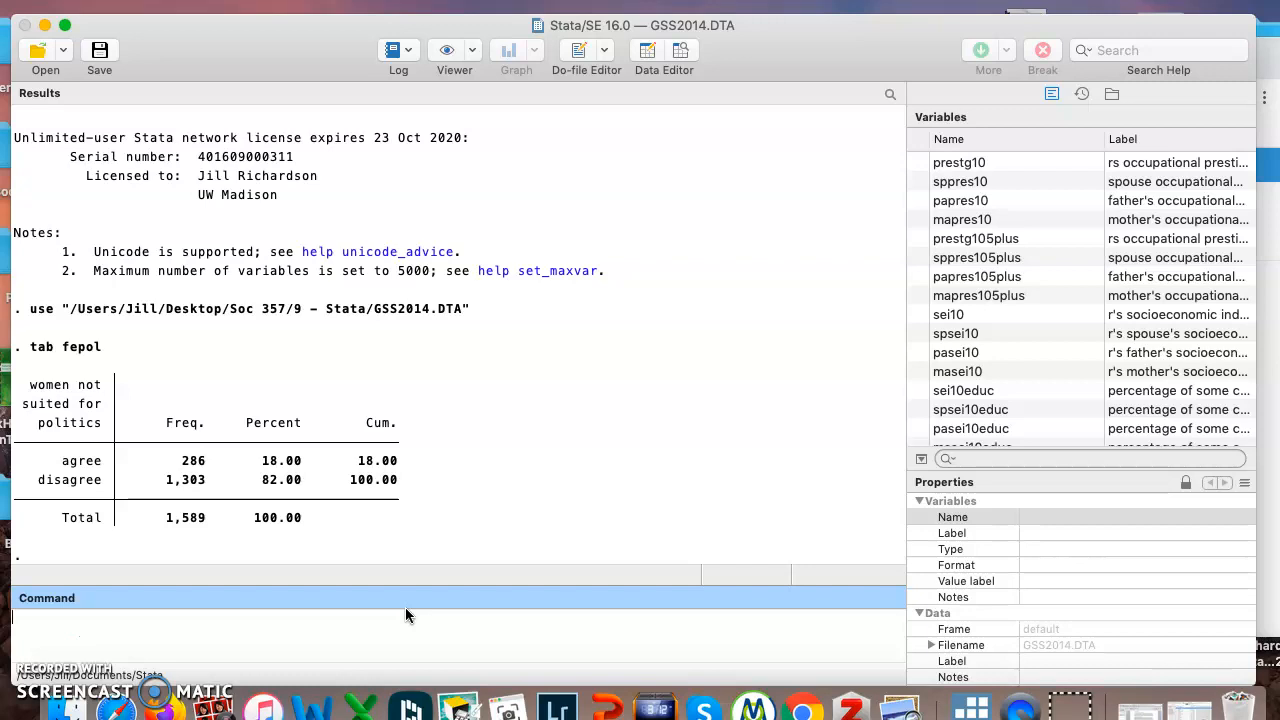
mouse_move(118, 468)
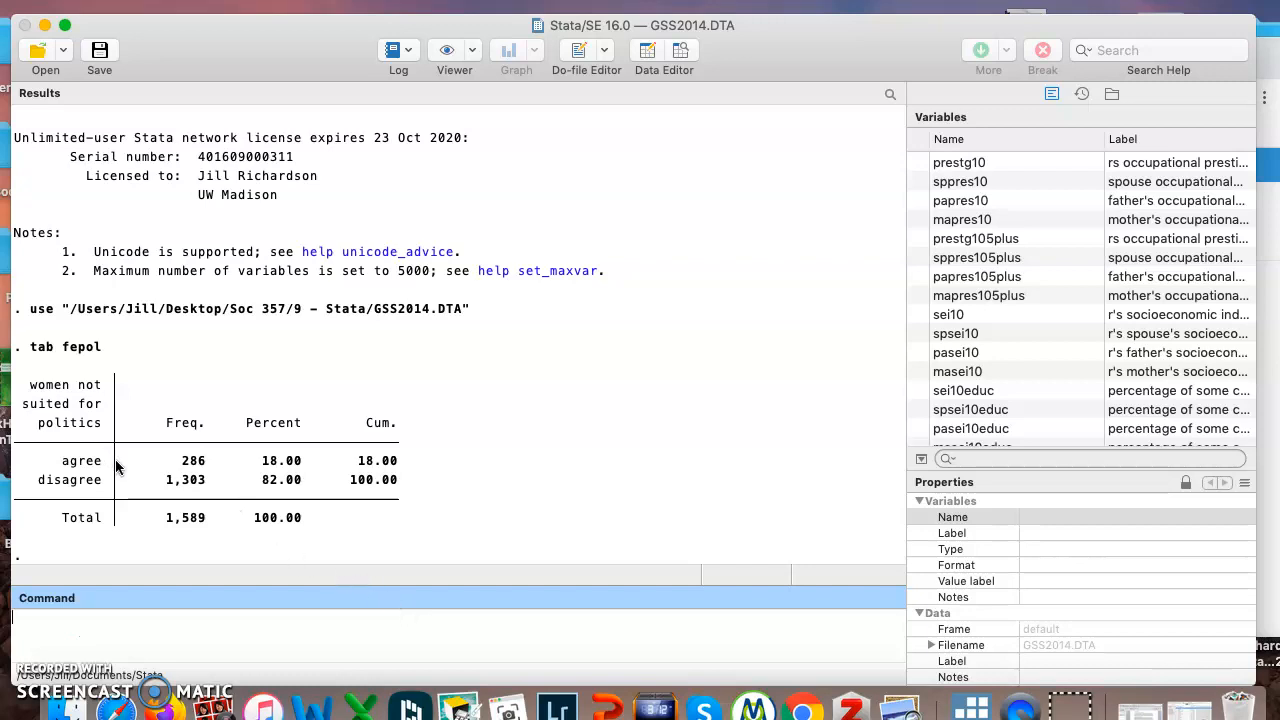
mouse_move(255, 465)
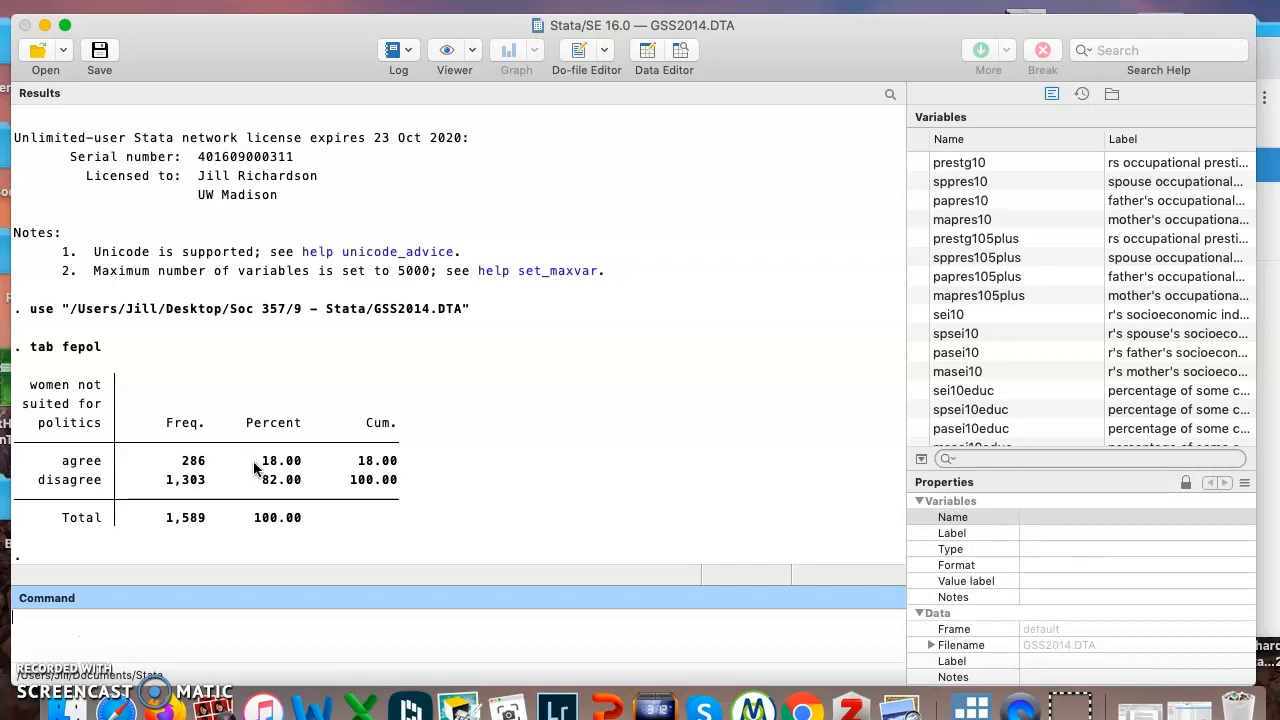
mouse_move(250, 495)
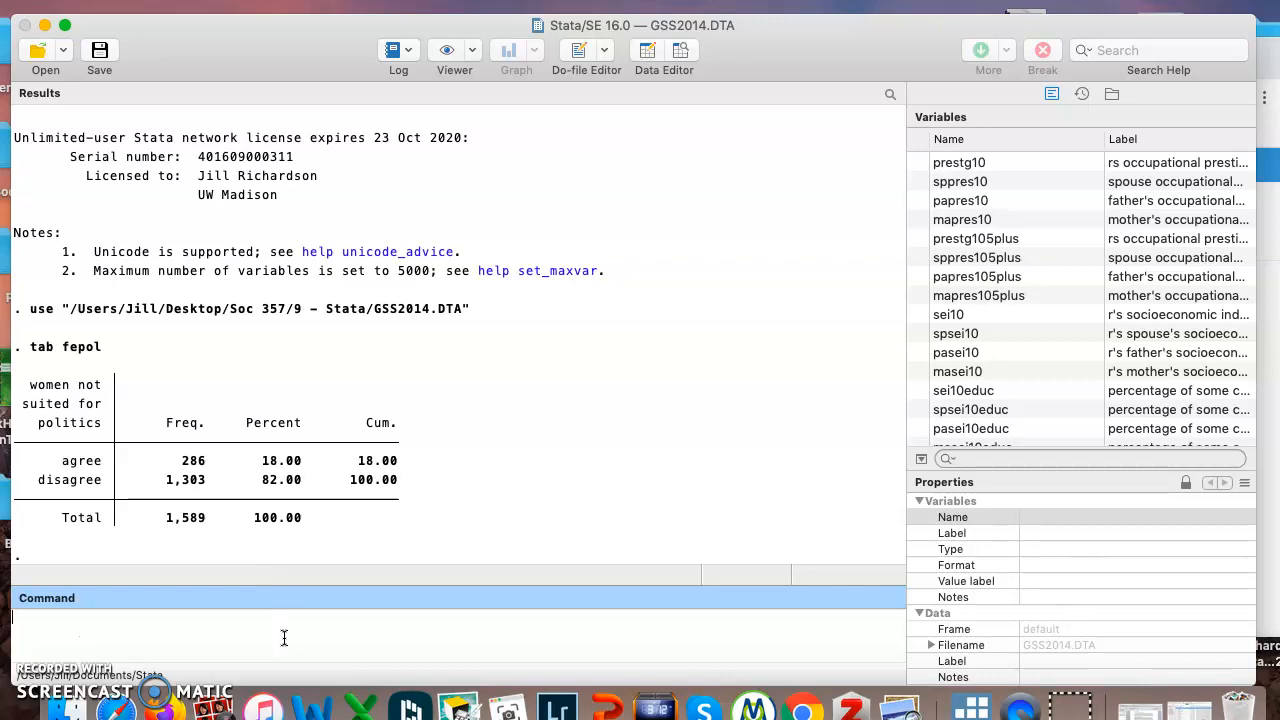
mouse_move(197, 541)
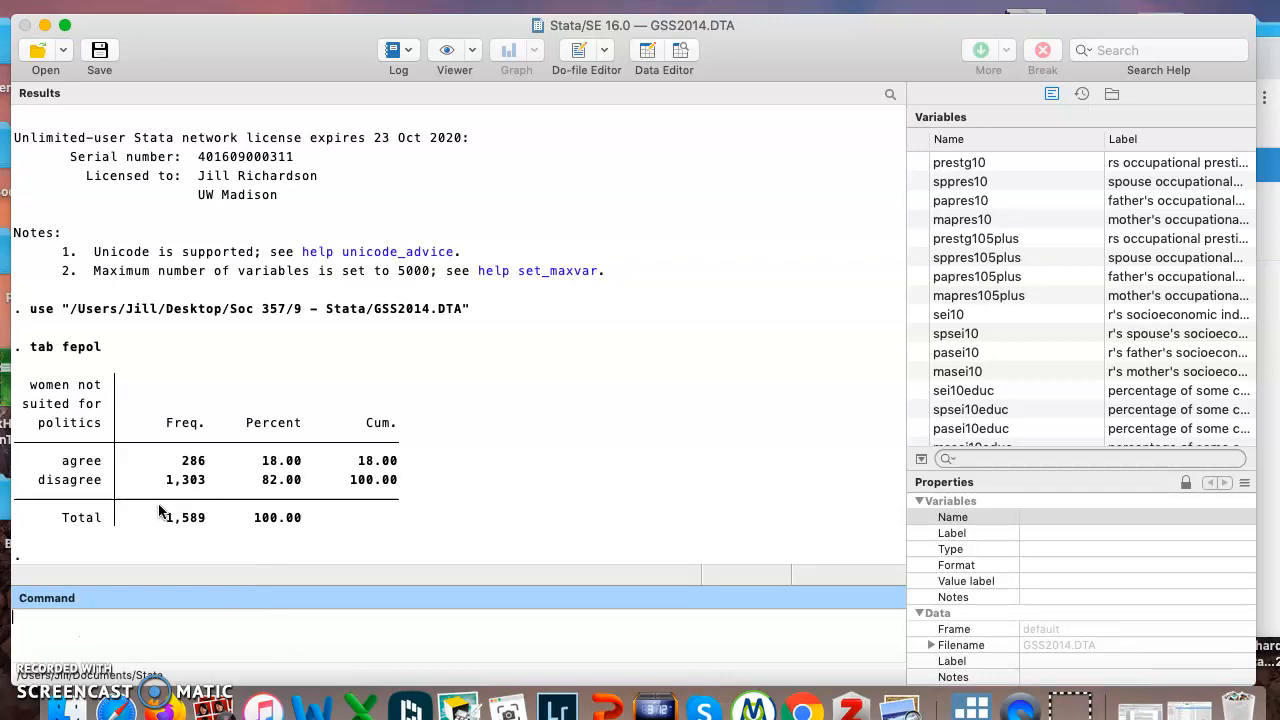
Run table fepol, listing frequencies including 1 na, 863 iap and 85 not sure.
type("tab")
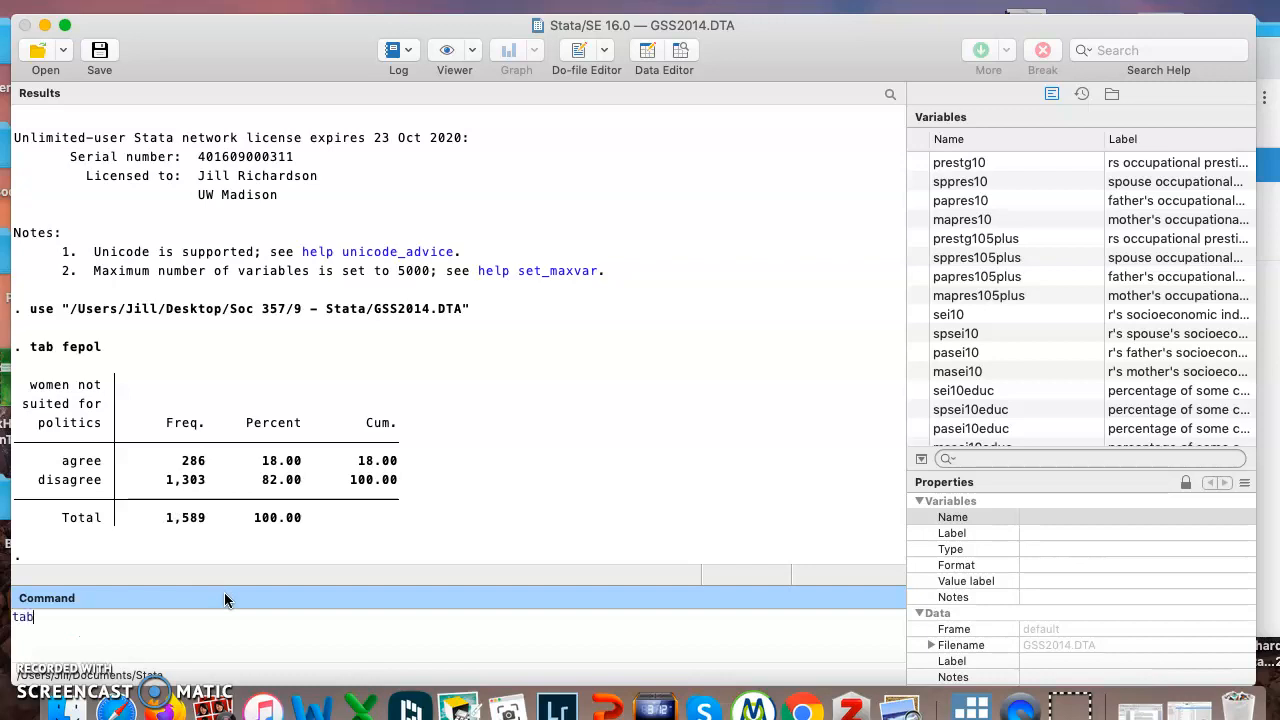
type("table fepol")
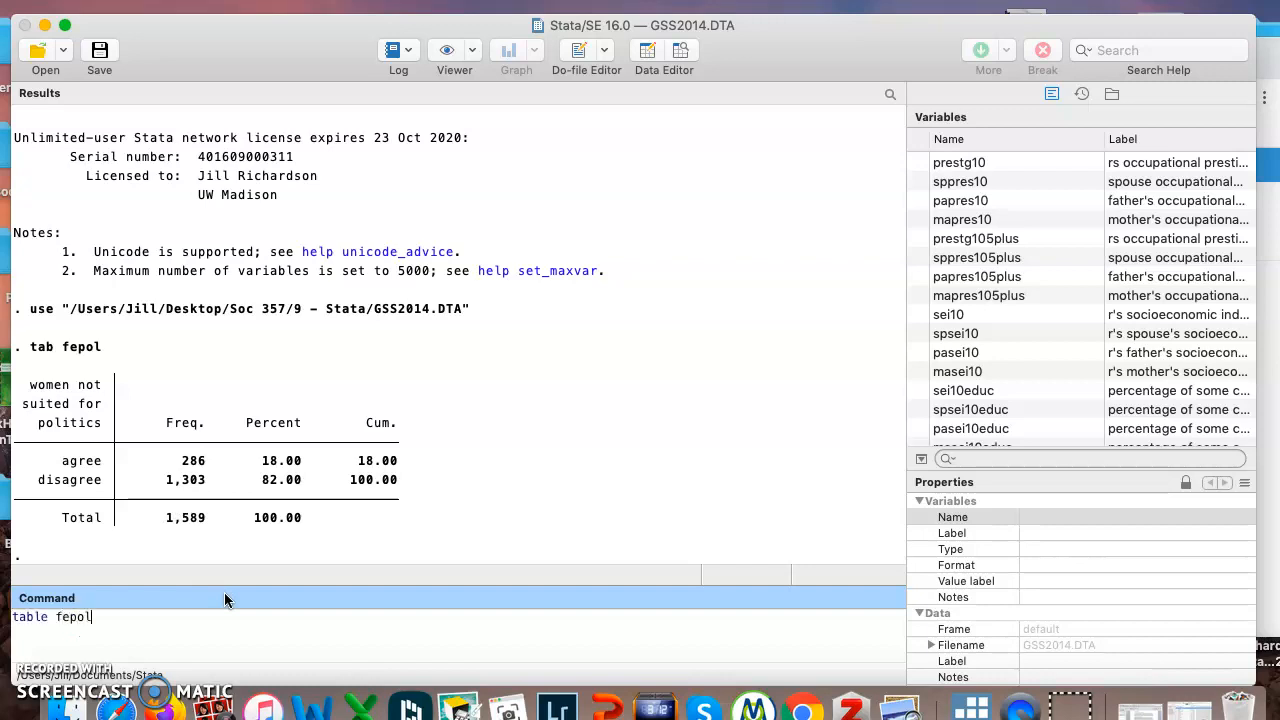
key("enter")
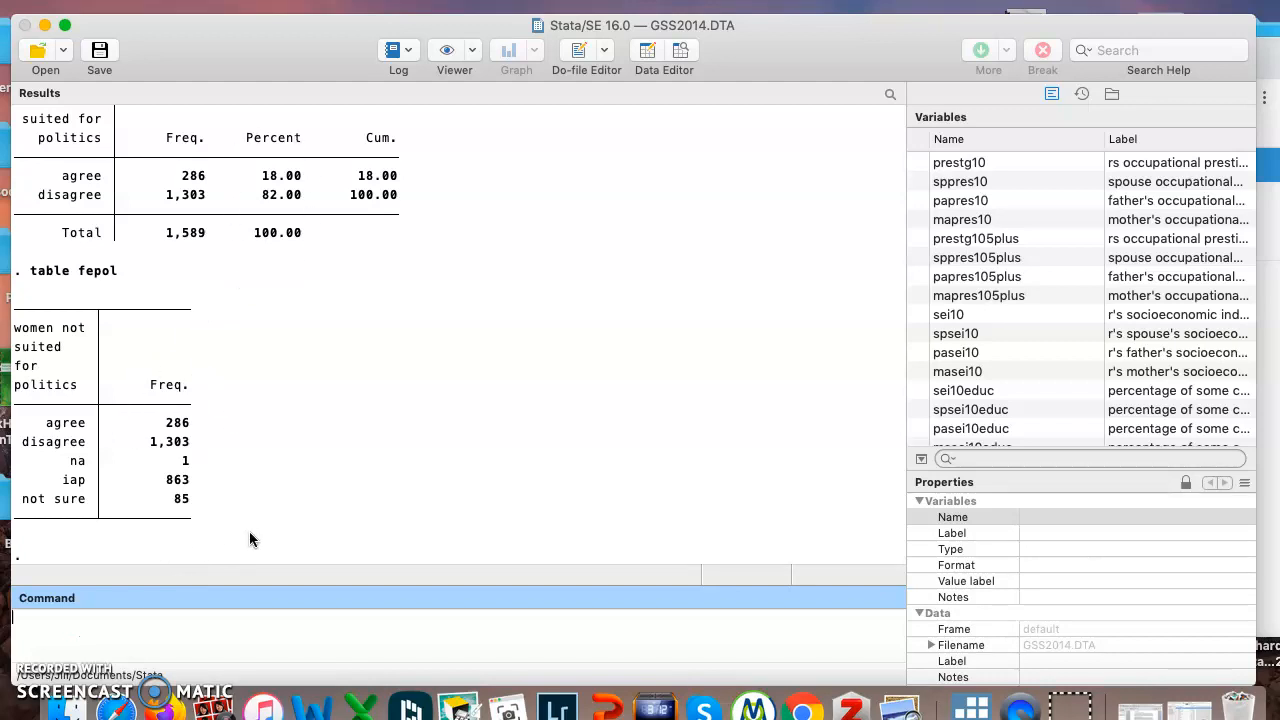
mouse_move(132, 495)
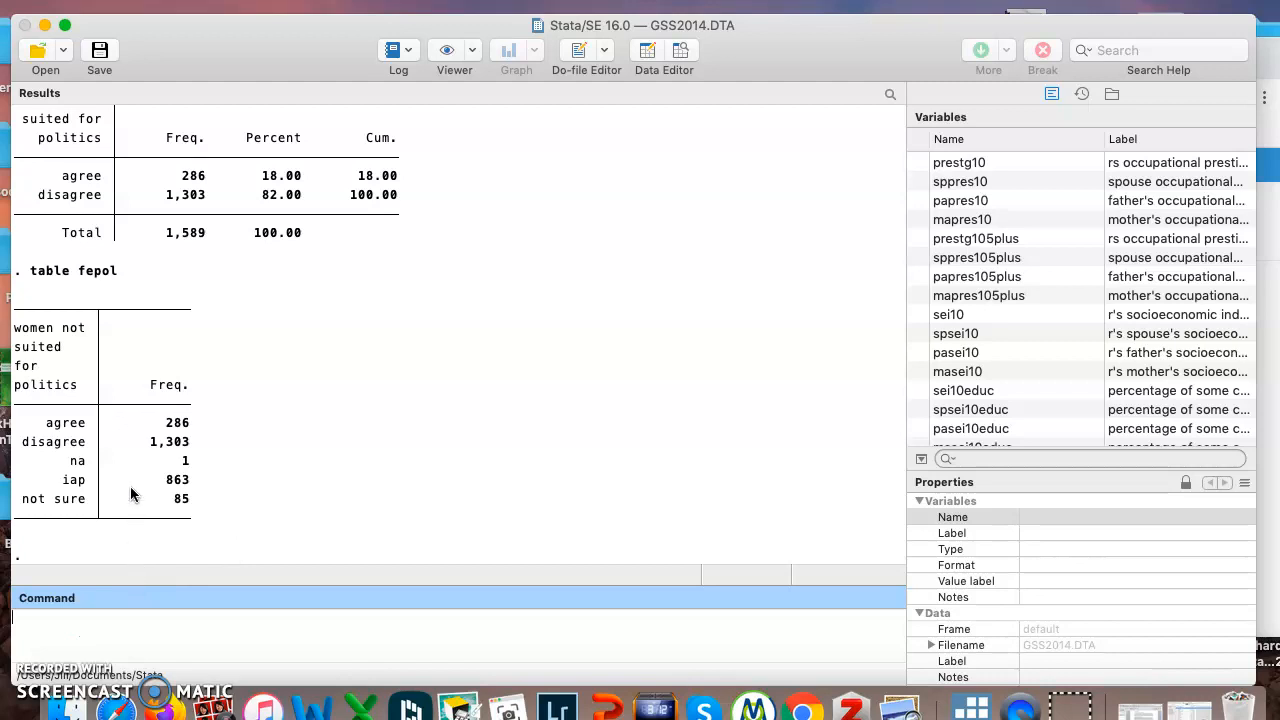
mouse_move(148, 515)
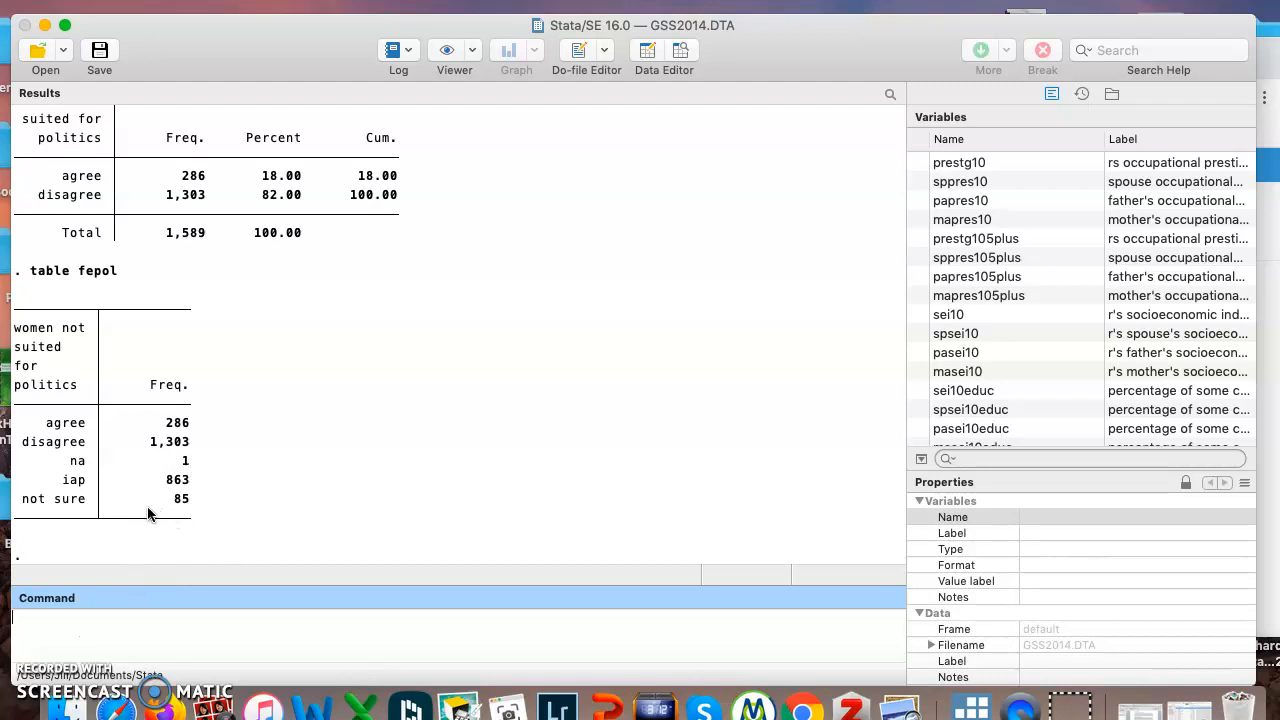
mouse_move(172, 530)
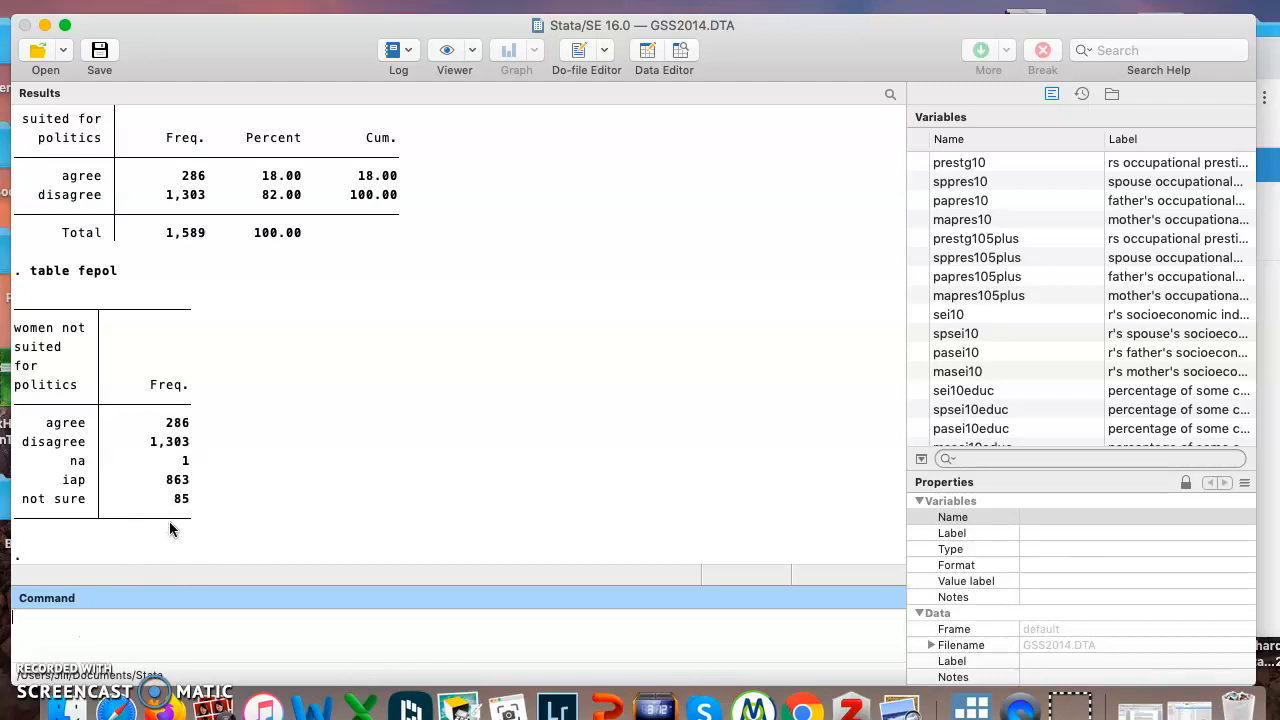
mouse_move(152, 500)
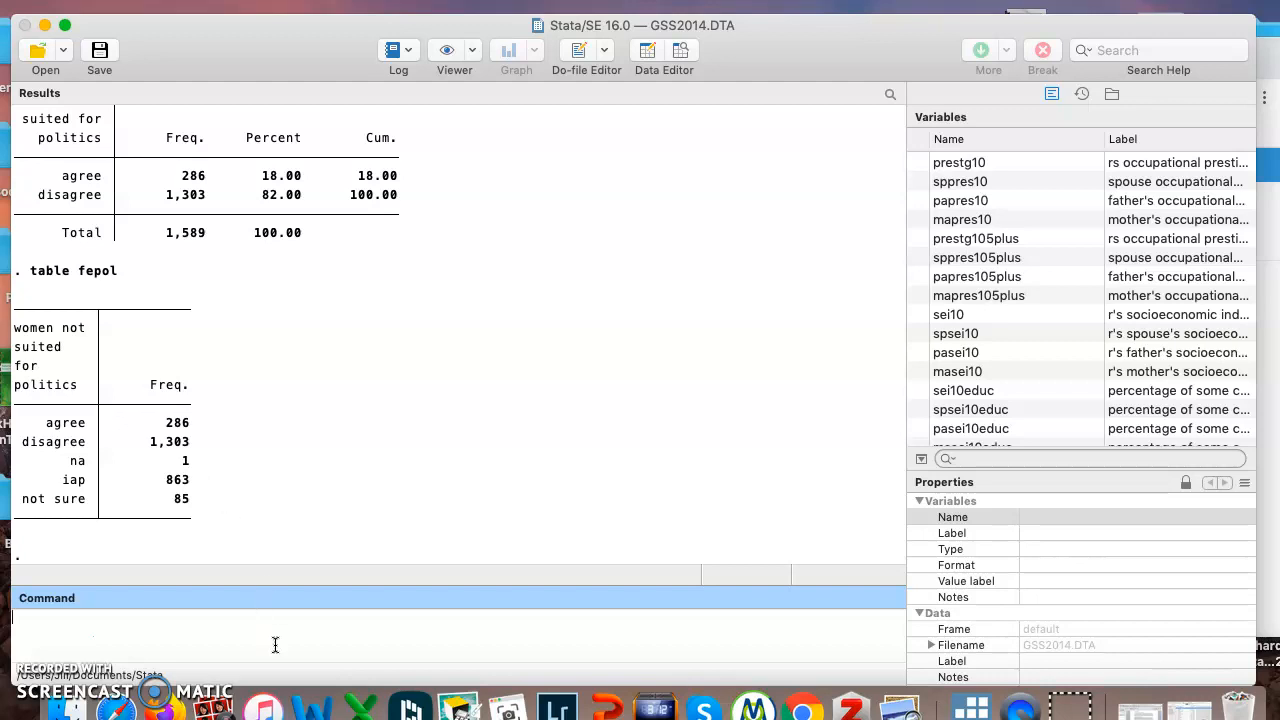
Enter tab sex fepol, row nofreq for a row-percentage crosstab of sex by fepol.
type("tab sex fepol,")
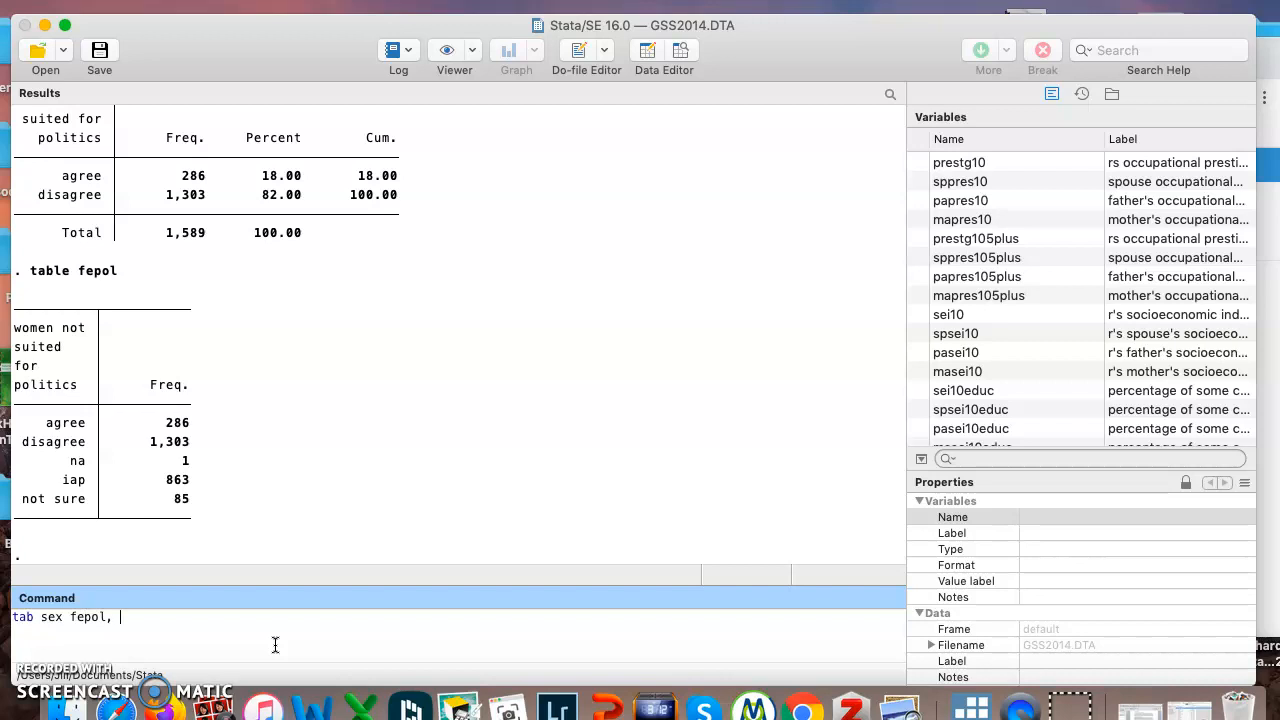
type("r")
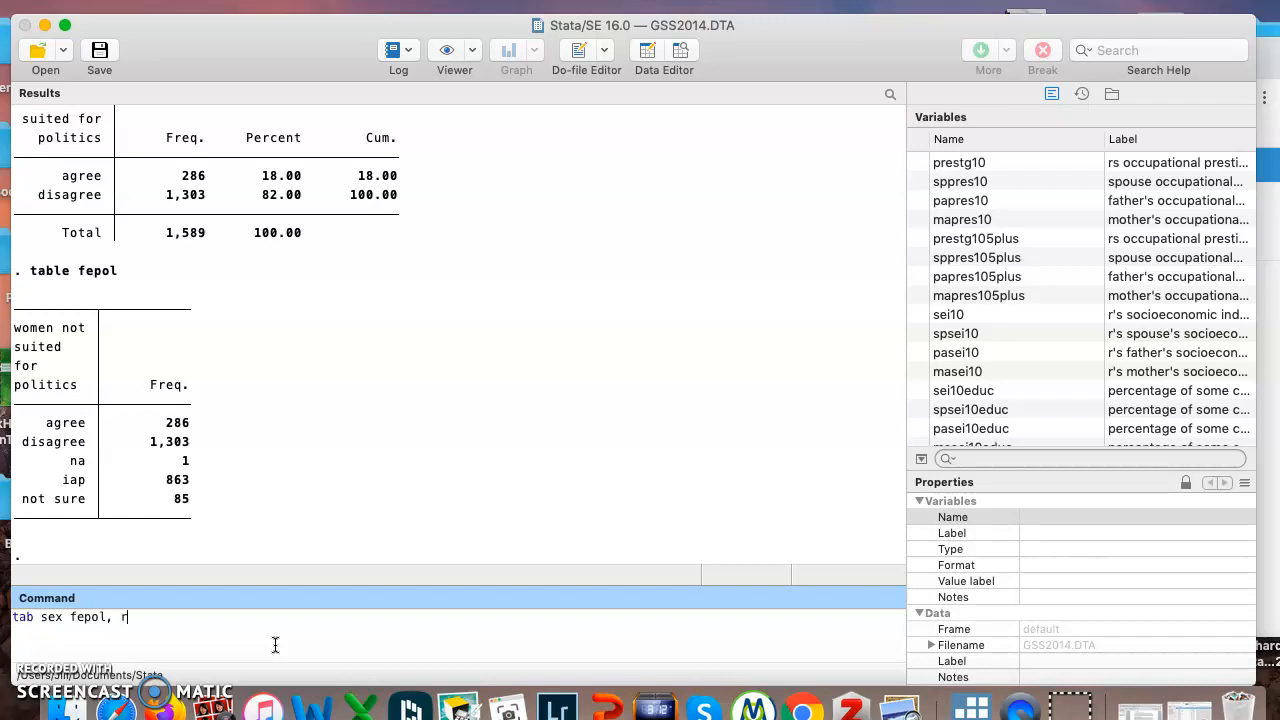
type("ow nofreq")
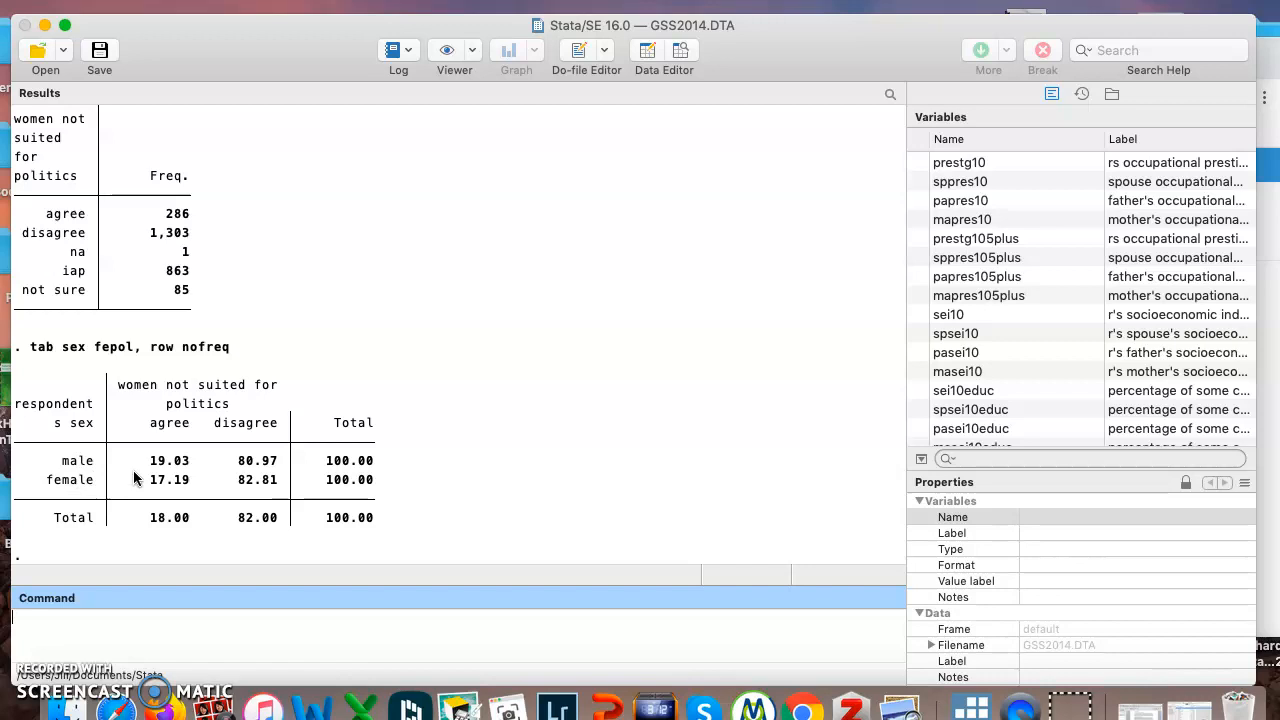
mouse_move(167, 362)
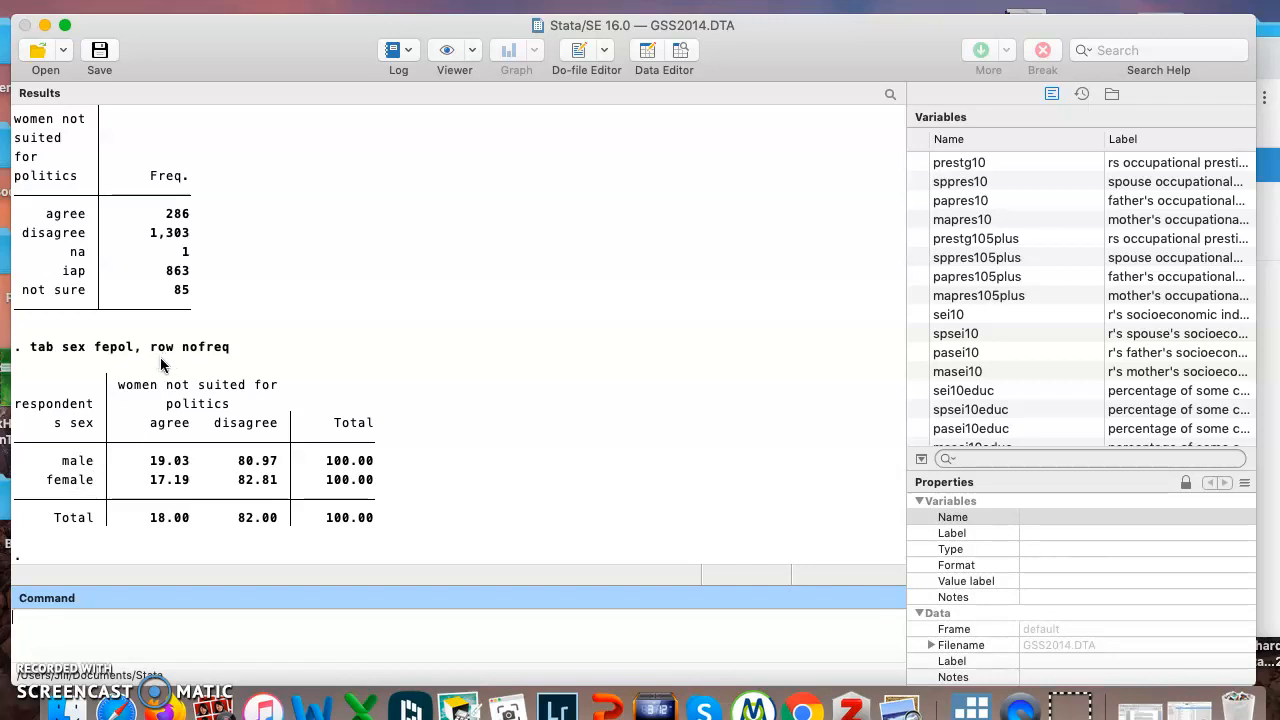
mouse_move(222, 467)
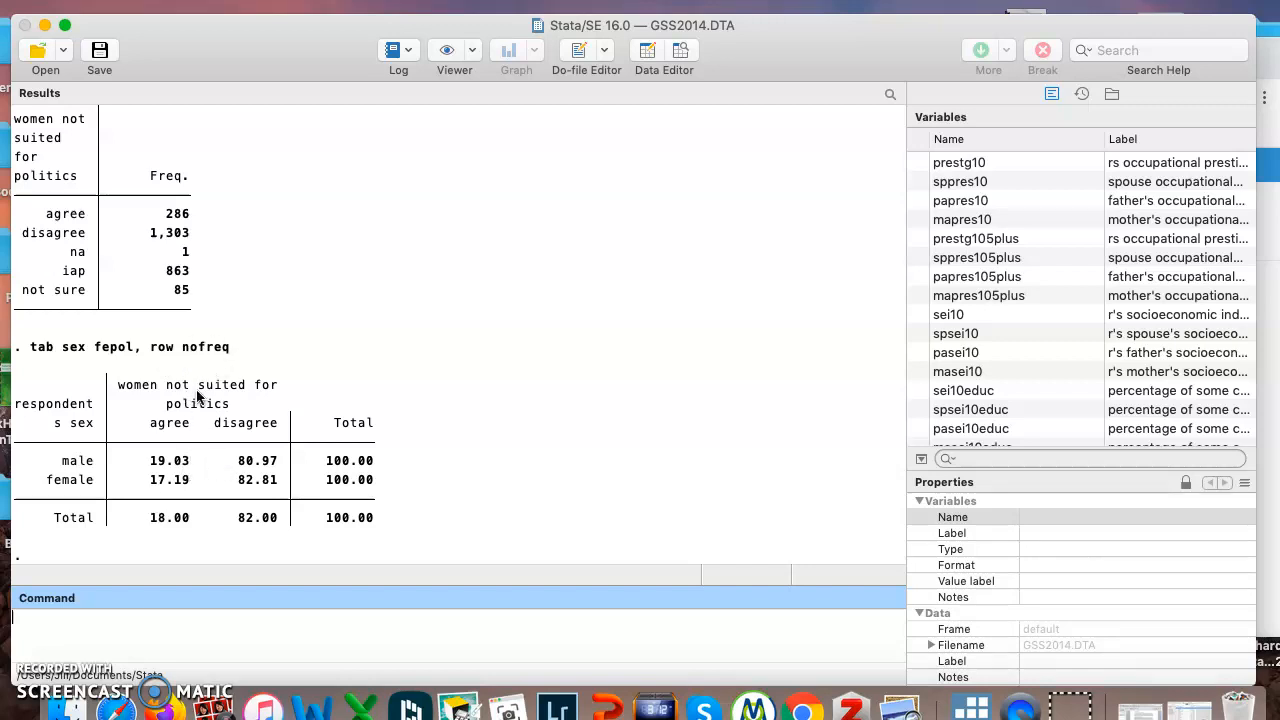
mouse_move(130, 475)
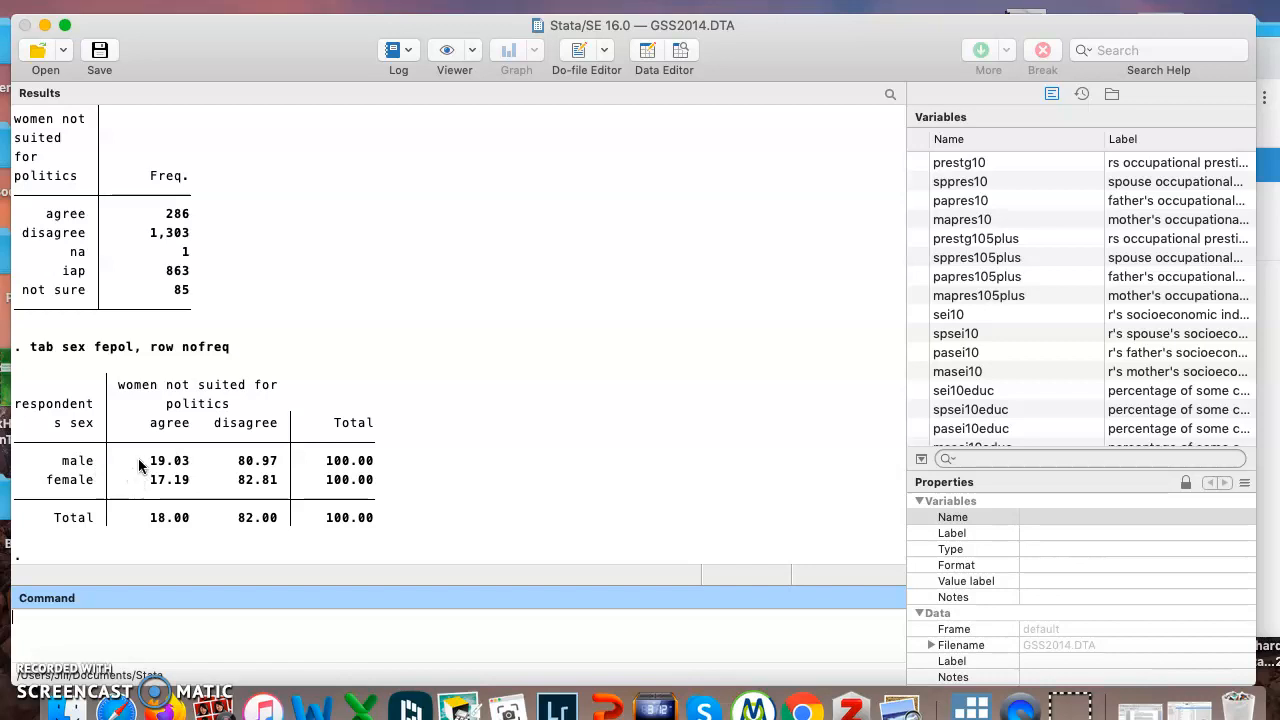
mouse_move(141, 471)
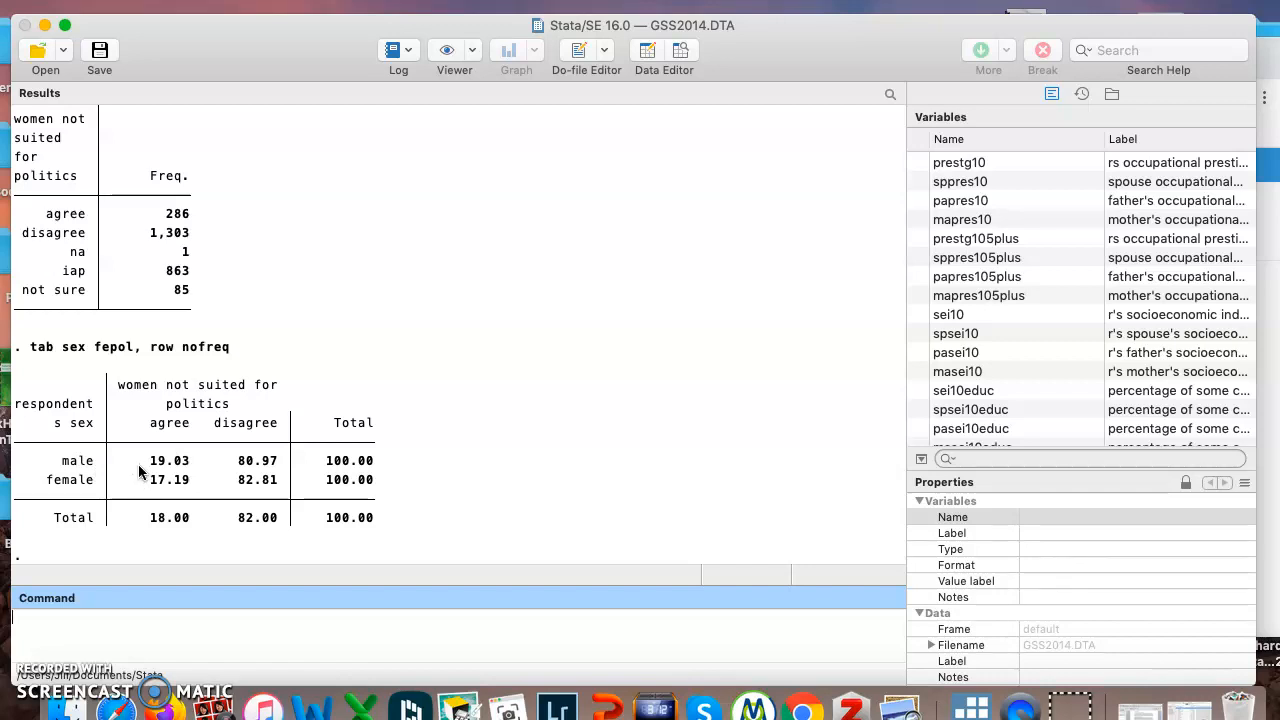
mouse_move(141, 485)
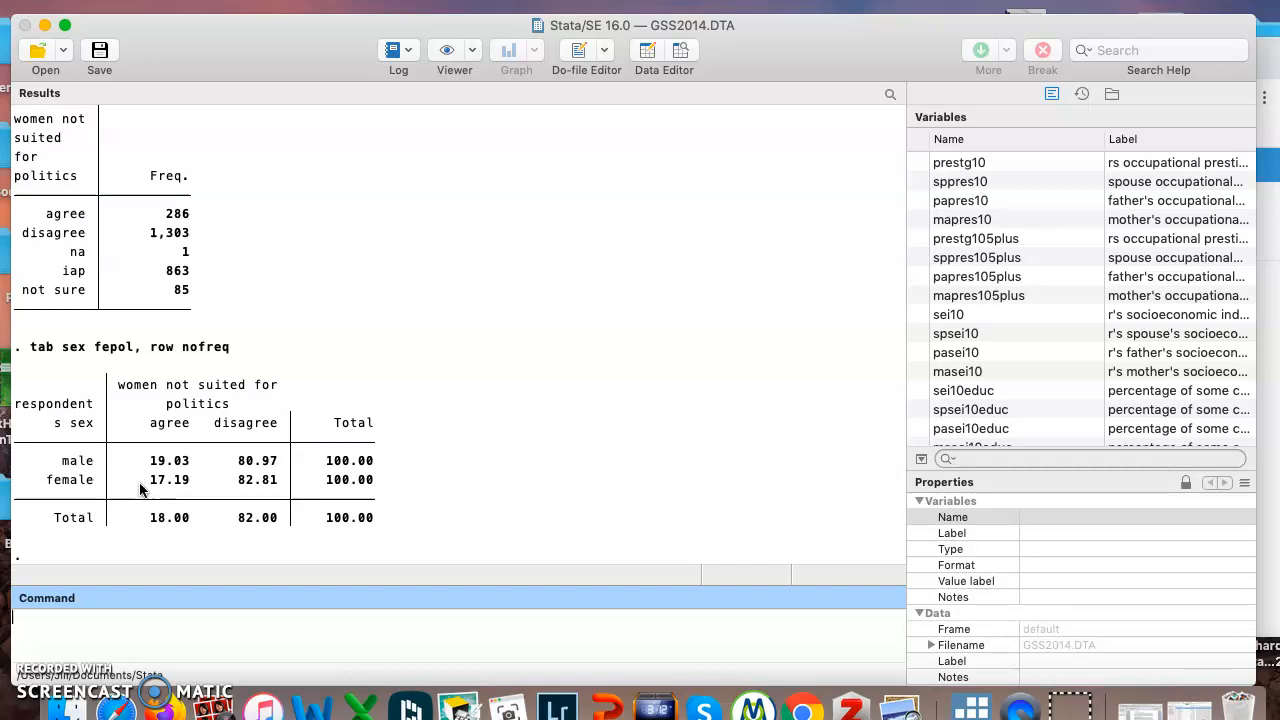
mouse_move(145, 461)
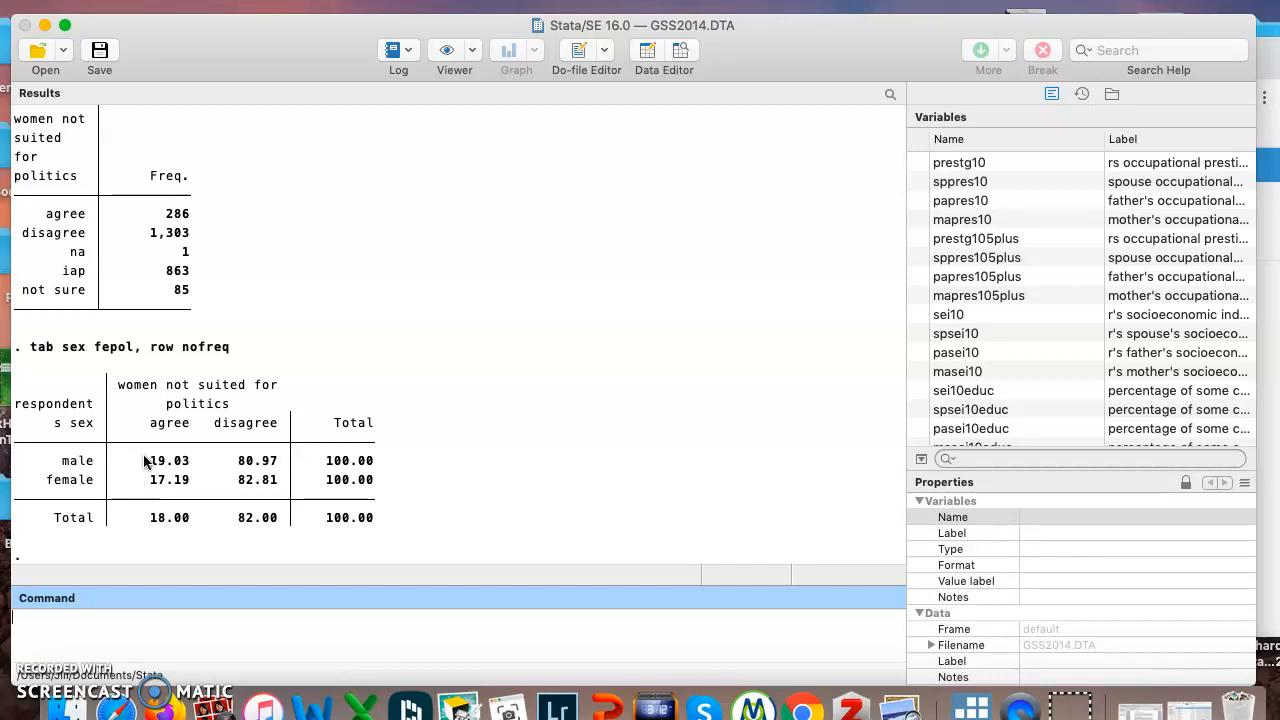
mouse_move(197, 617)
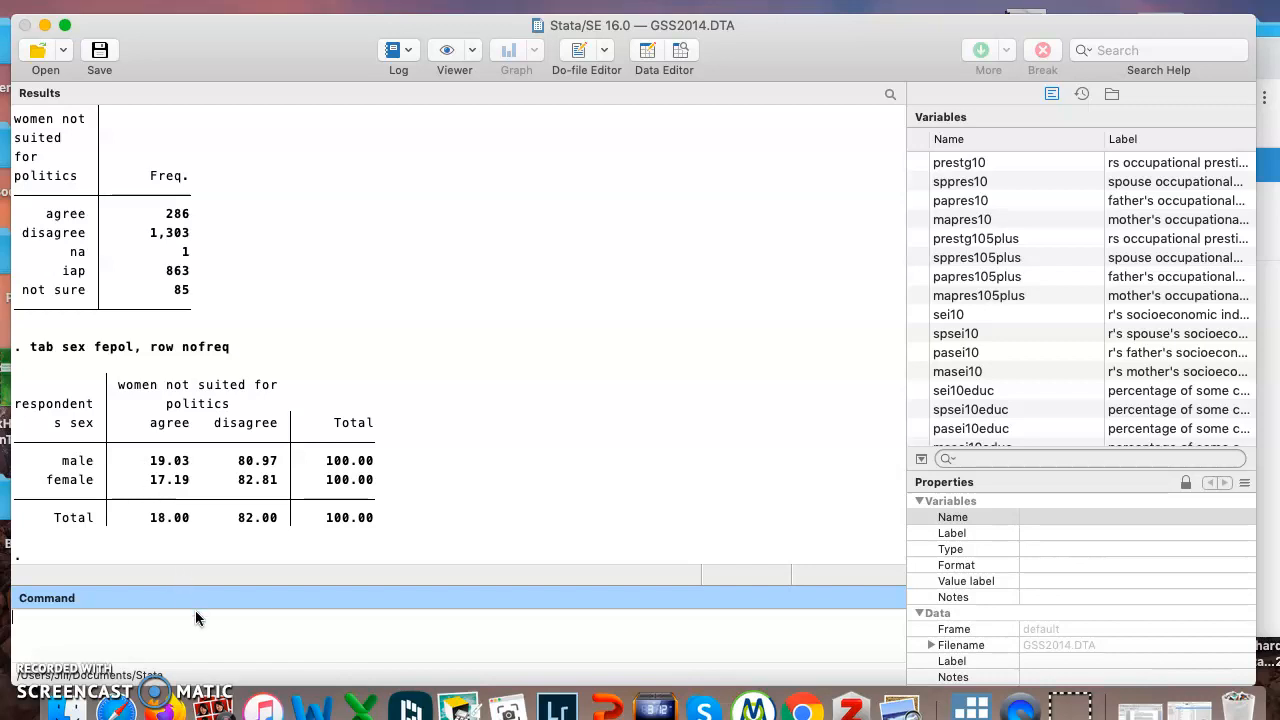
type("tab")
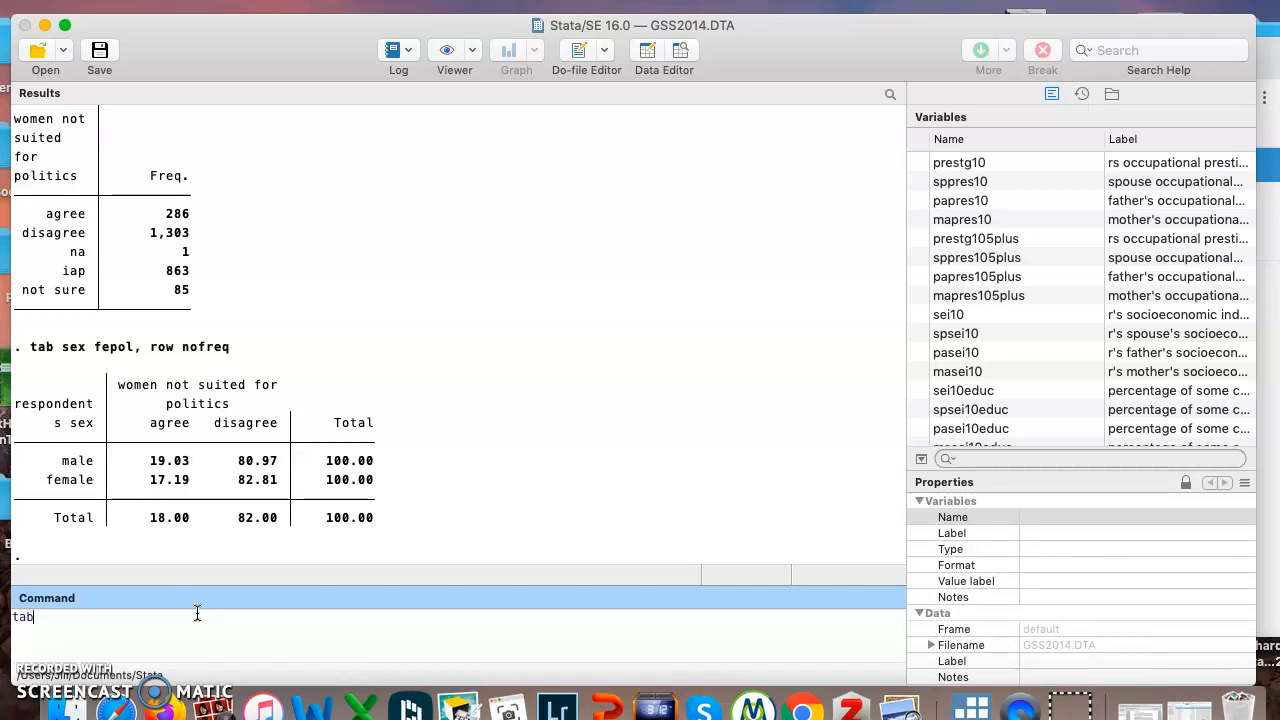
type("polviews fepol,")
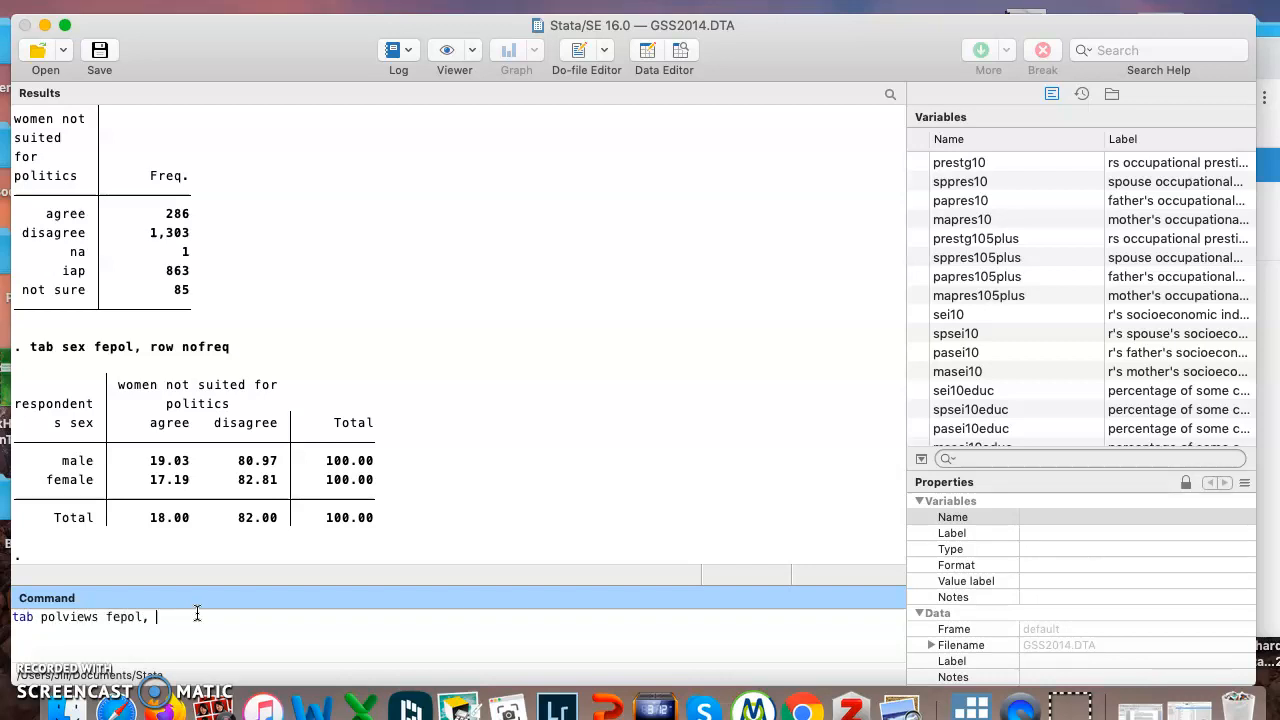
key("enter")
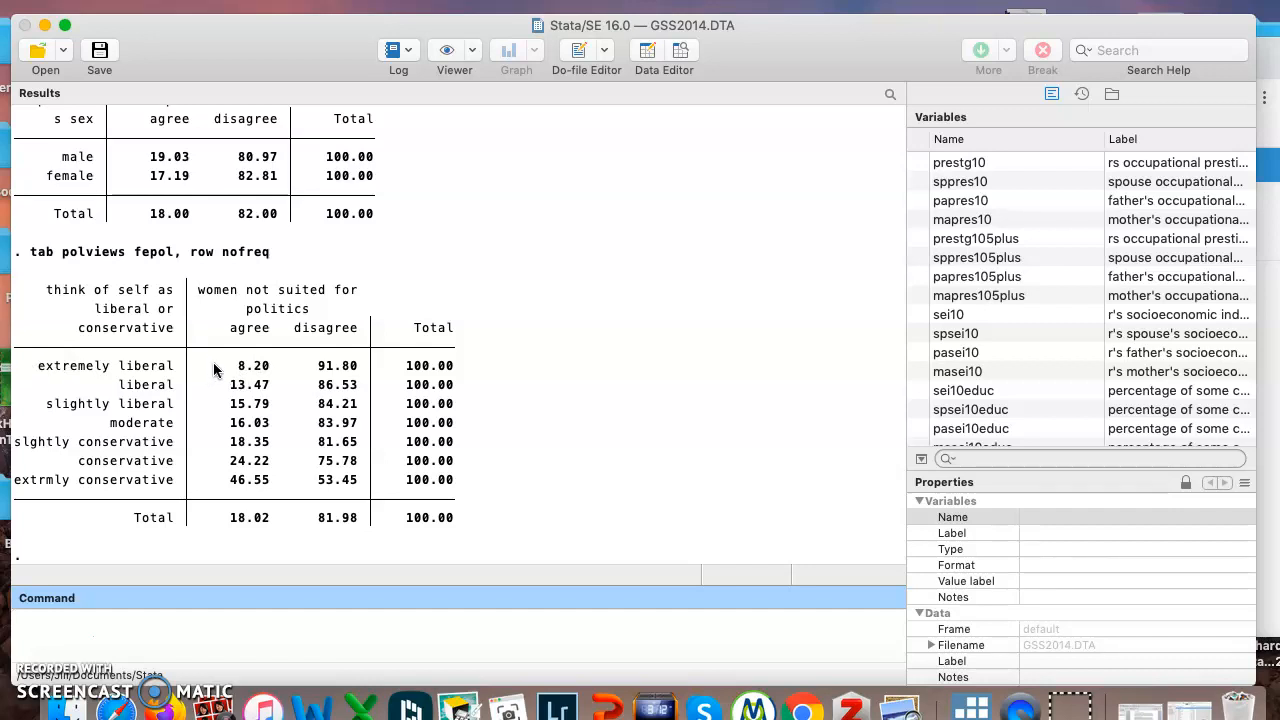
mouse_move(220, 395)
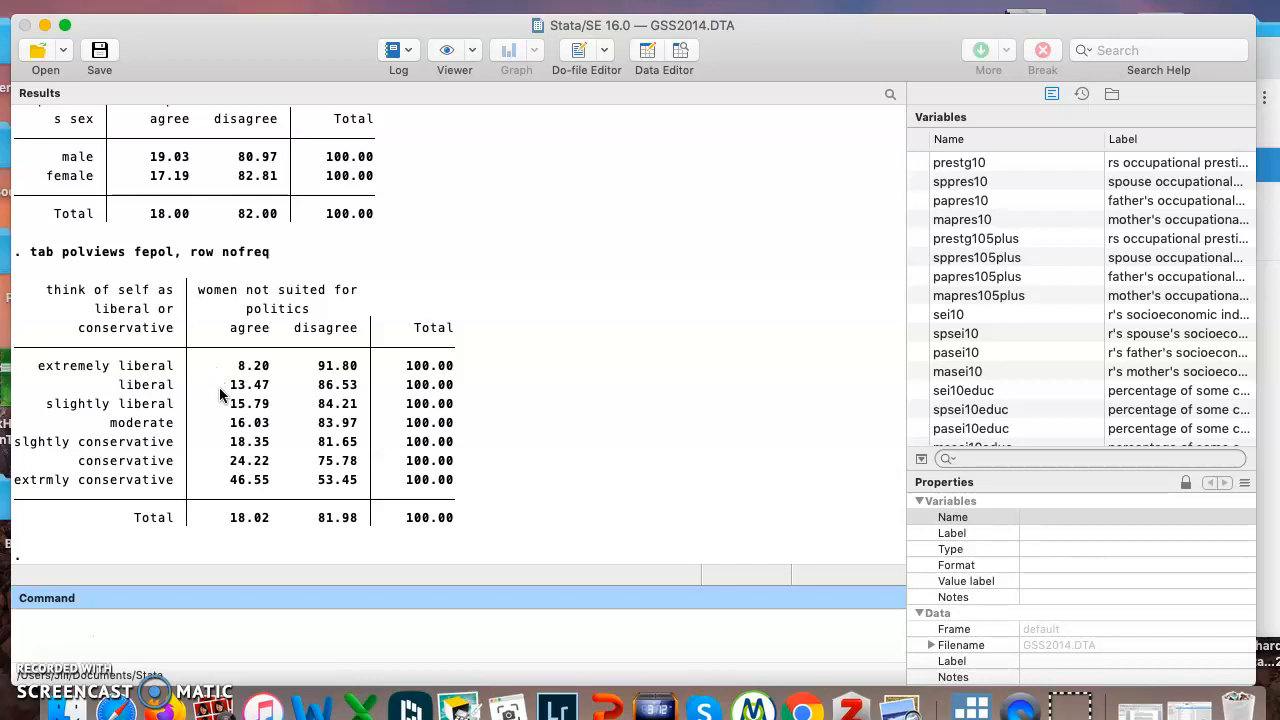
mouse_move(227, 432)
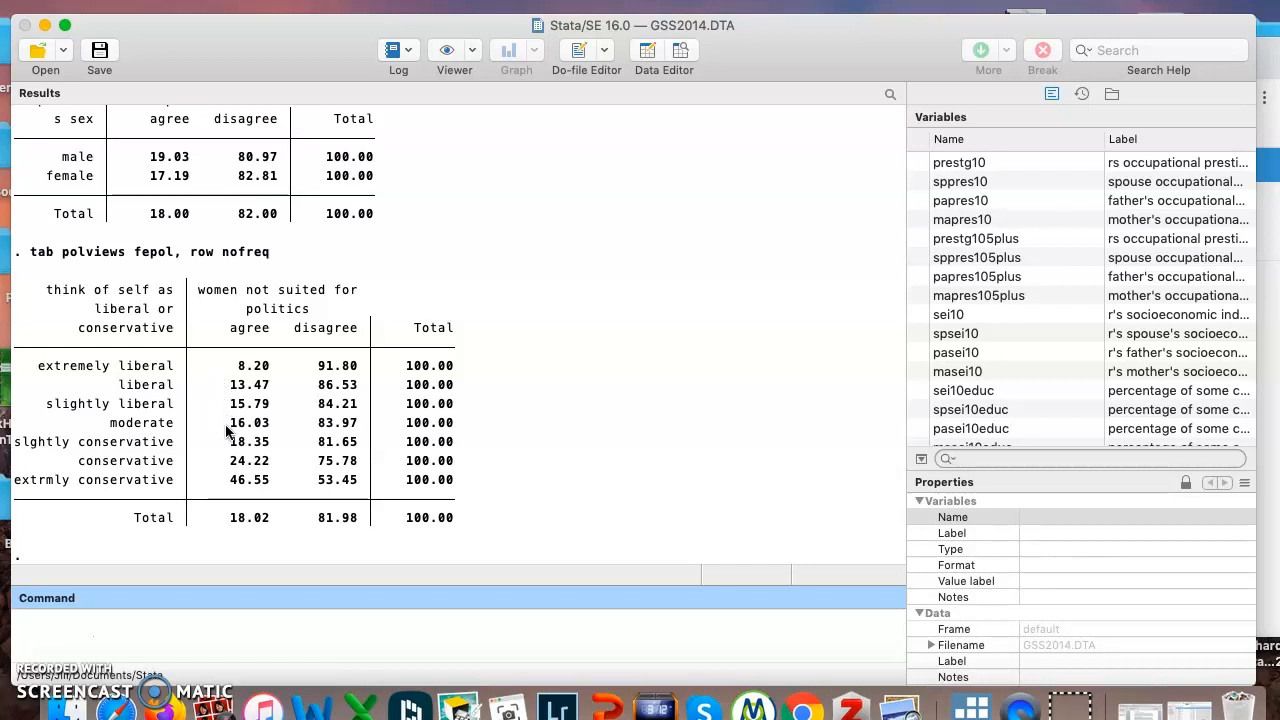
mouse_move(219, 443)
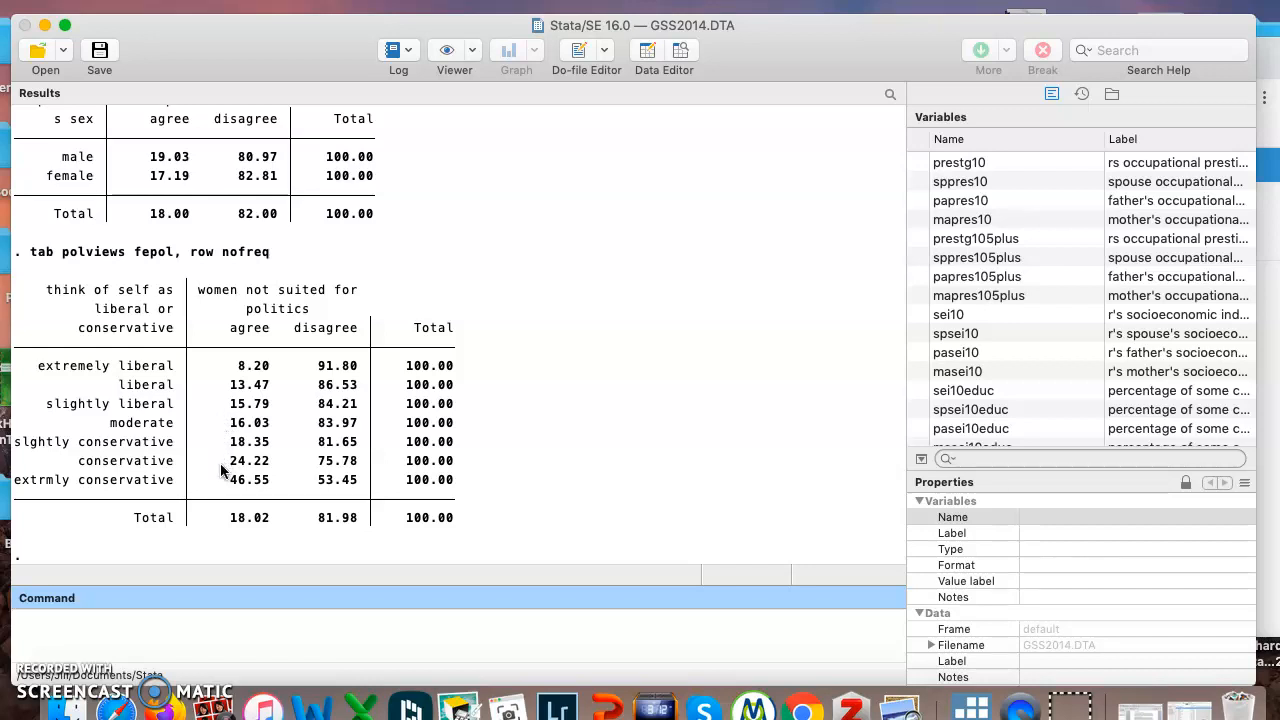
mouse_move(227, 461)
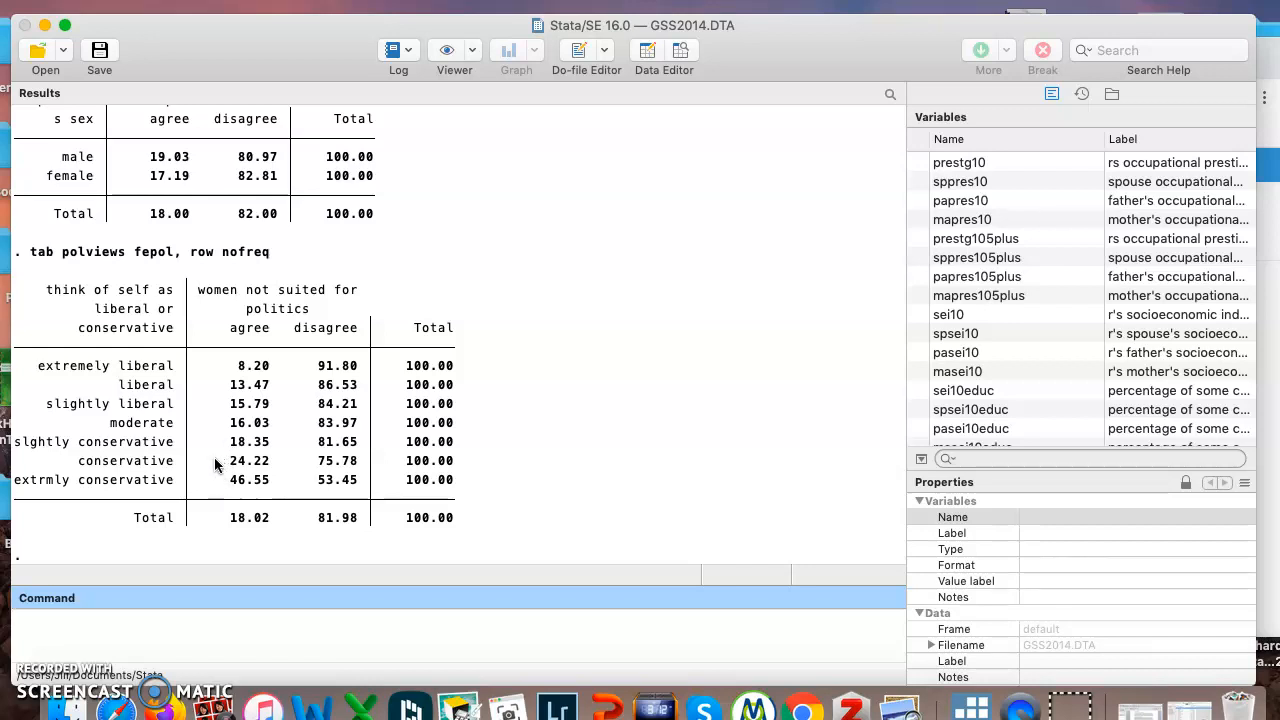
mouse_move(240, 500)
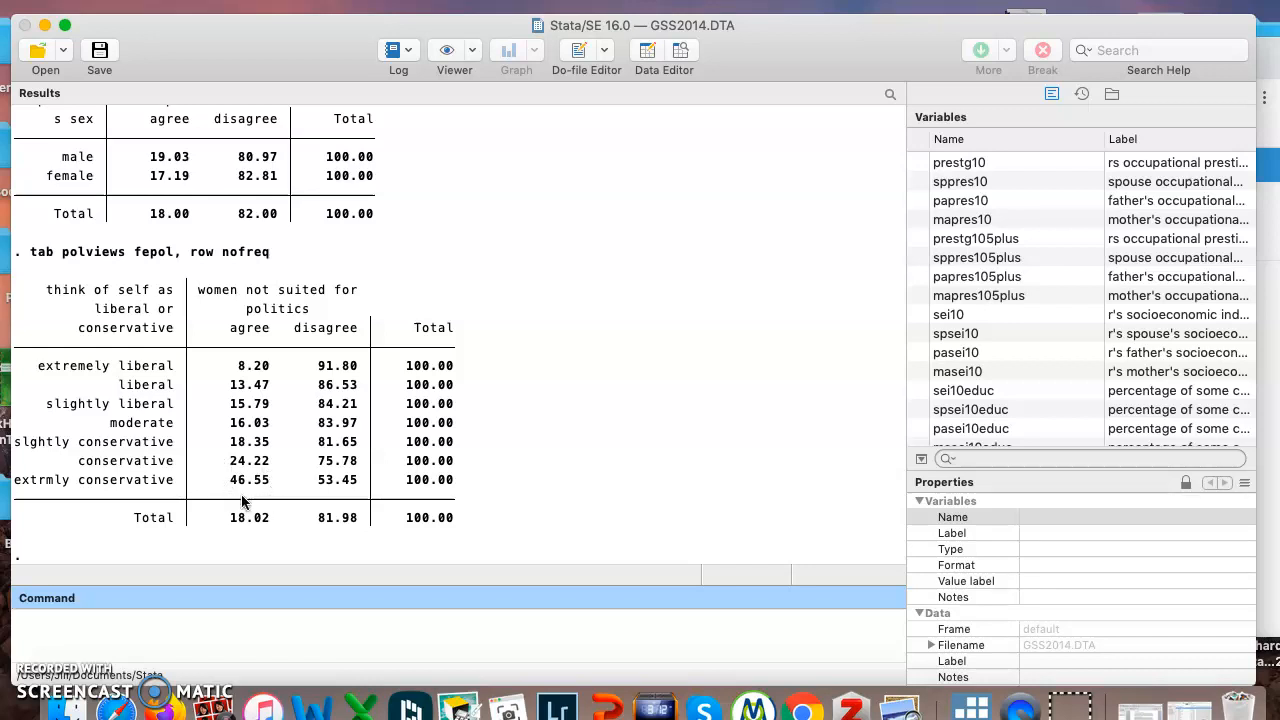
mouse_move(237, 498)
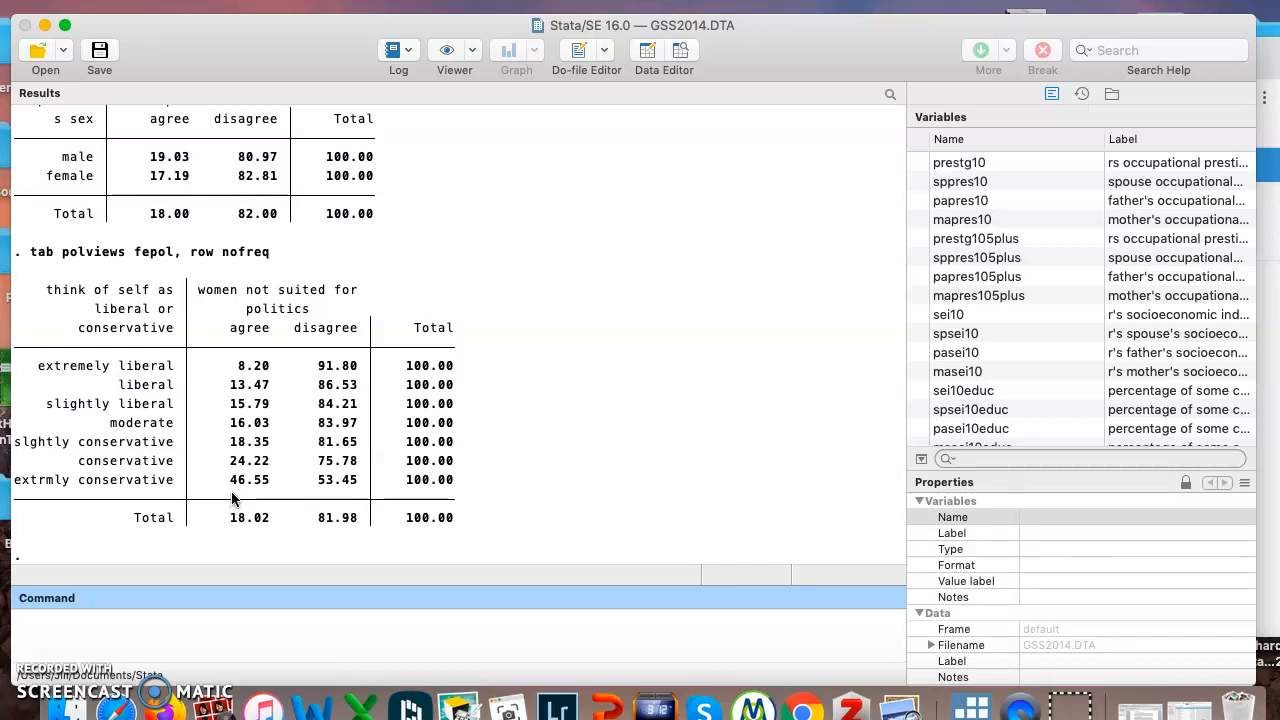
mouse_move(276, 623)
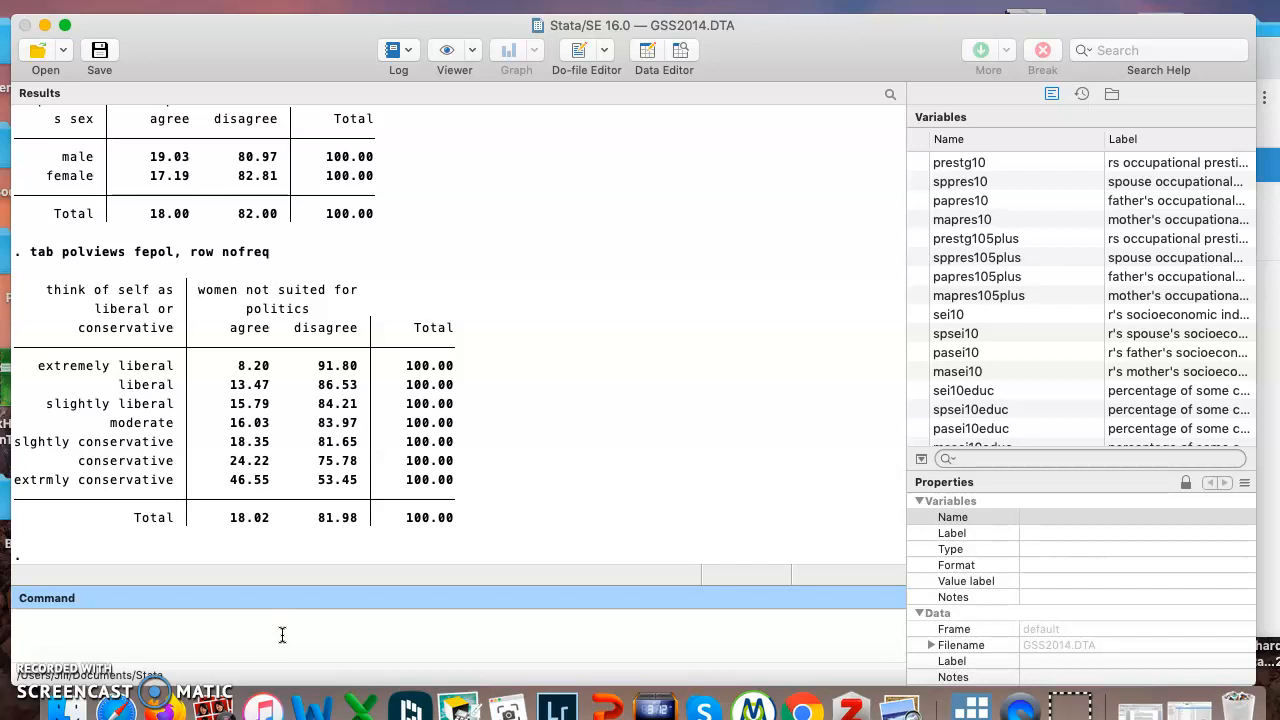
Run tab age fepol, row nofreq for a row-percentage crosstab of age by fepol.
type("tab")
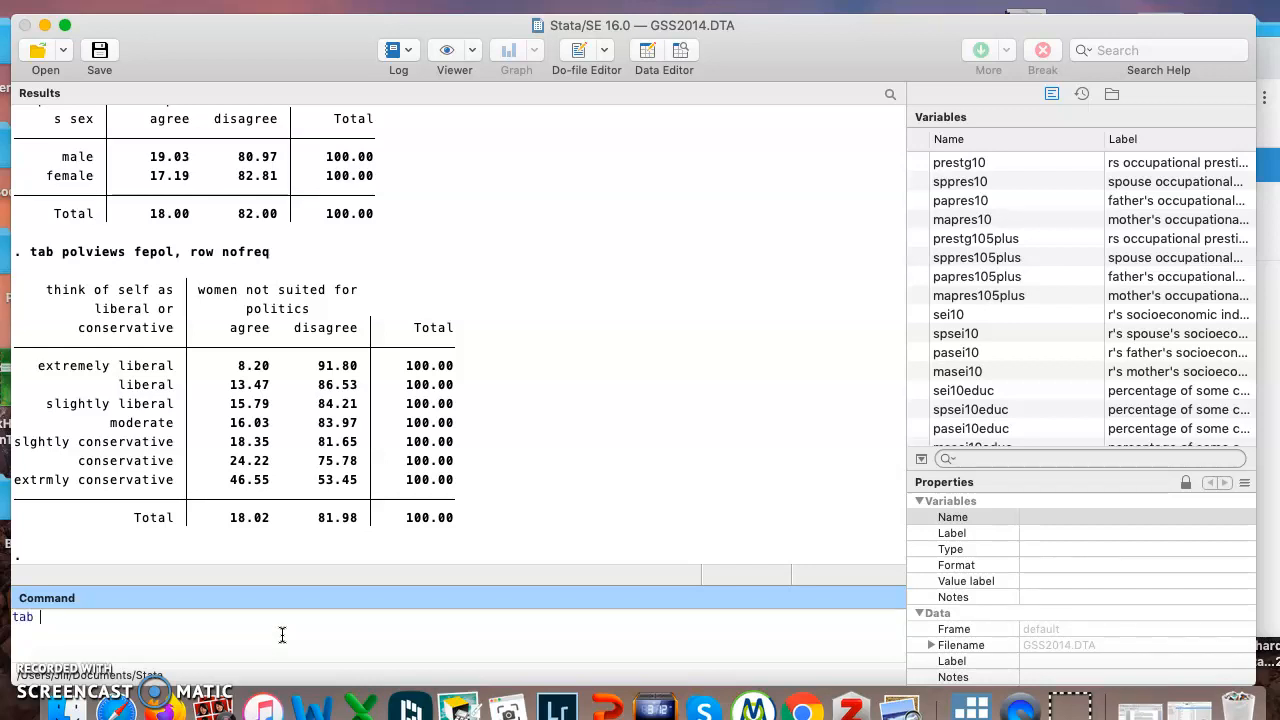
type("age")
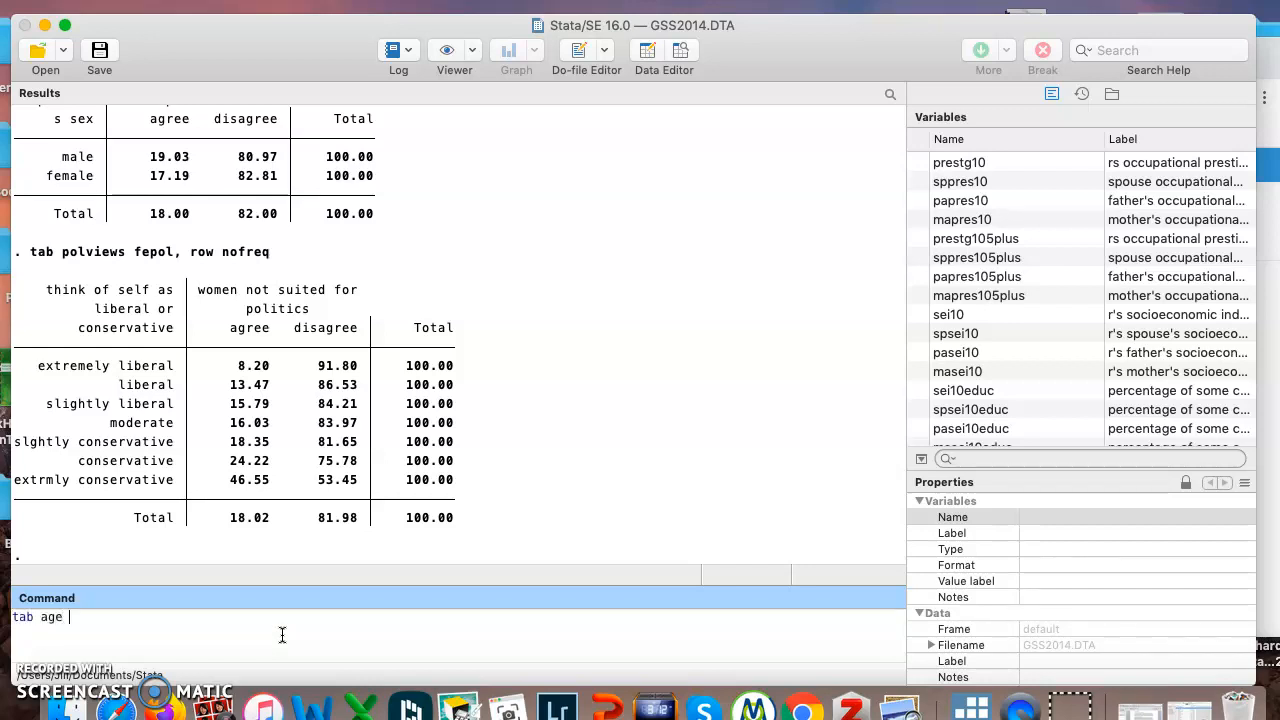
type("fep")
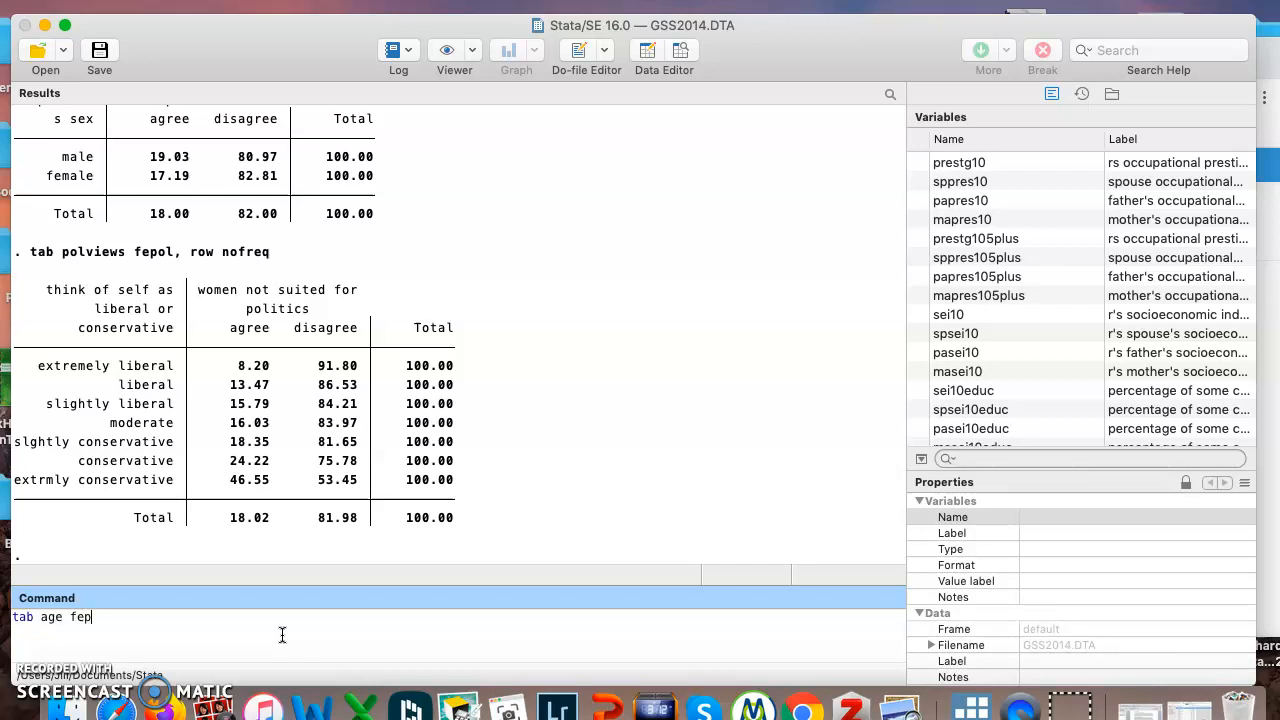
type("ol")
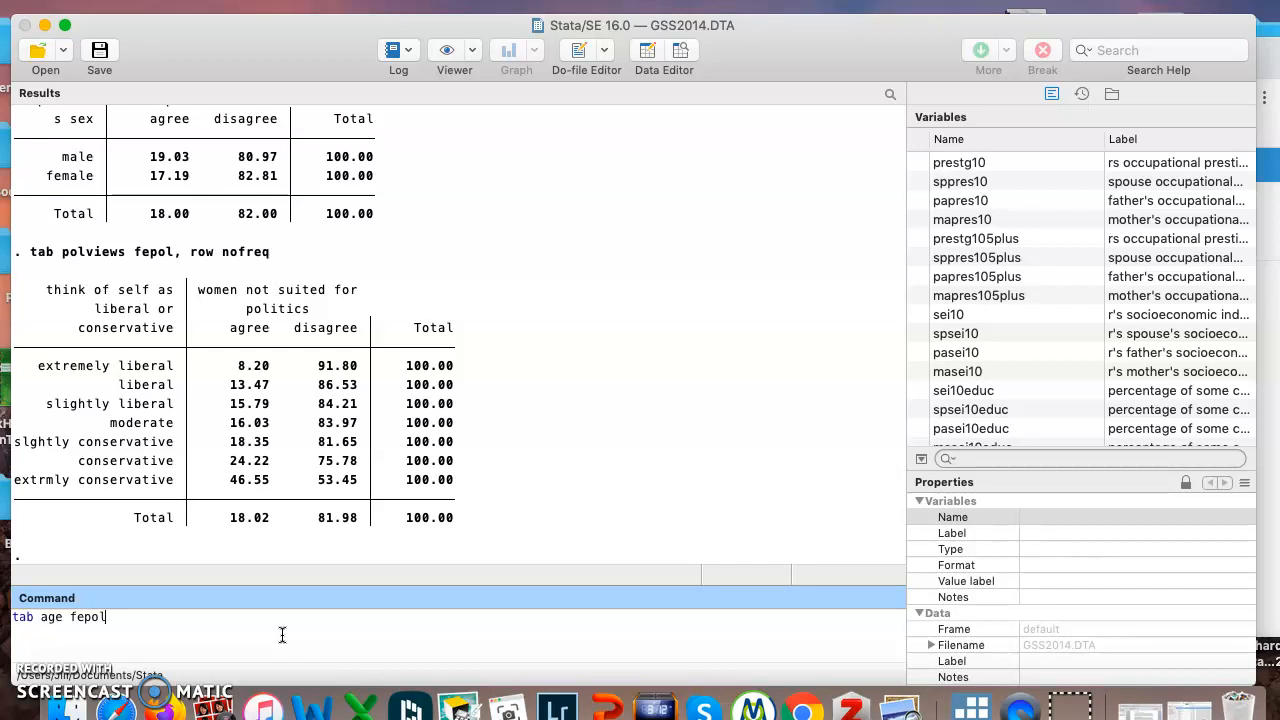
type(",")
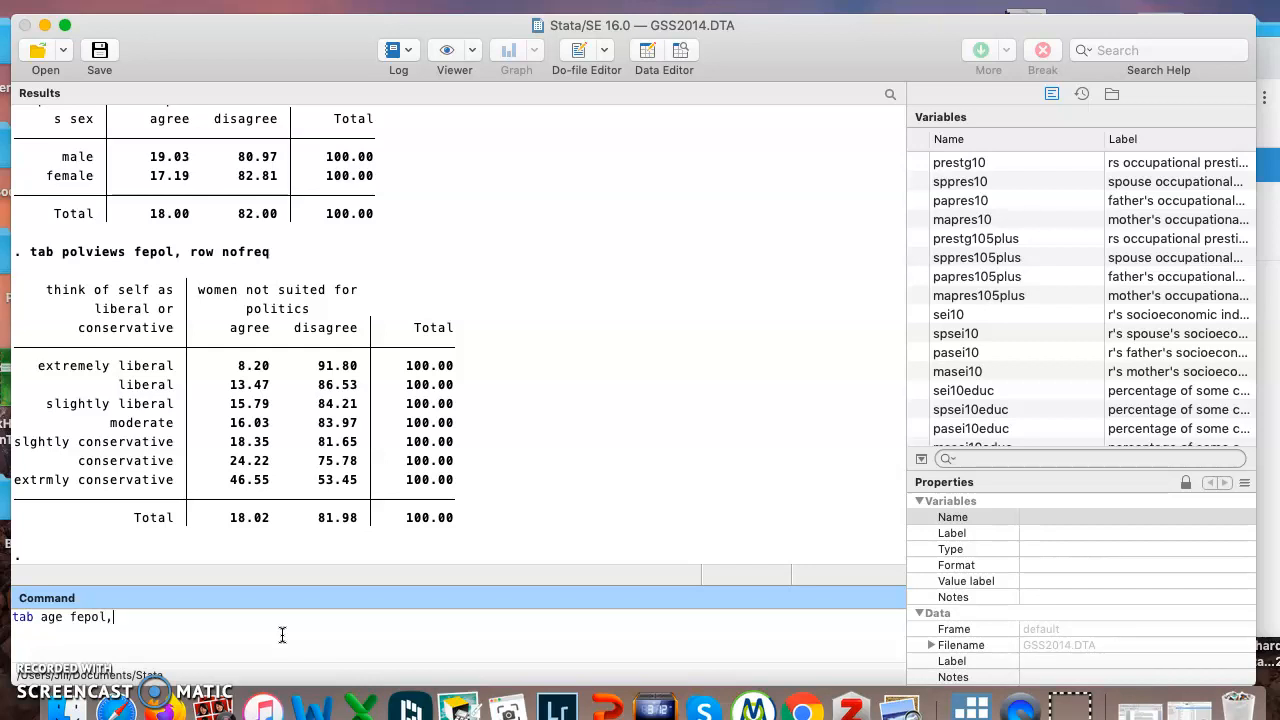
type("row nof")
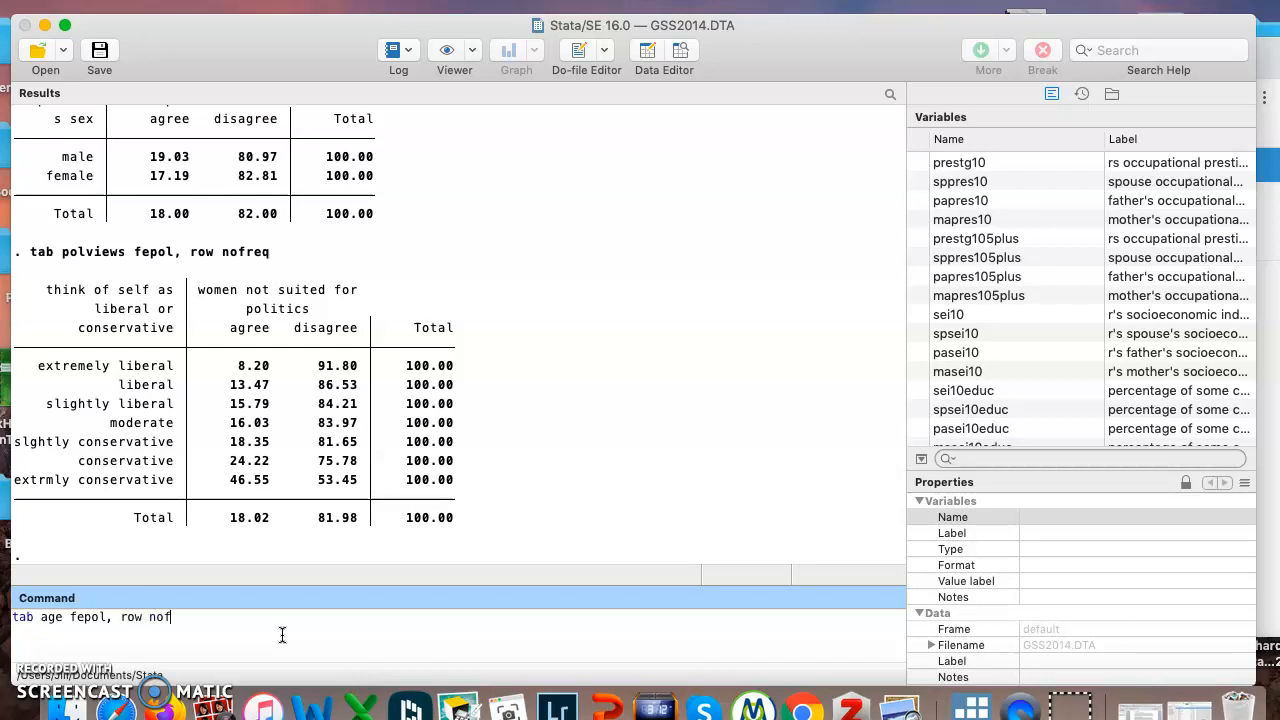
type("req")
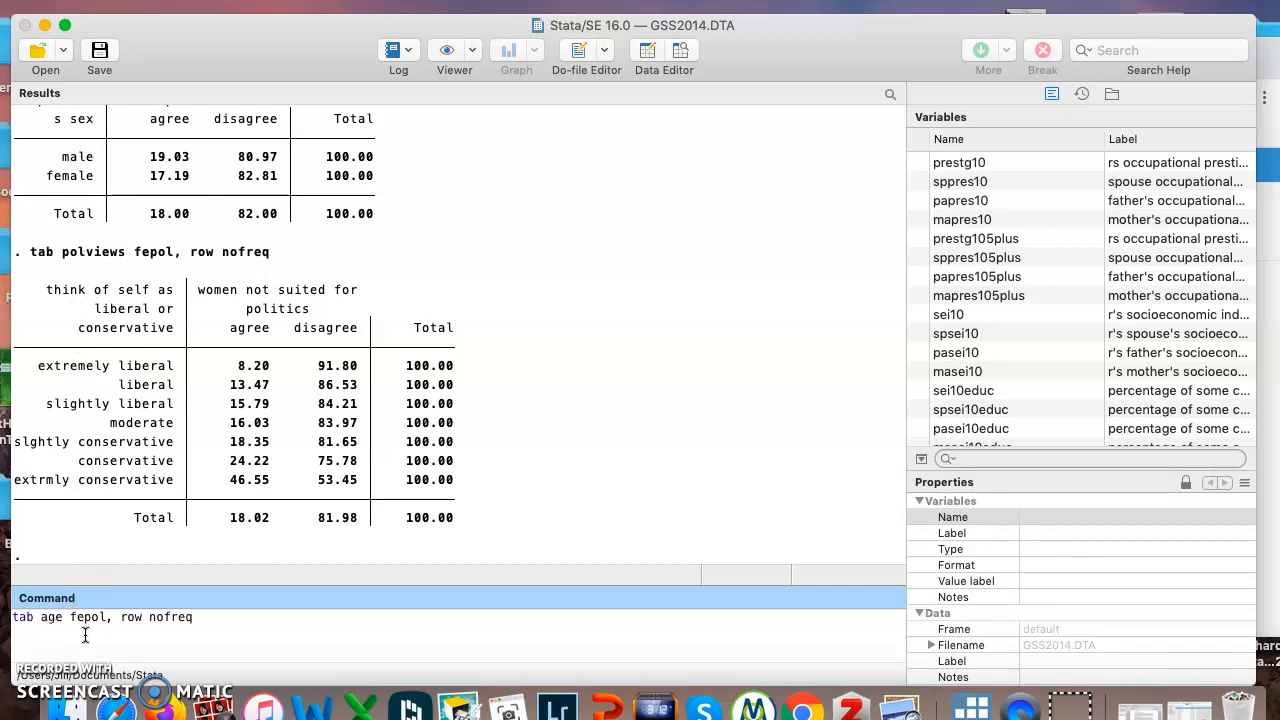
key("Return")
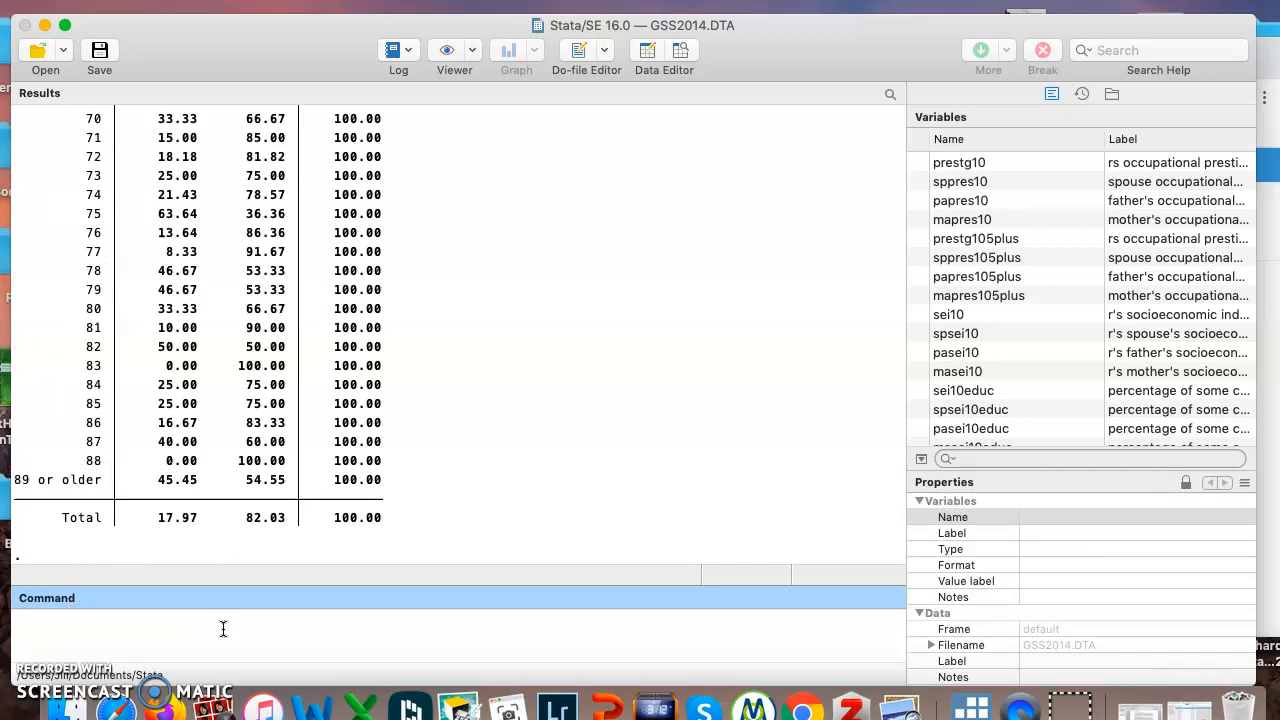
Scroll through the age-by-fepol results down to the 17.97% agree total.
scroll("up", 3)
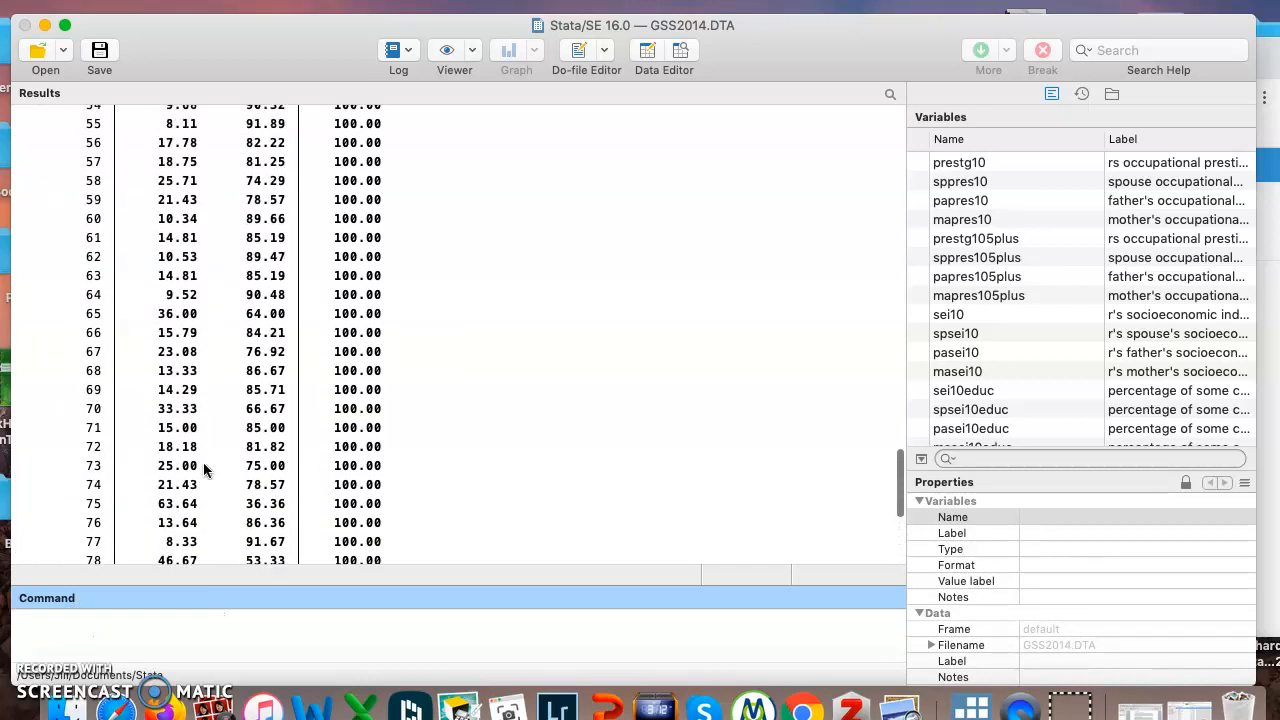
scroll("up", 3)
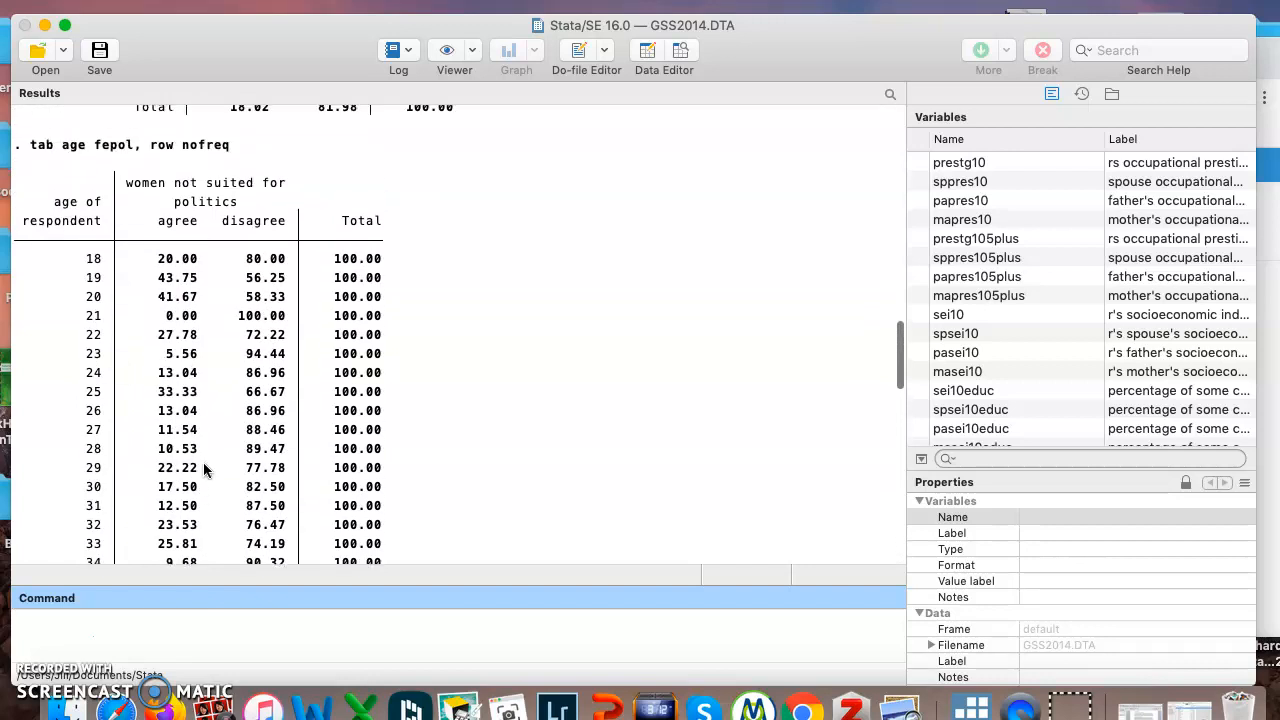
scroll("down", 3)
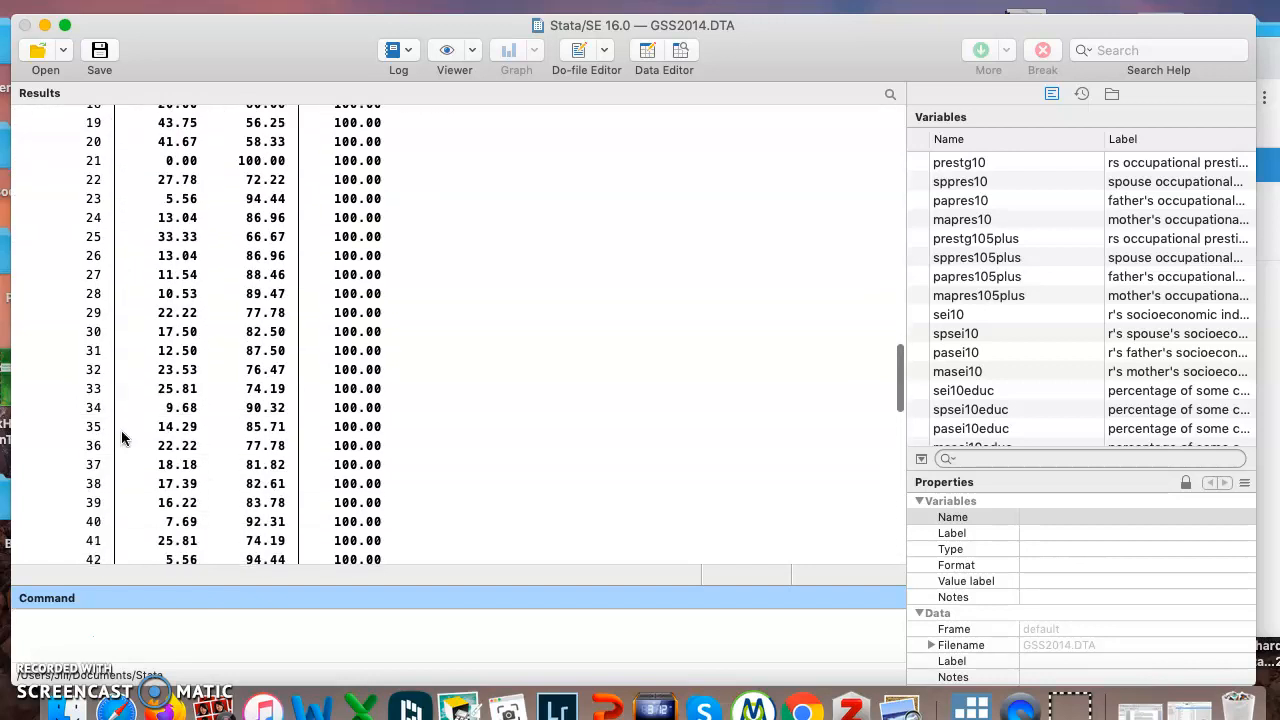
scroll("down", 3)
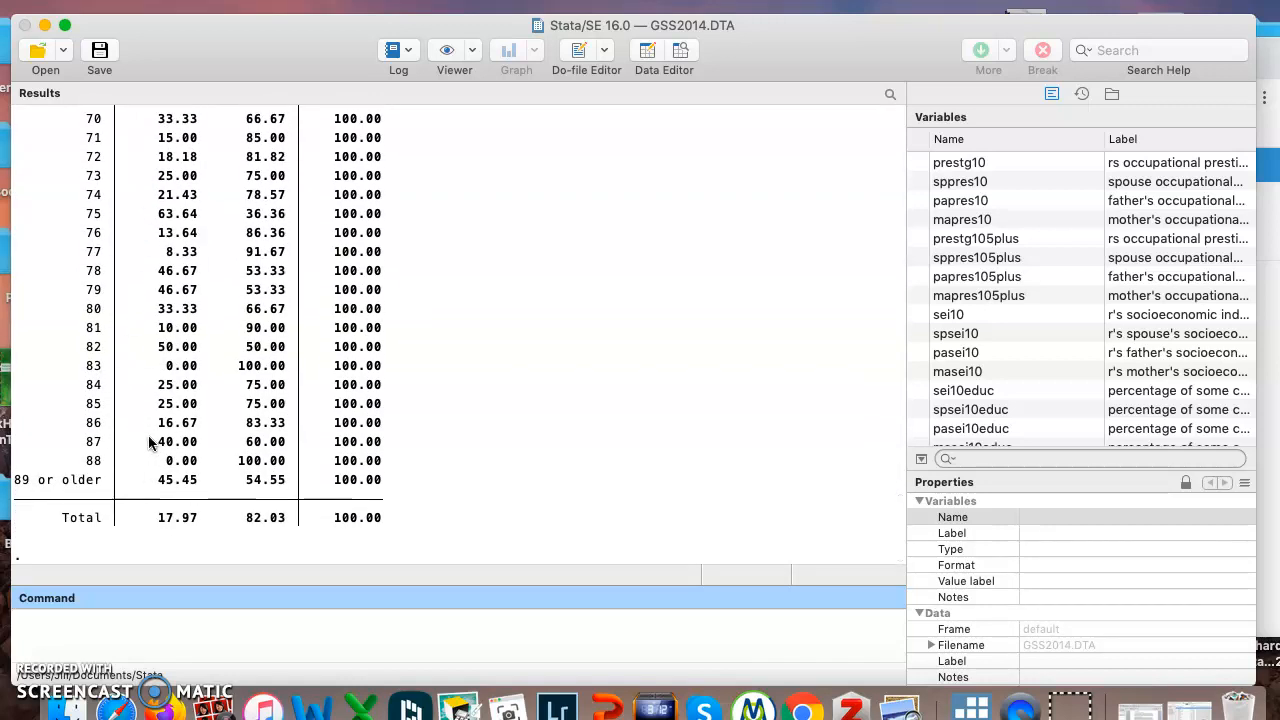
mouse_move(178, 420)
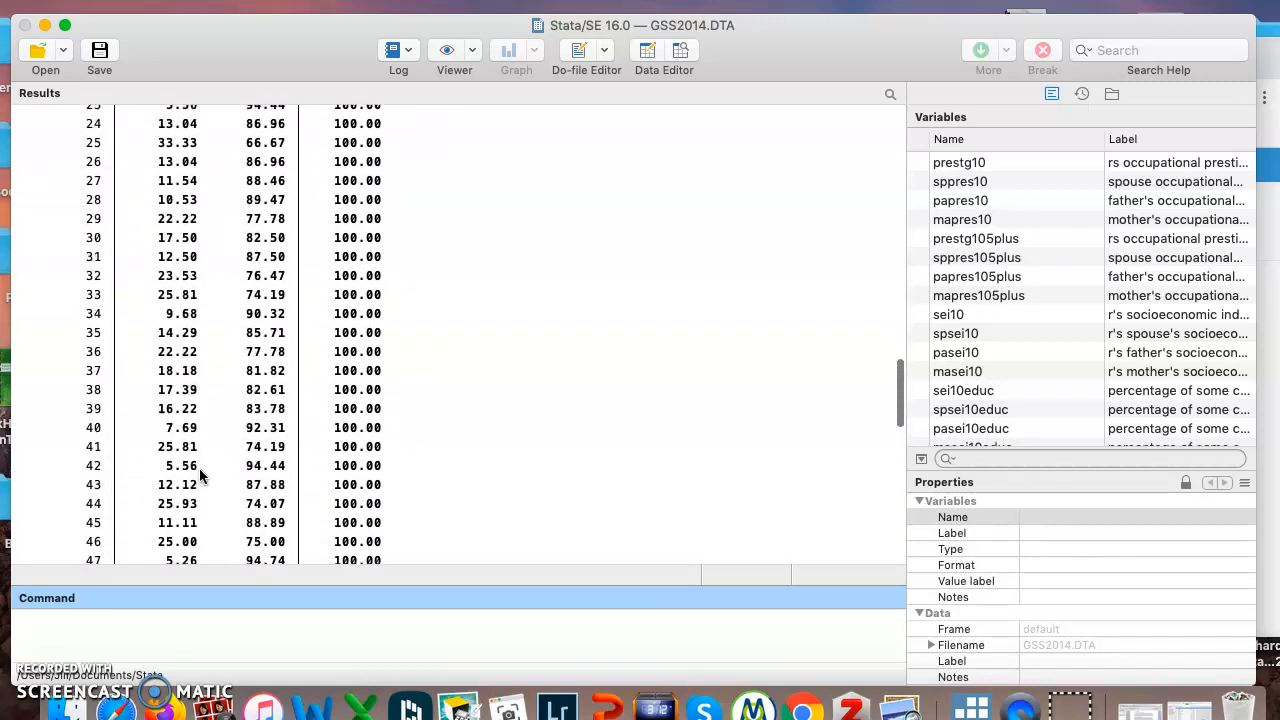
scroll("down", 3)
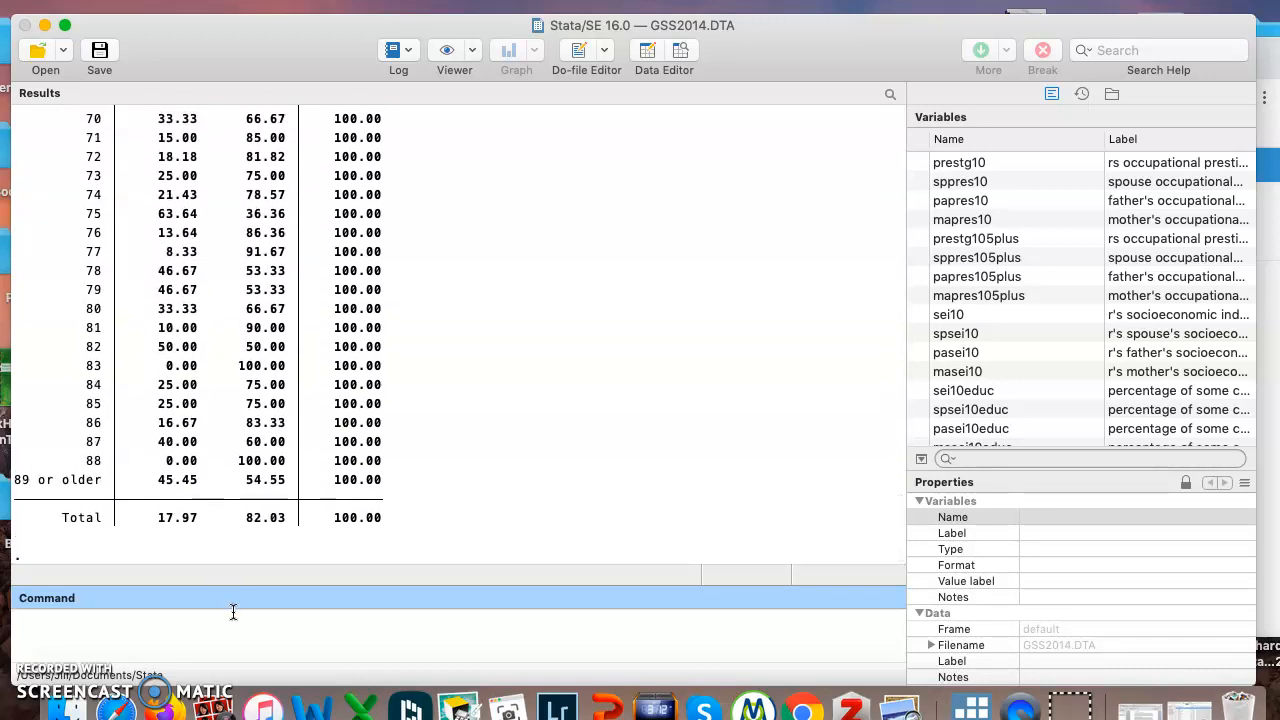
Run table fepol, contents(mean age): agree 50.54, disagree 48.64, not sure 49.68.
type("table")
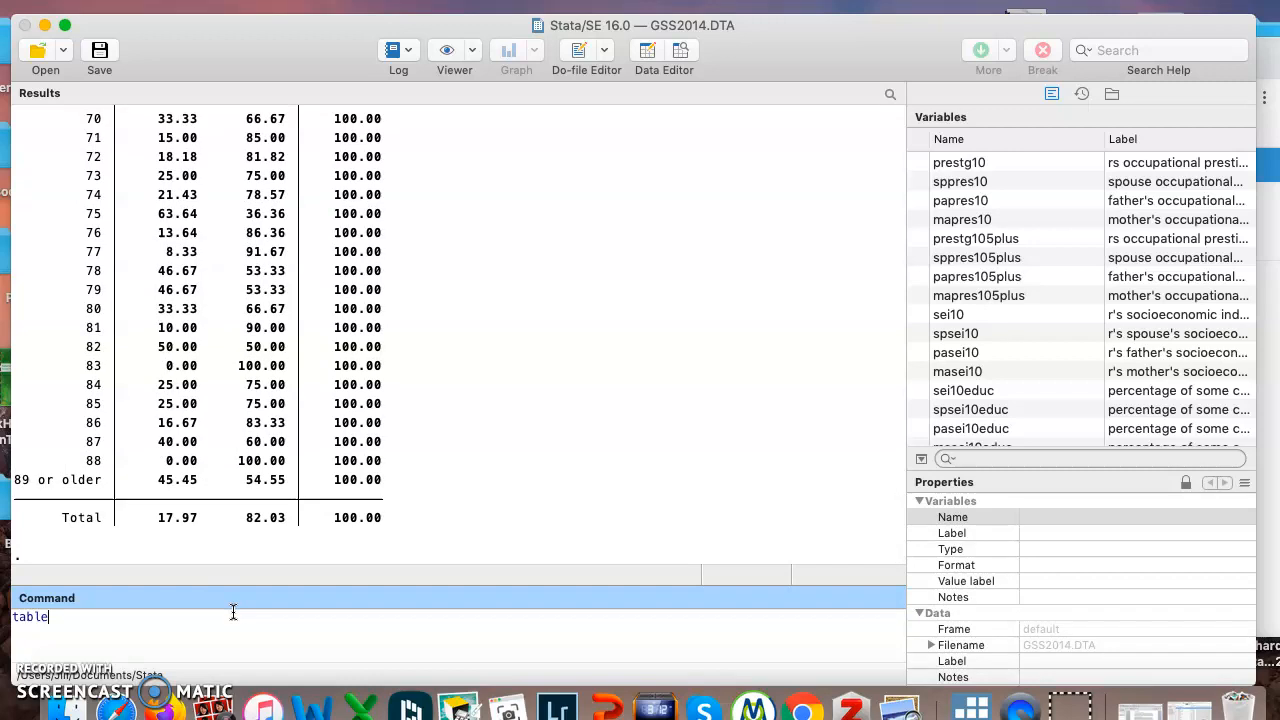
type("fe")
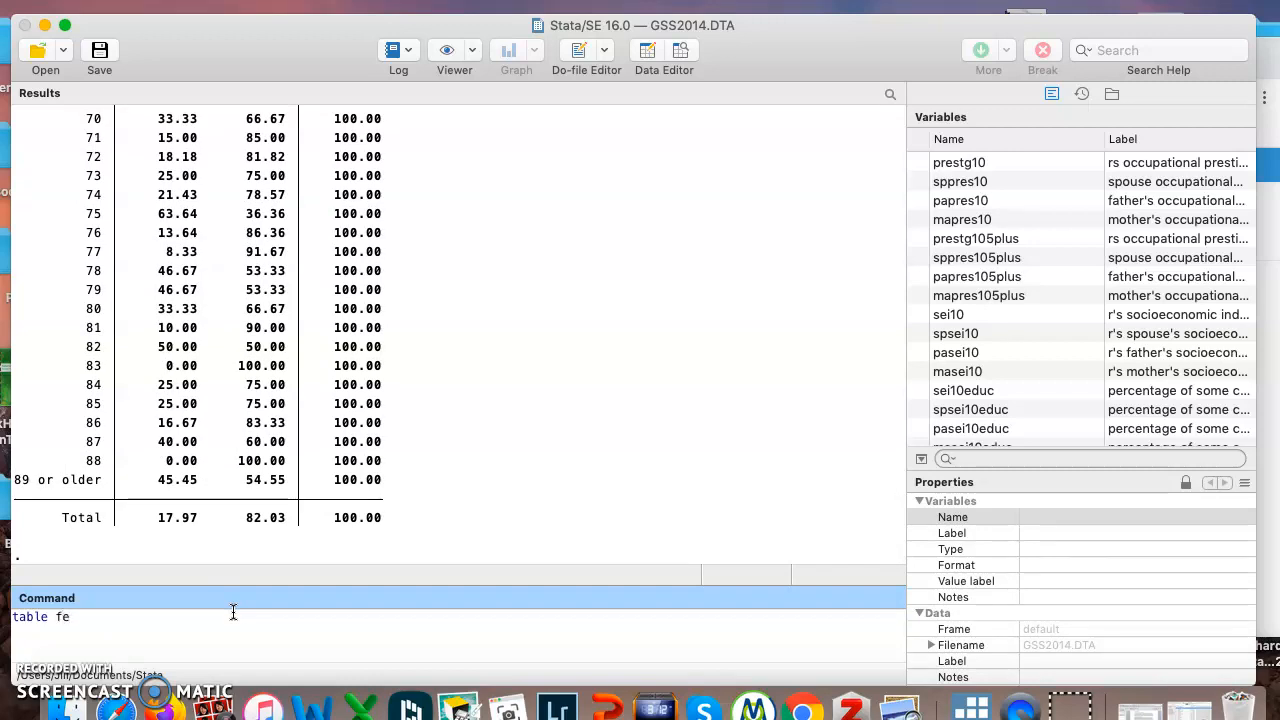
type("pol")
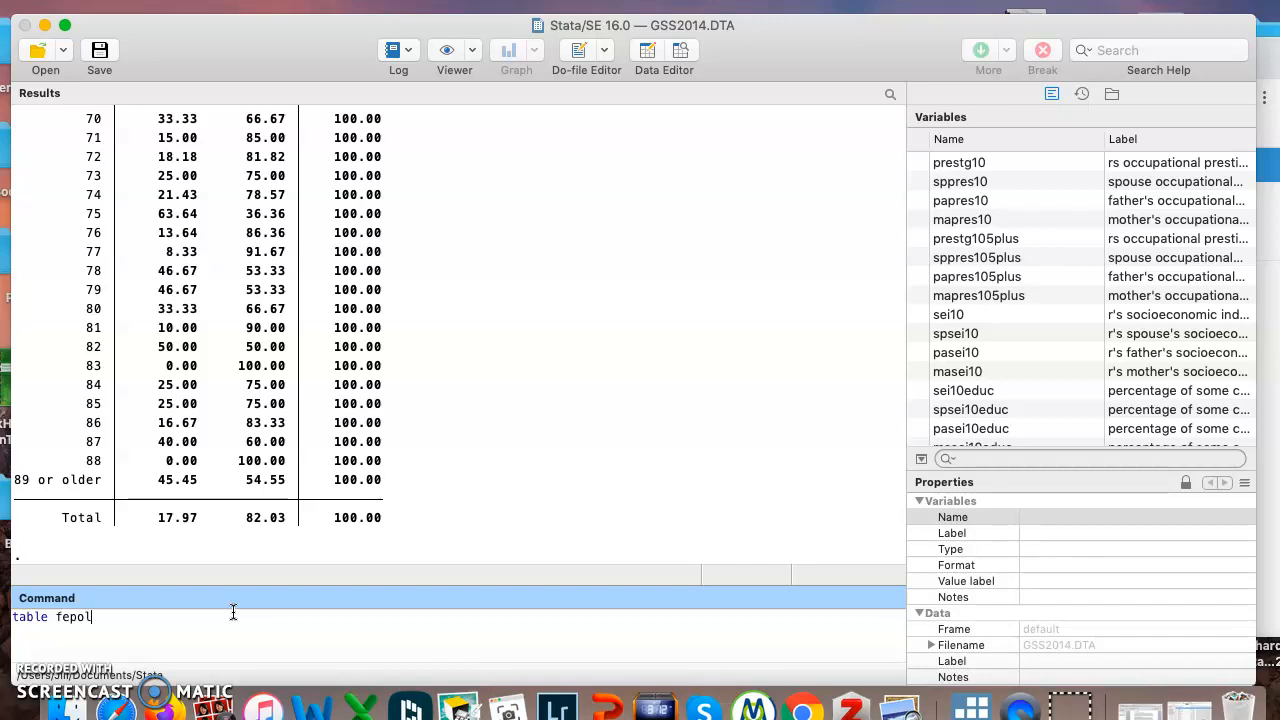
type(",")
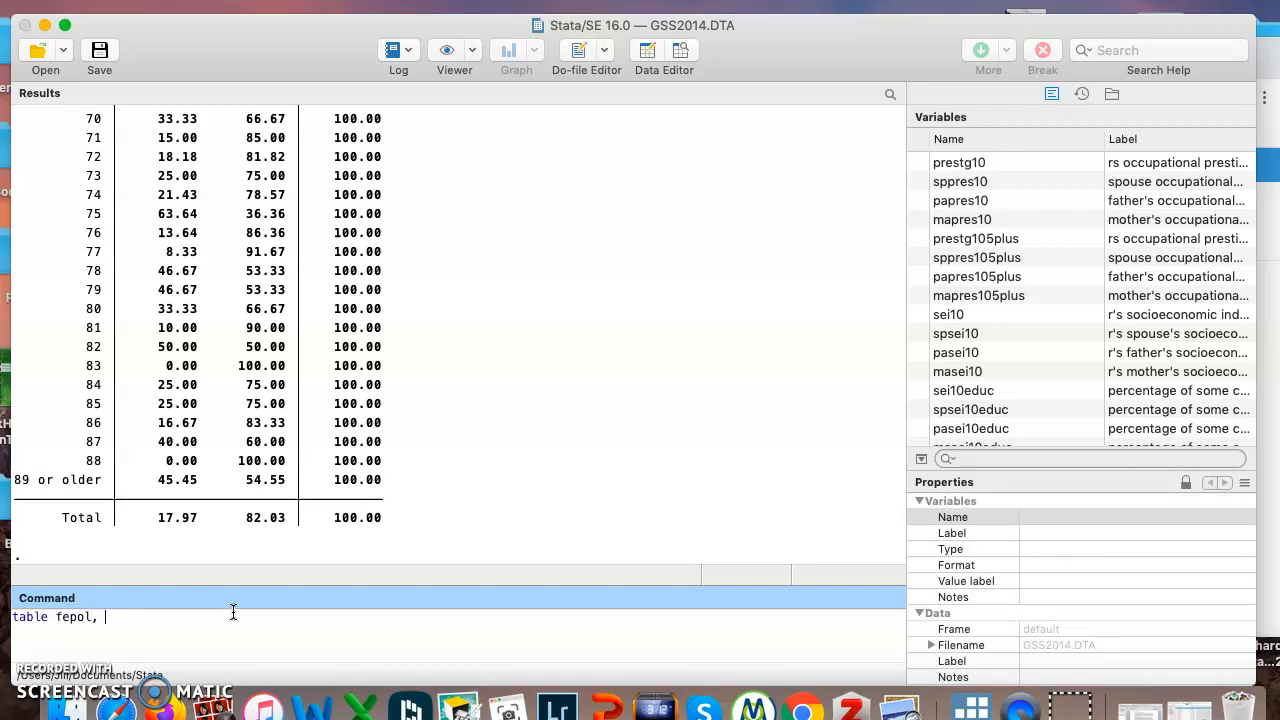
type("contents (")
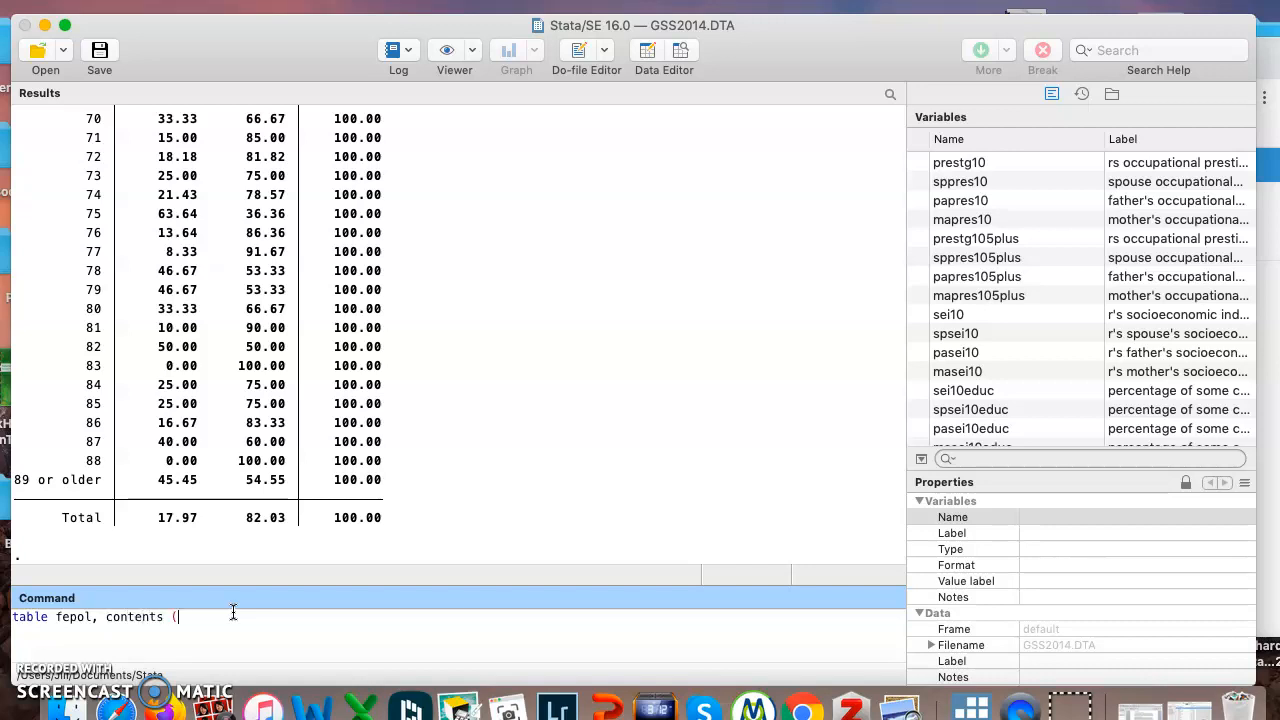
type("mean age)")
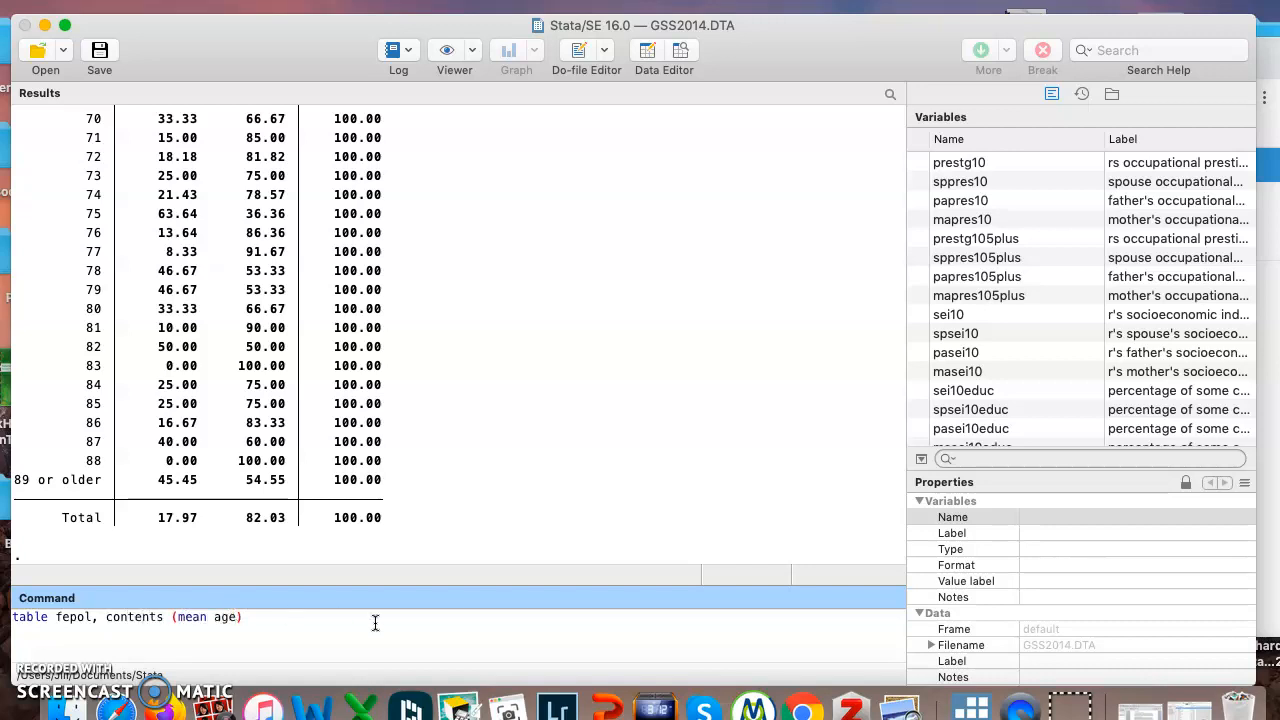
key("Return")
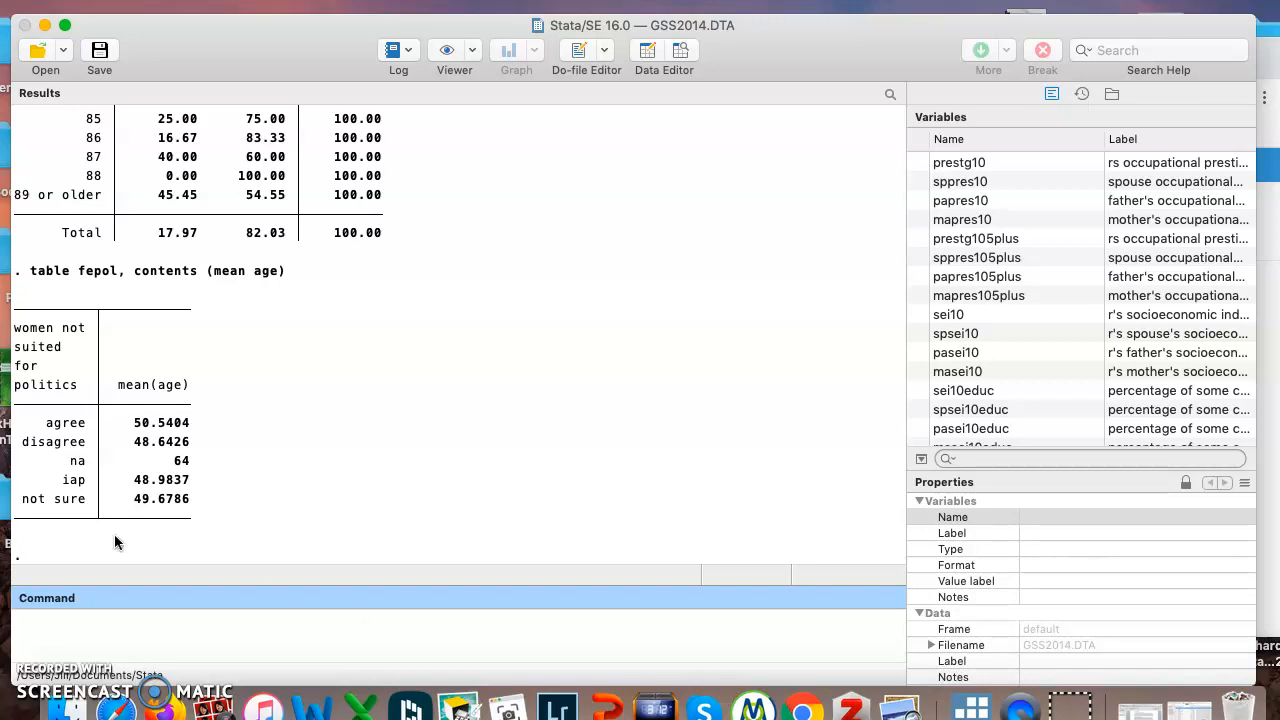
mouse_move(128, 557)
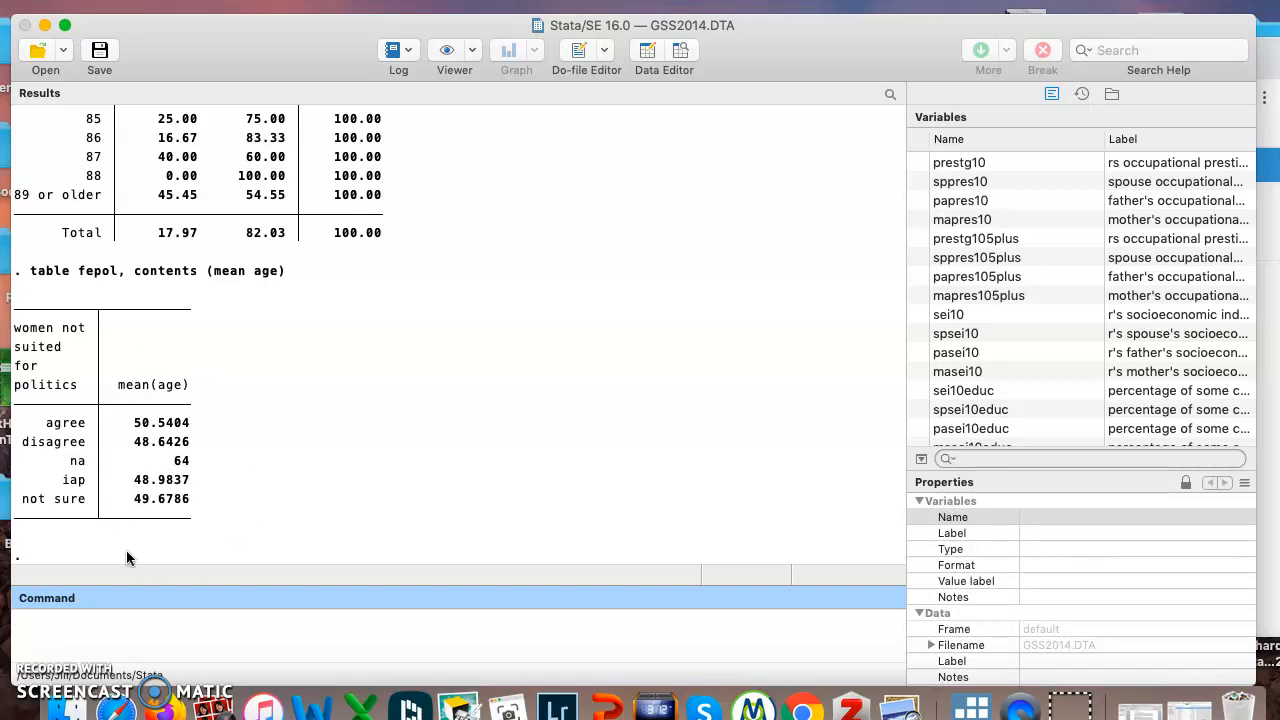
mouse_move(118, 423)
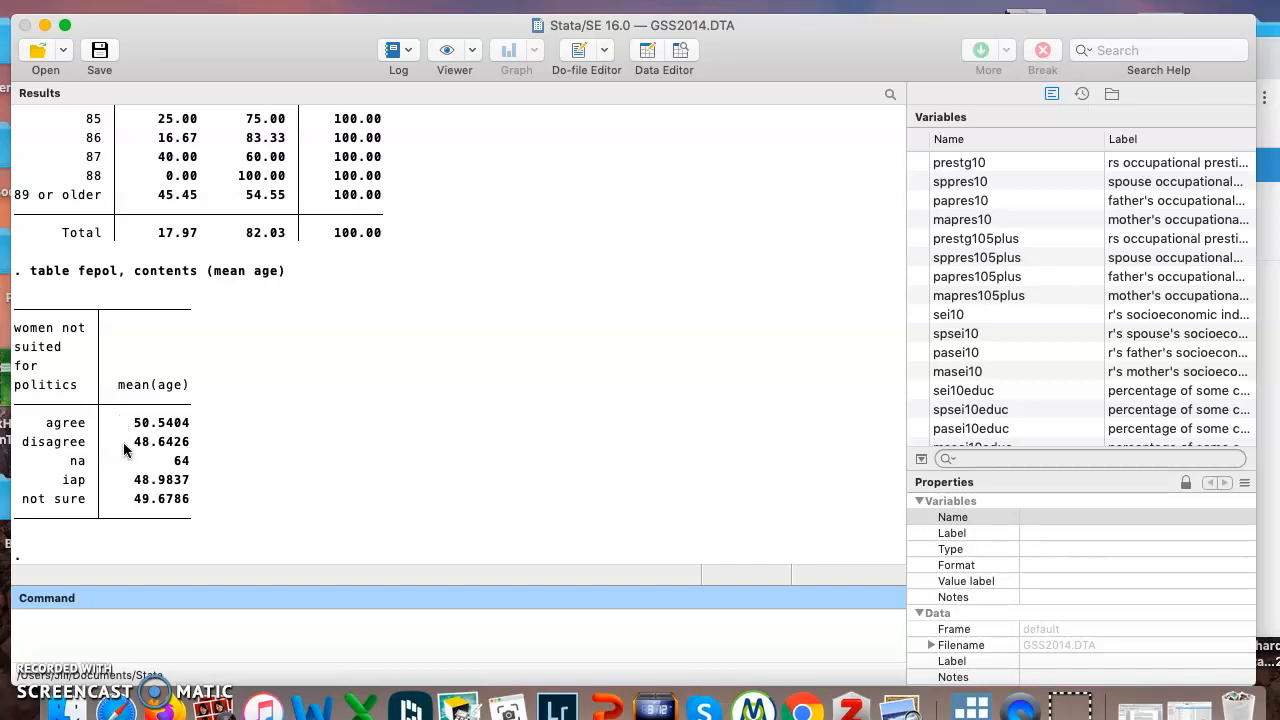
mouse_move(295, 280)
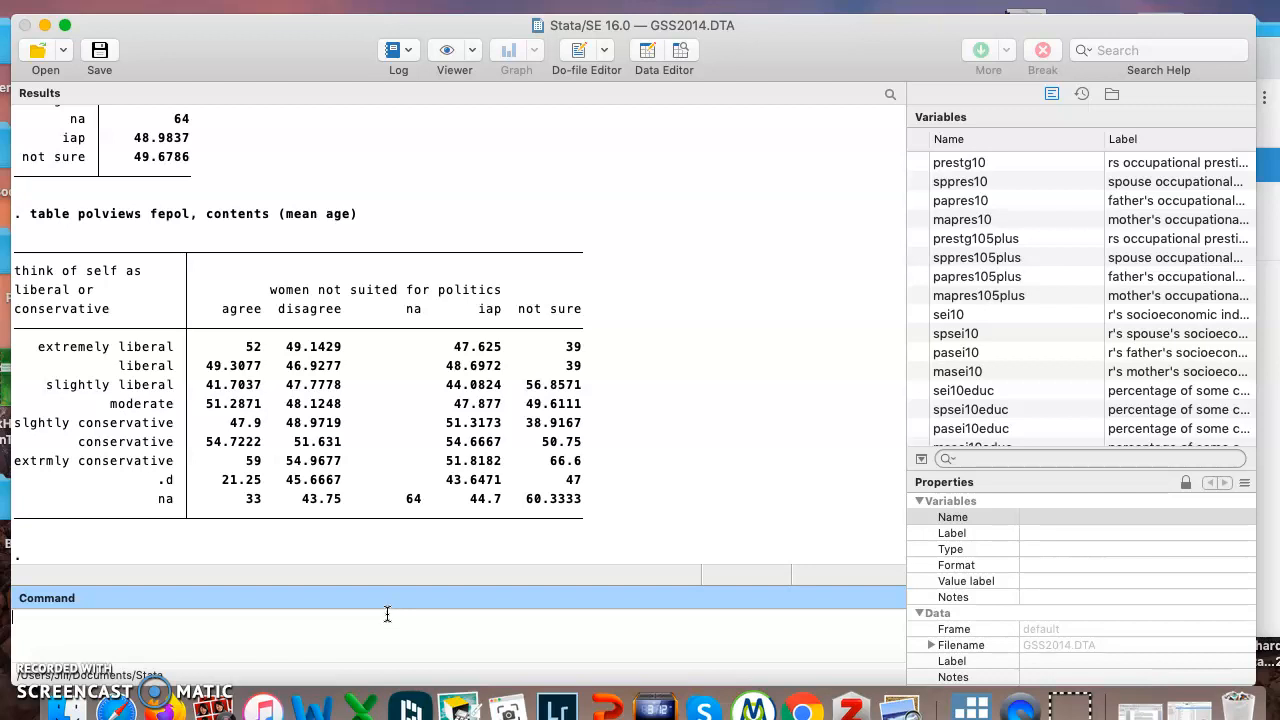
mouse_move(150, 502)
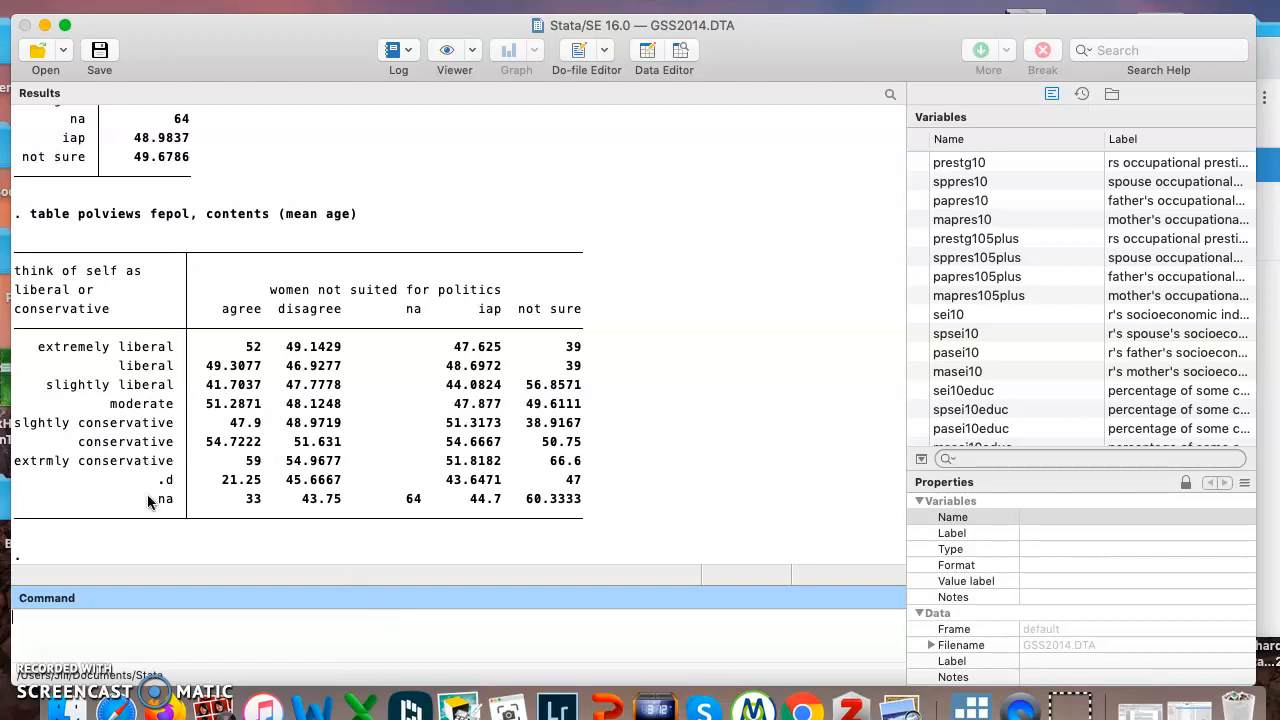
mouse_move(175, 366)
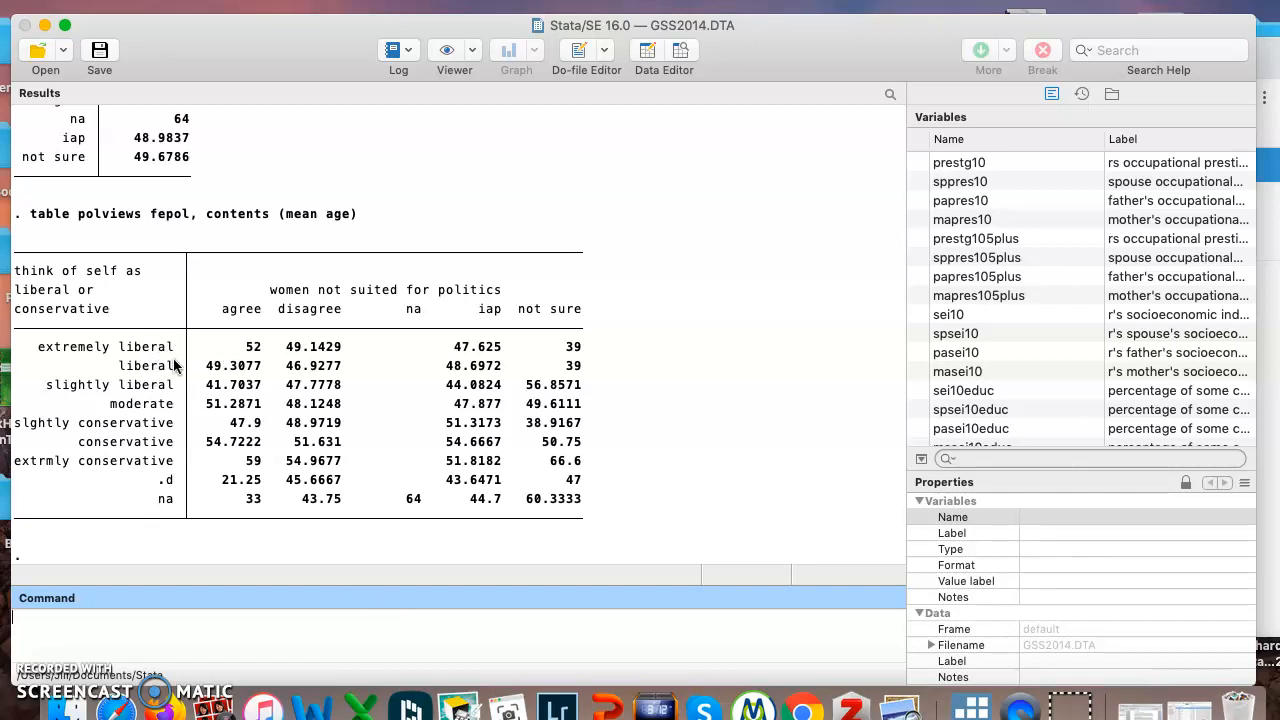
mouse_move(225, 350)
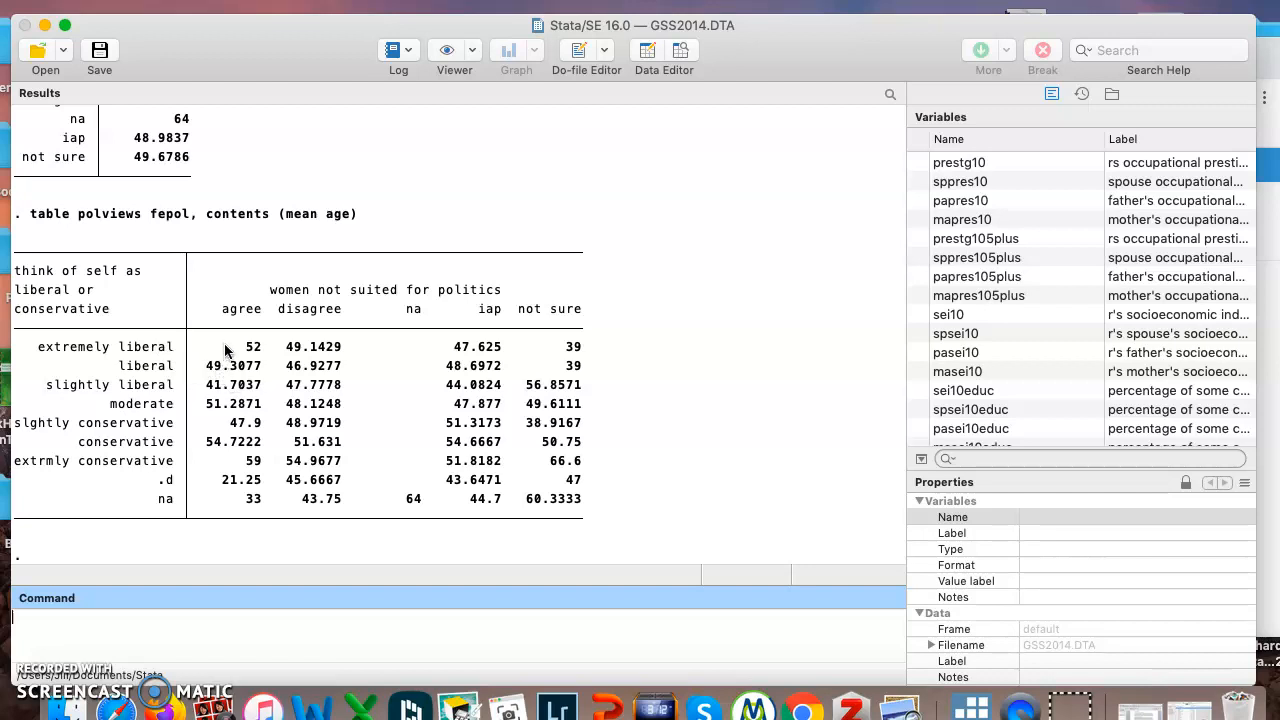
mouse_move(235, 326)
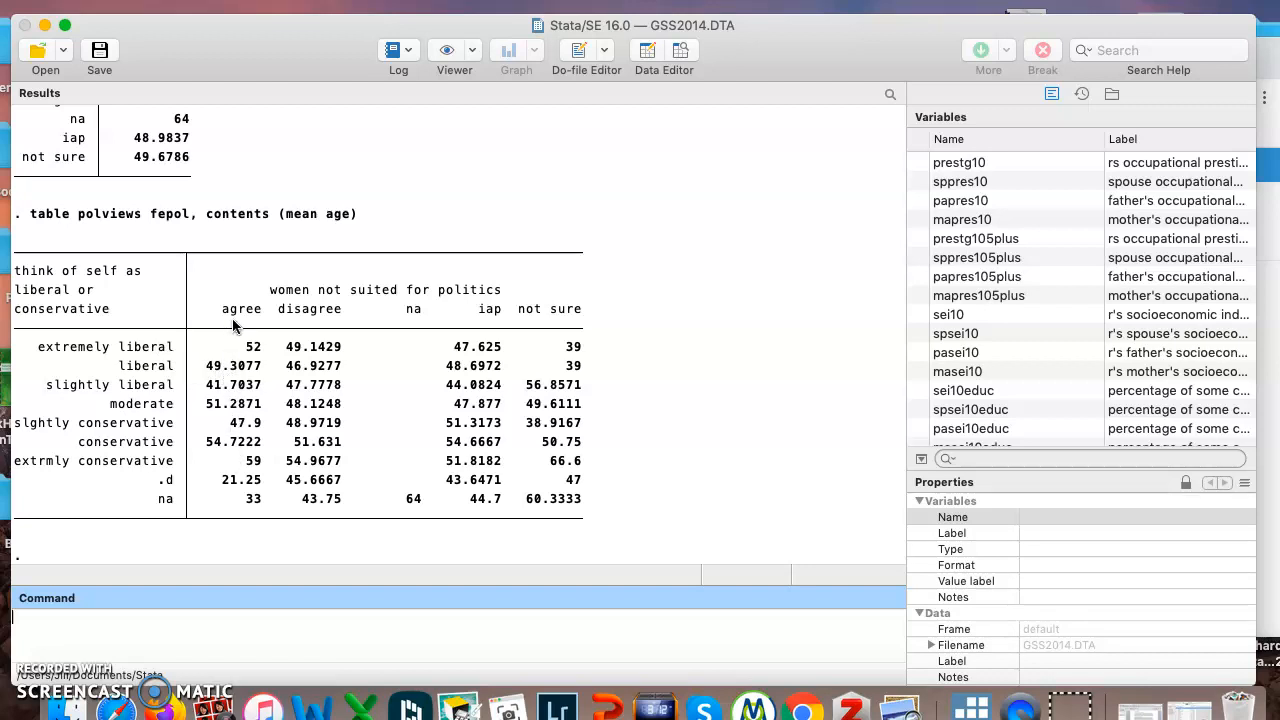
mouse_move(254, 342)
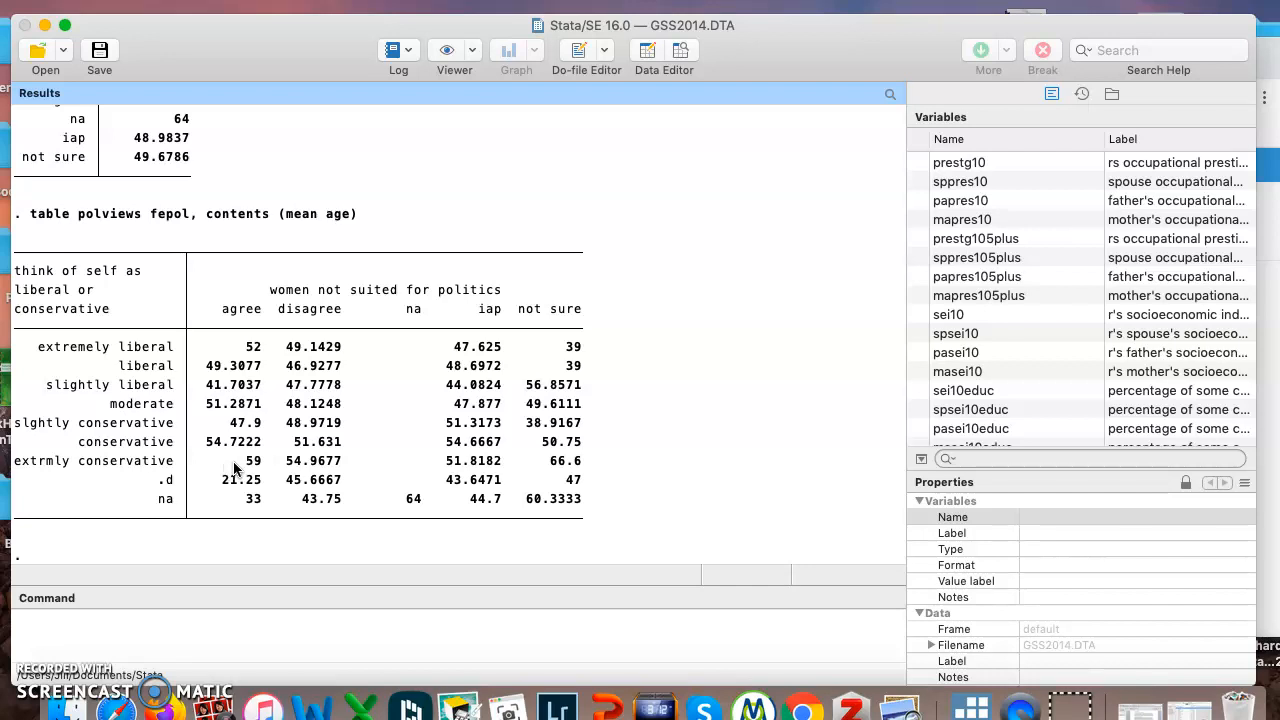
mouse_move(247, 477)
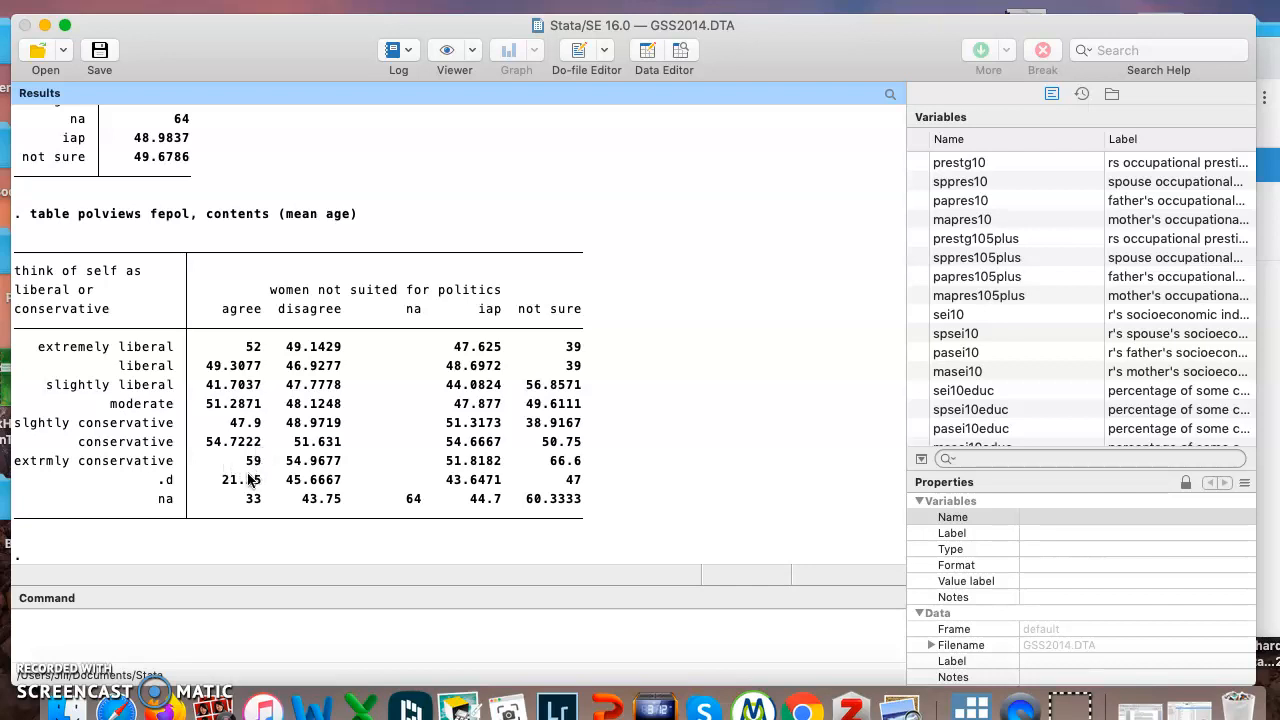
mouse_move(242, 455)
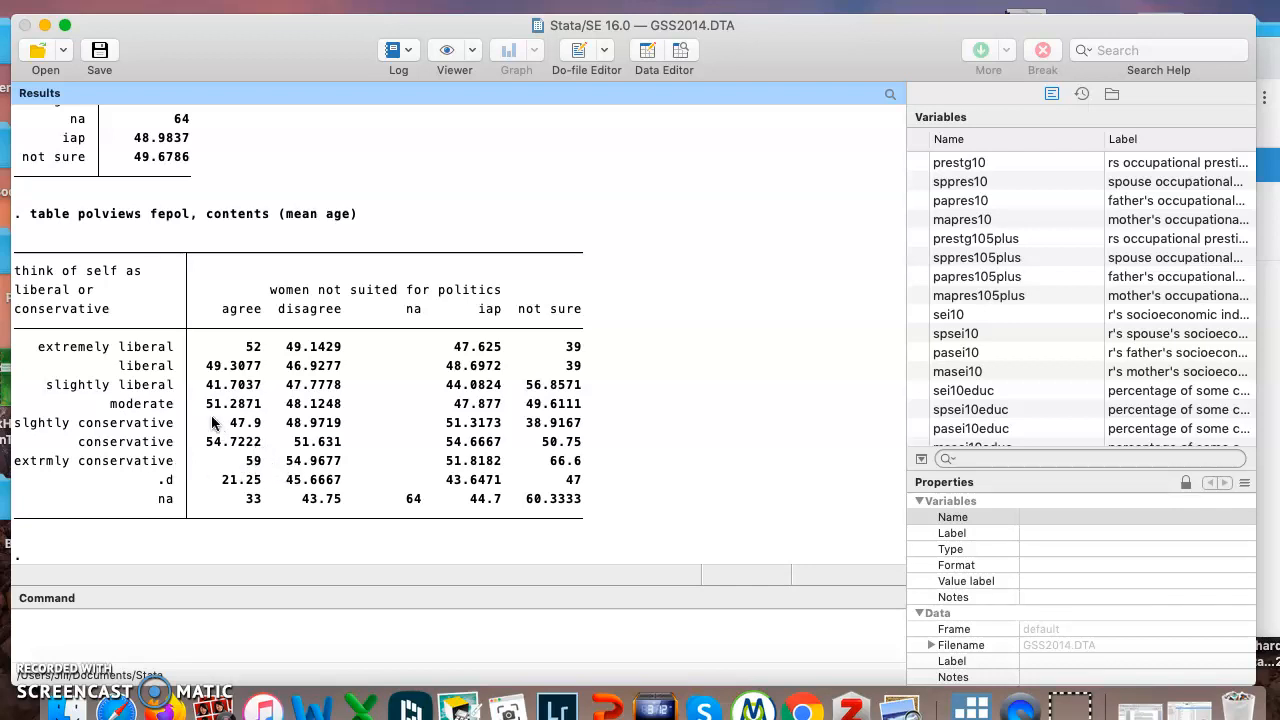
mouse_move(302, 473)
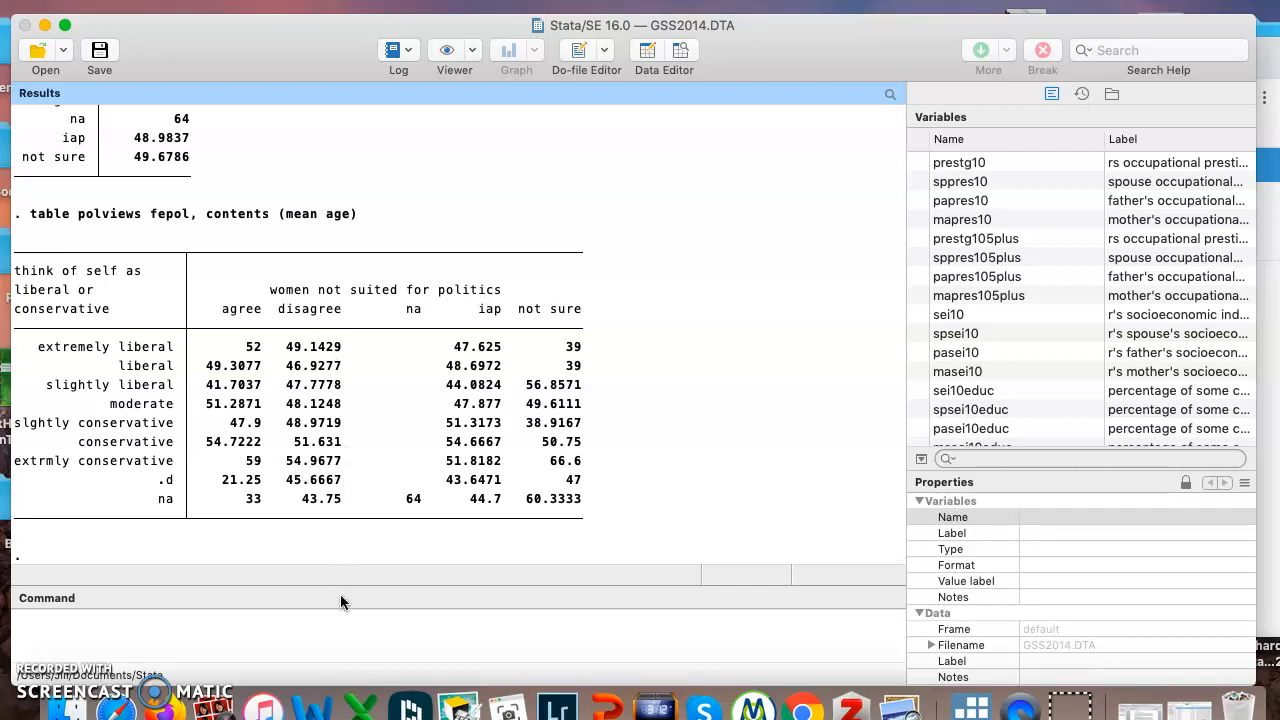
Enter table polviews, contents(mean age) for mean age by political views.
type("table")
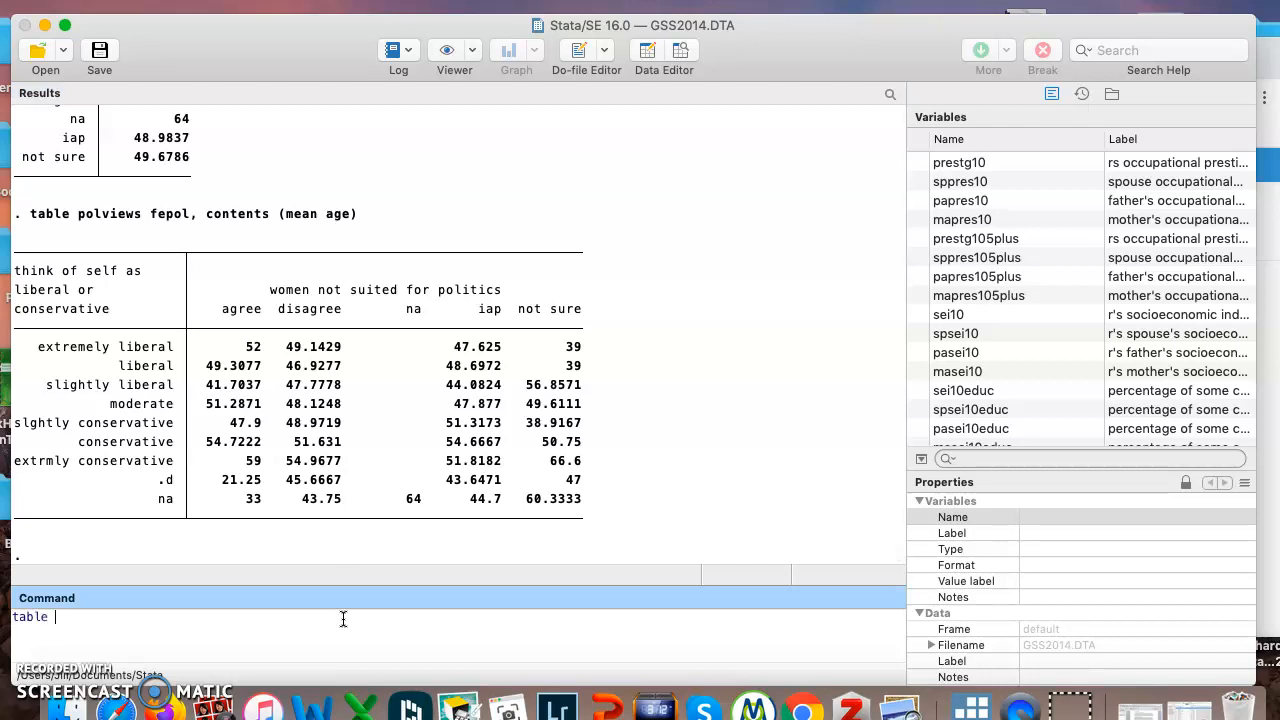
type("polviews")
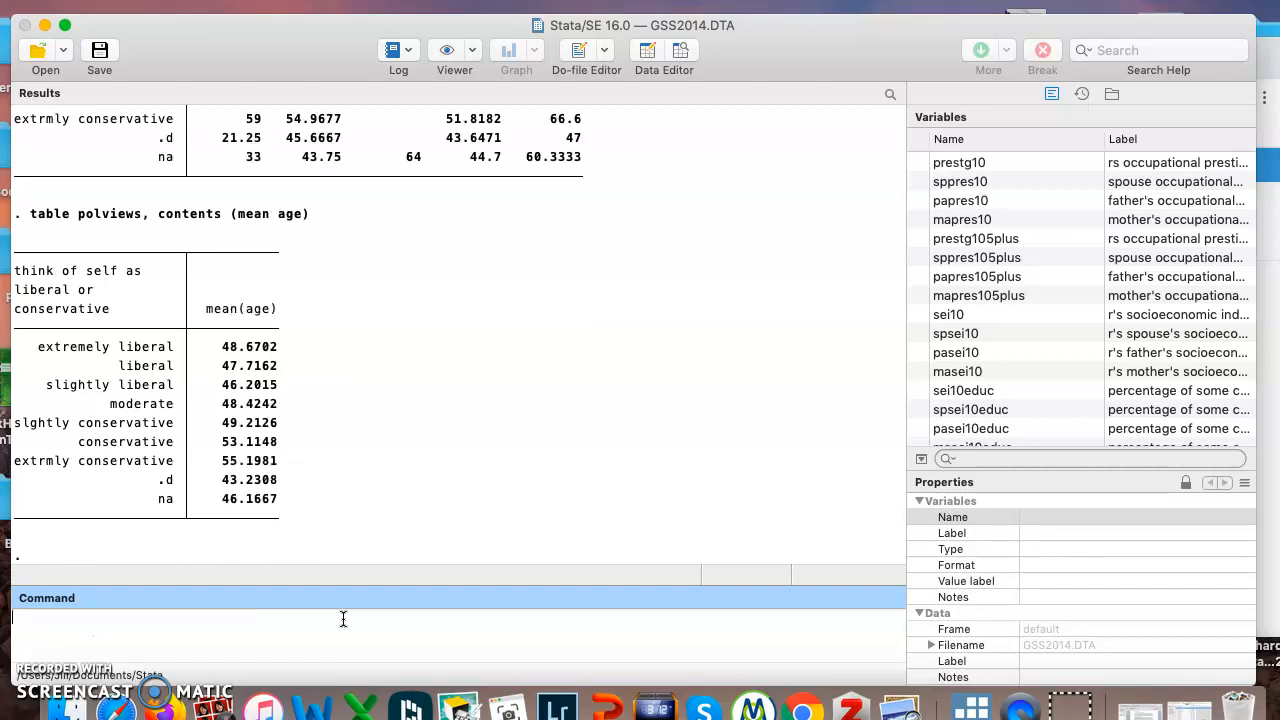
mouse_move(318, 387)
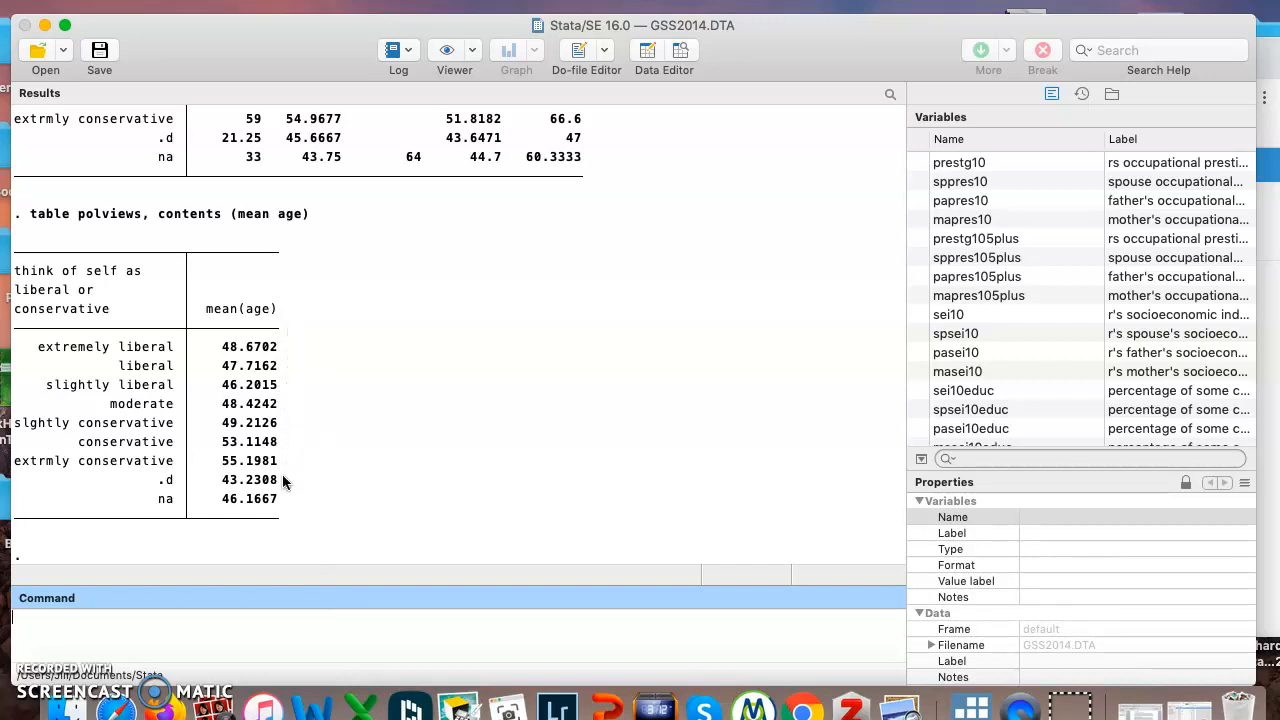
mouse_move(278, 470)
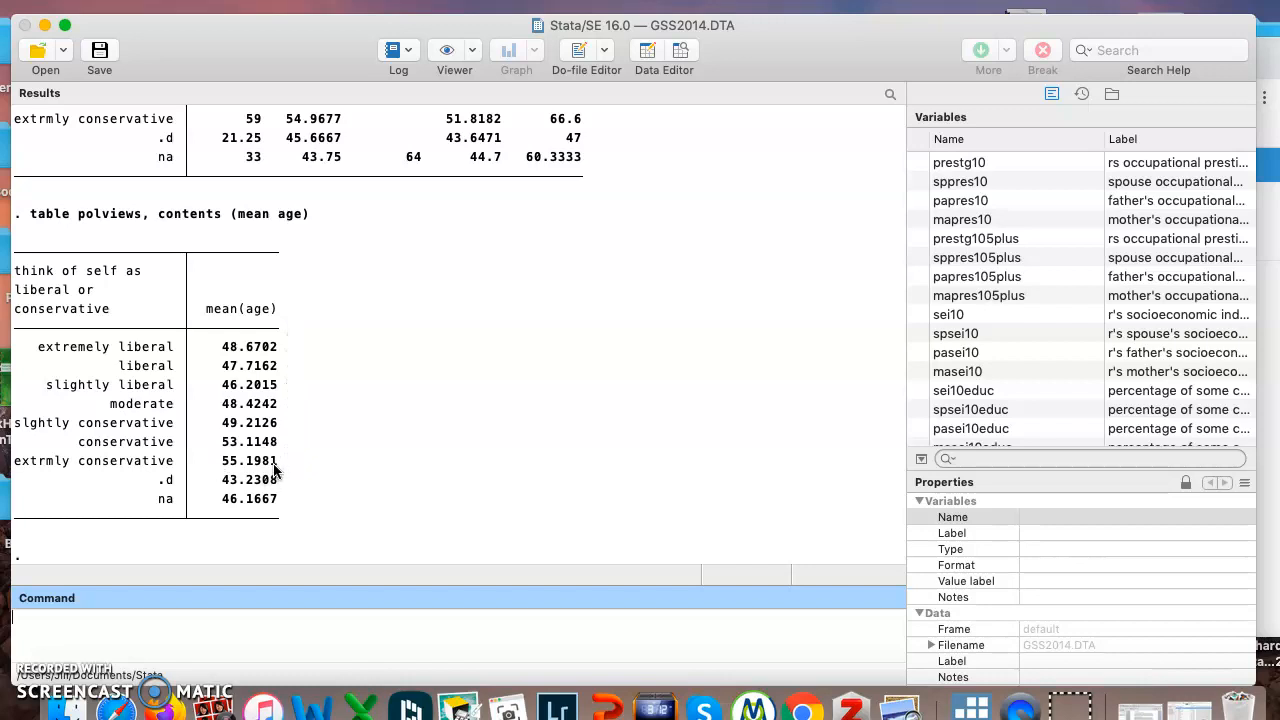
mouse_move(268, 472)
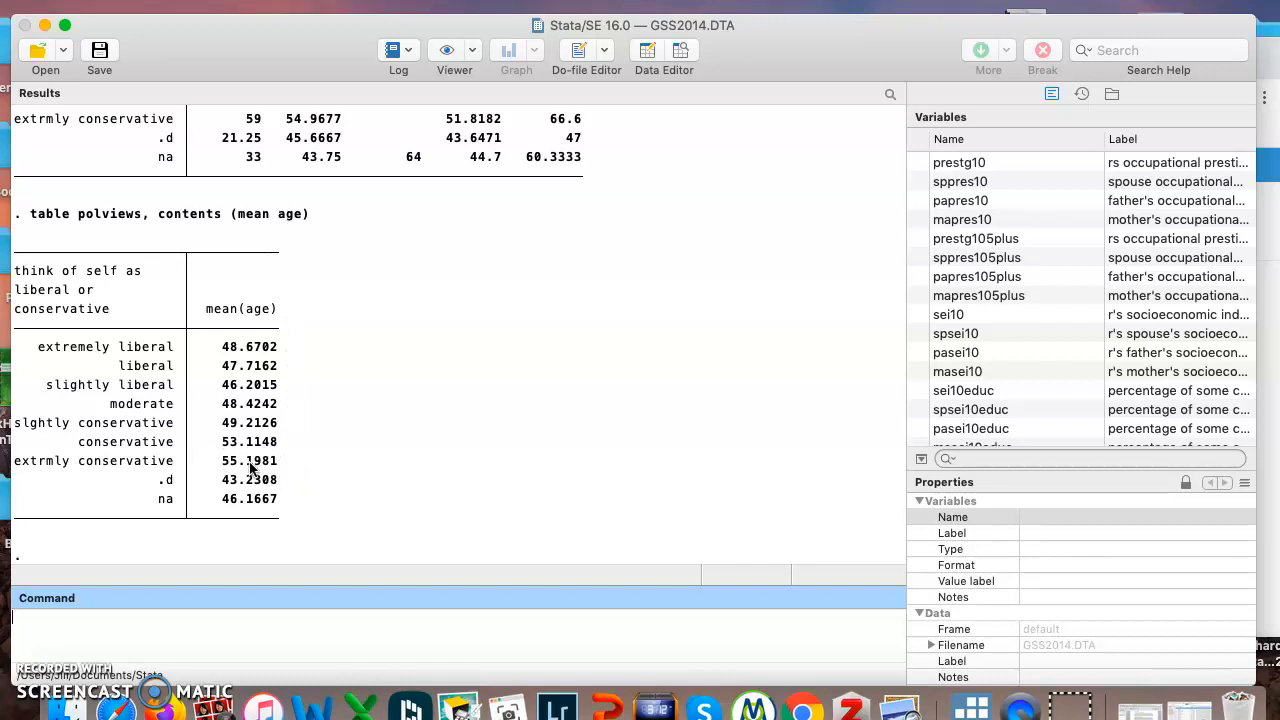
mouse_move(337, 662)
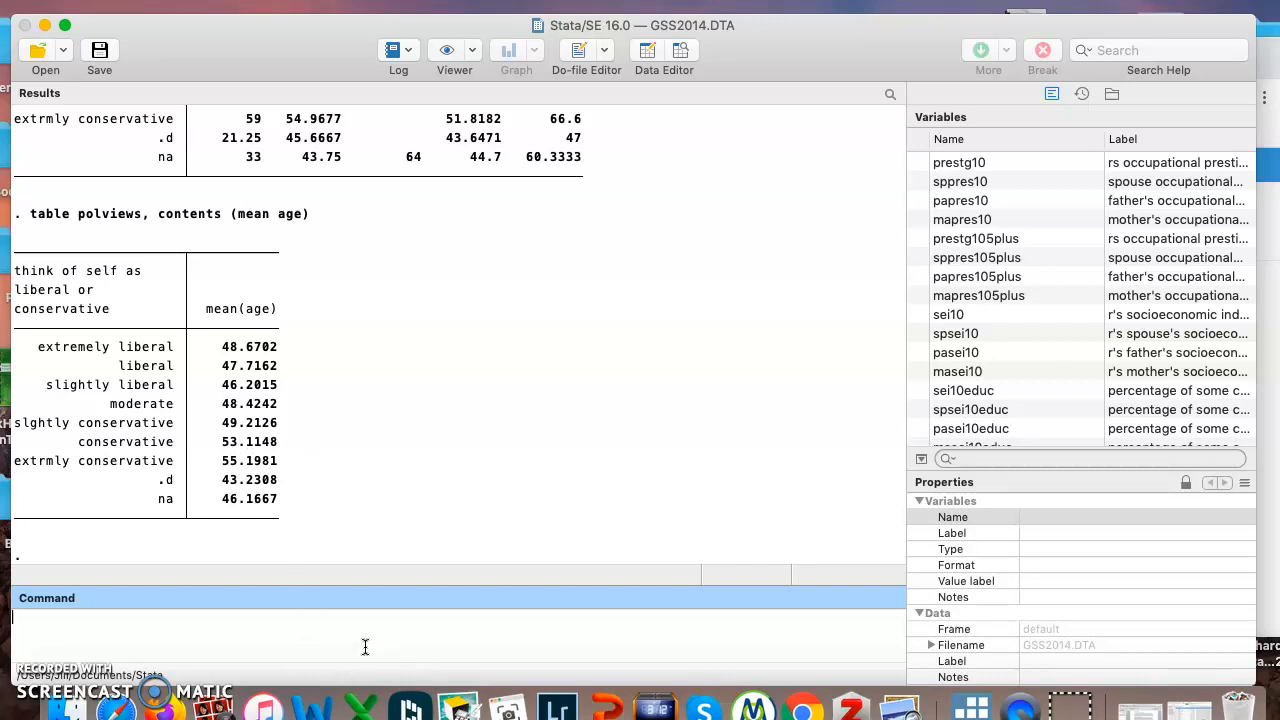
Enter table fepol if sex==1, contents(mean age) for males, then type sum age.
type("table")
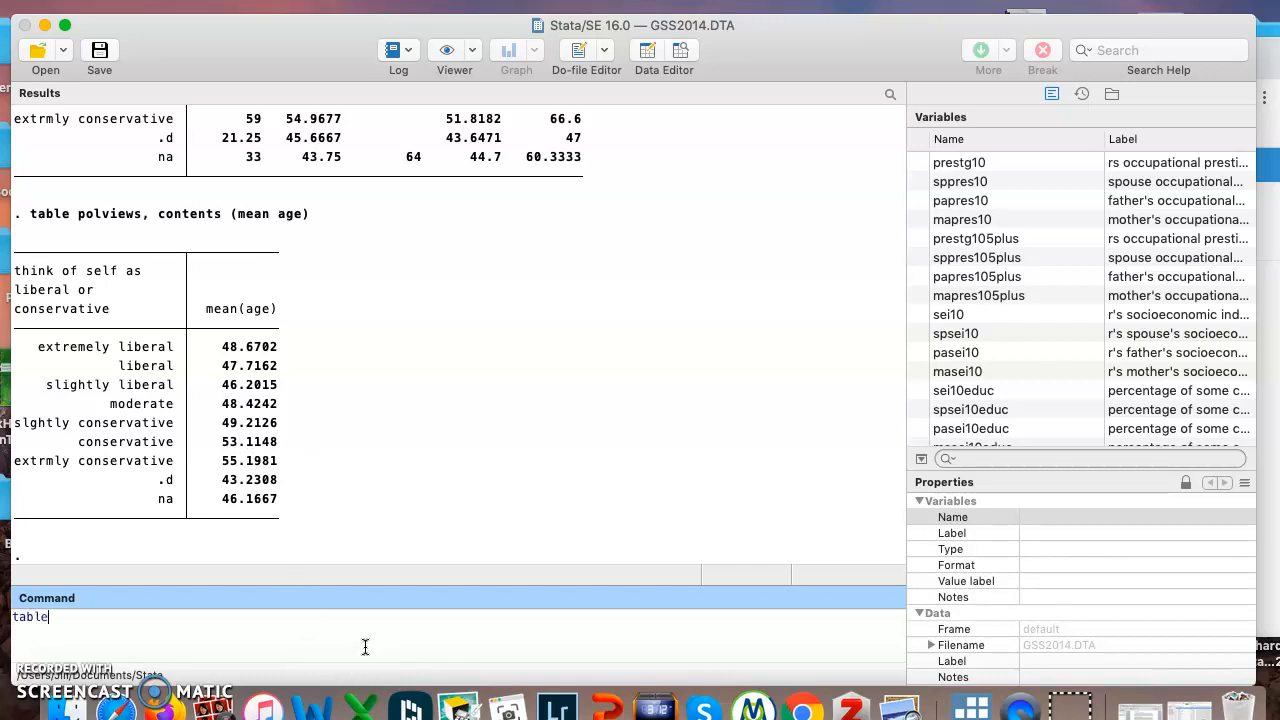
type("fepol")
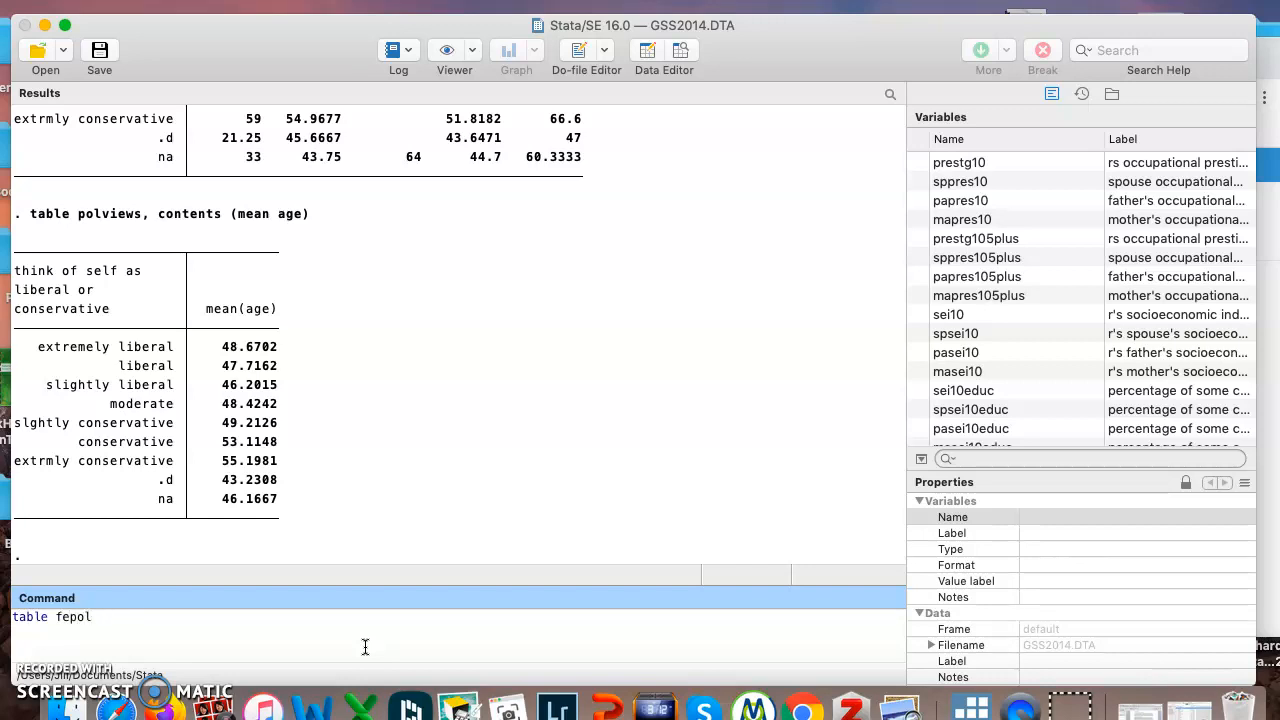
type("if")
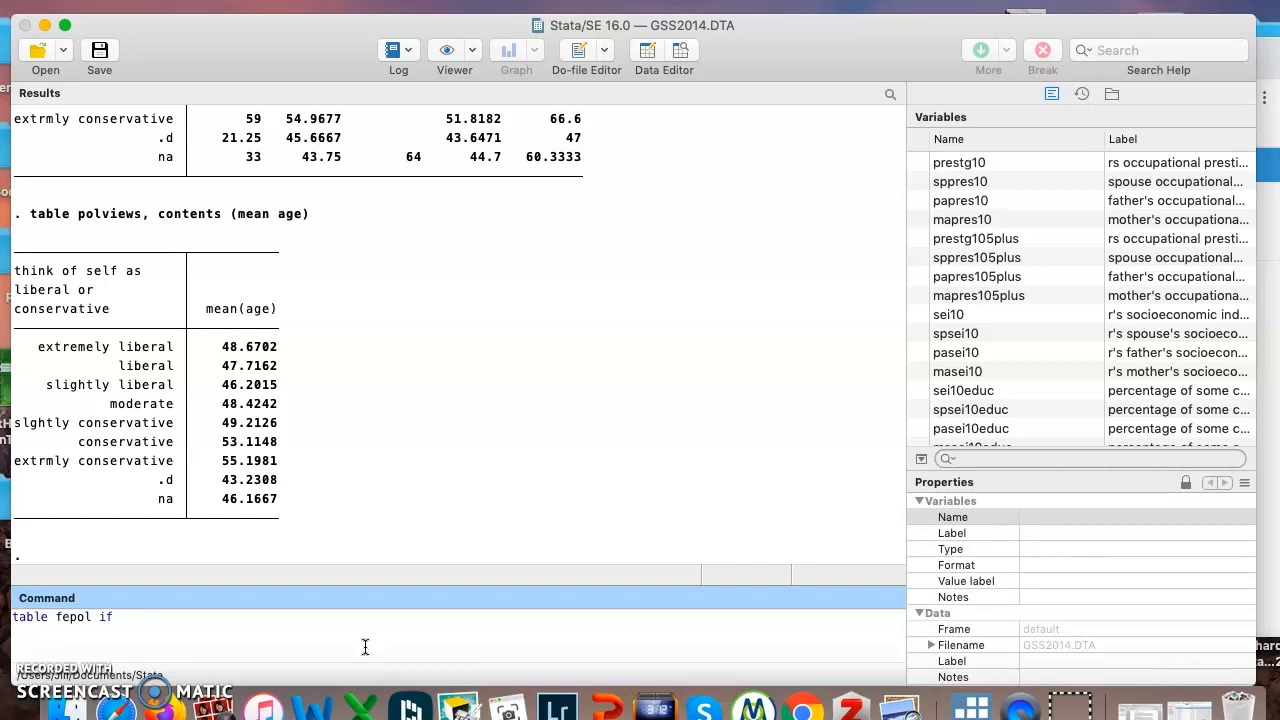
type("sex")
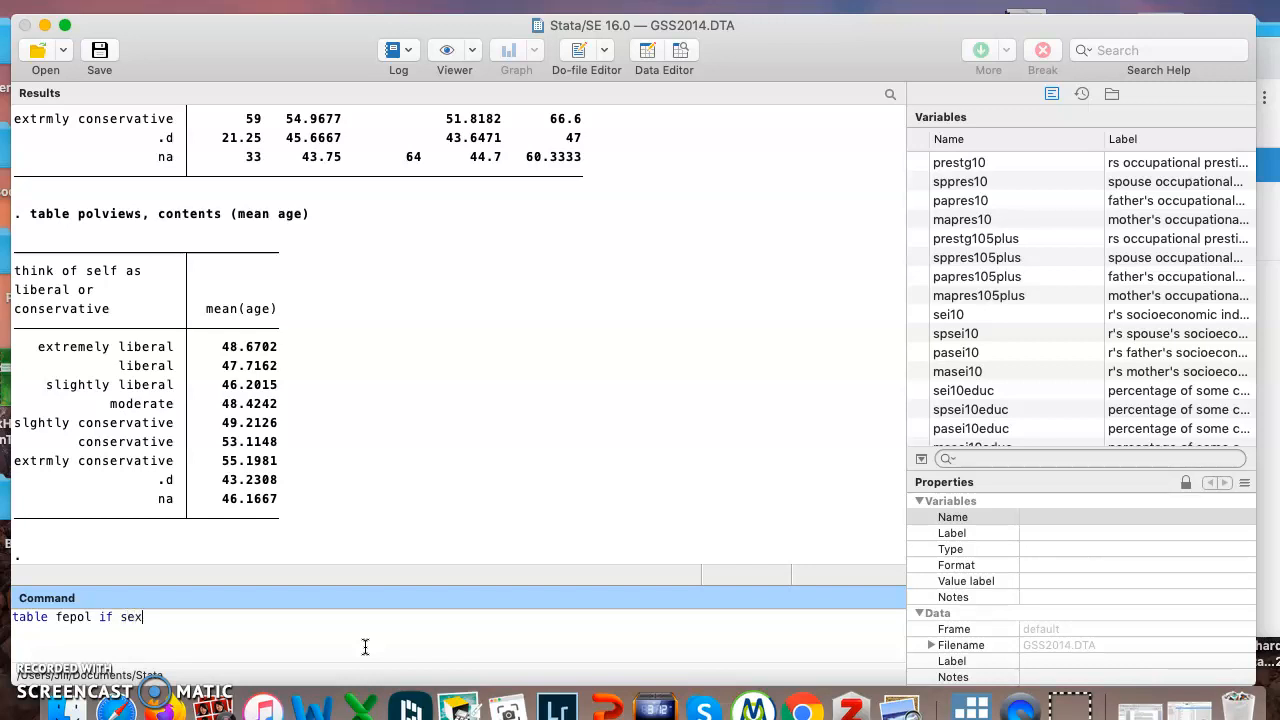
type("==")
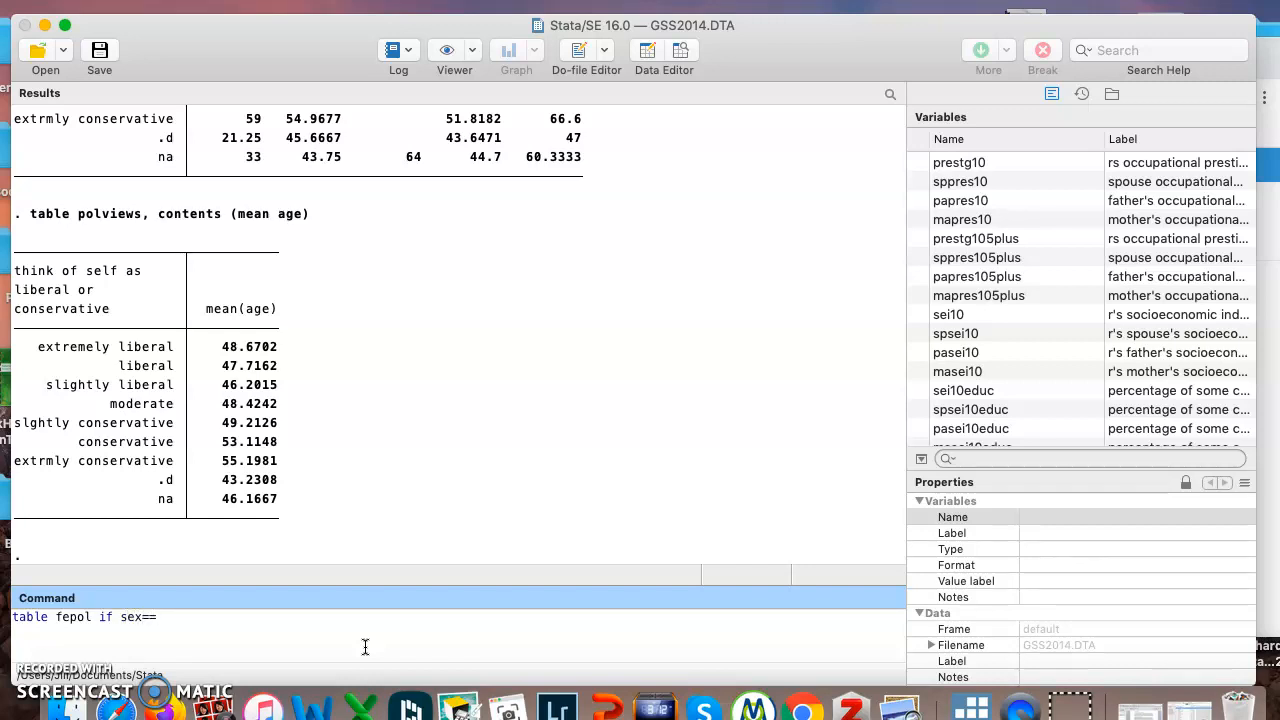
type("1")
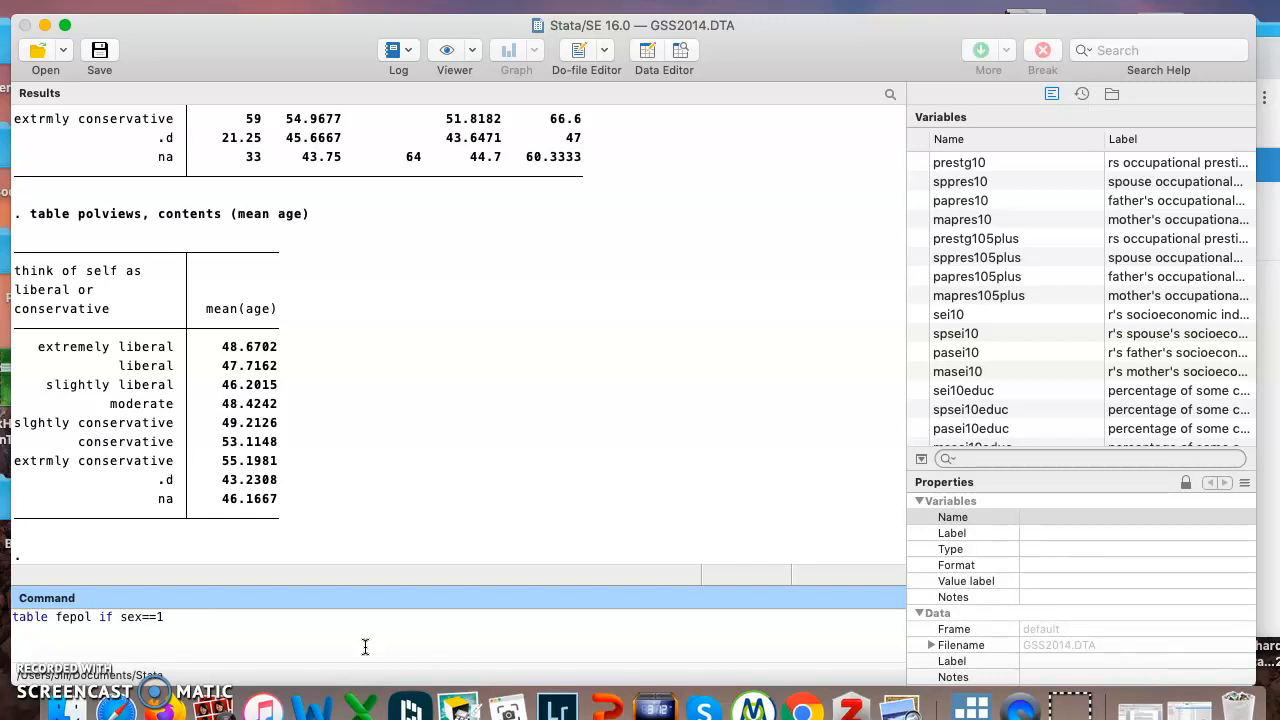
type(", c")
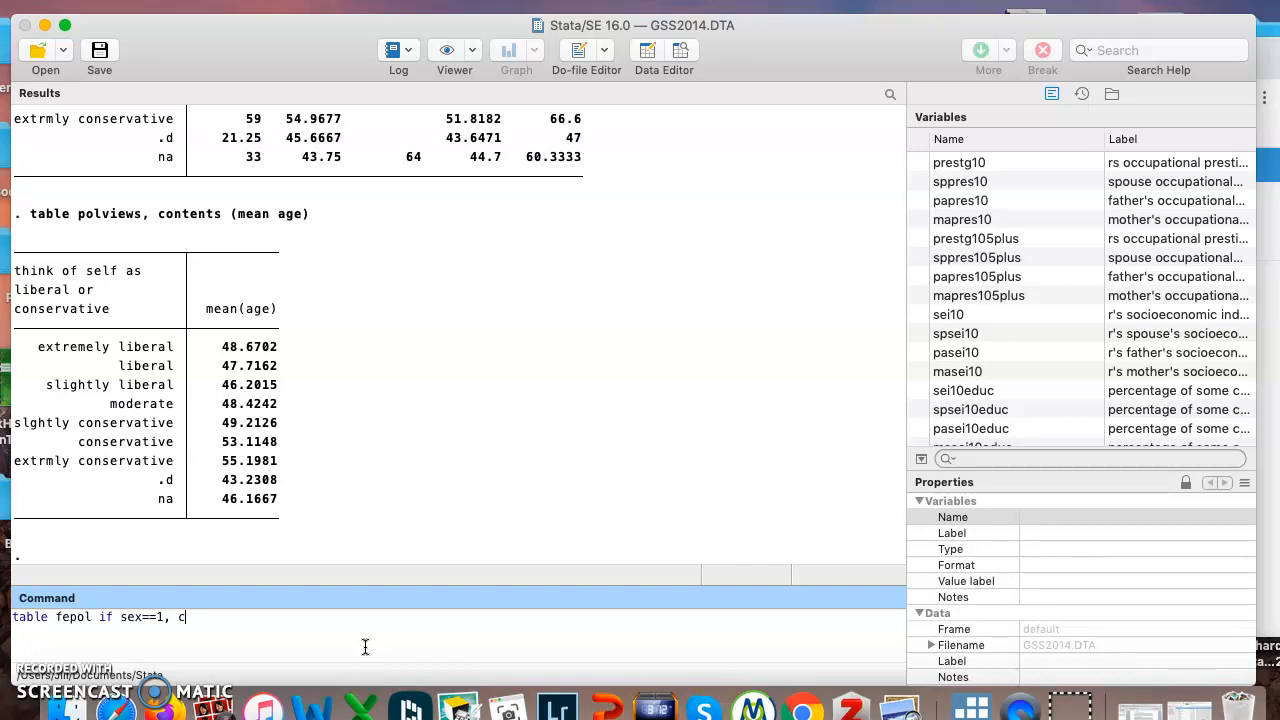
type("ontents")
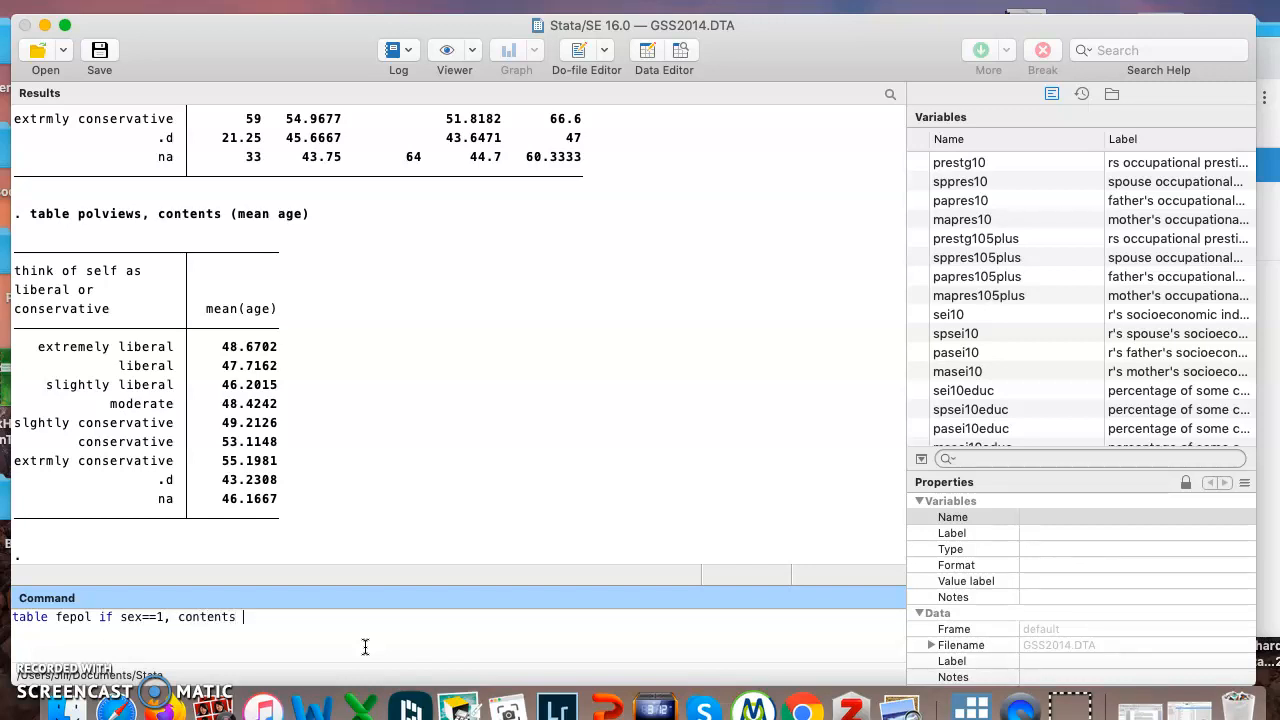
type("(mean age")
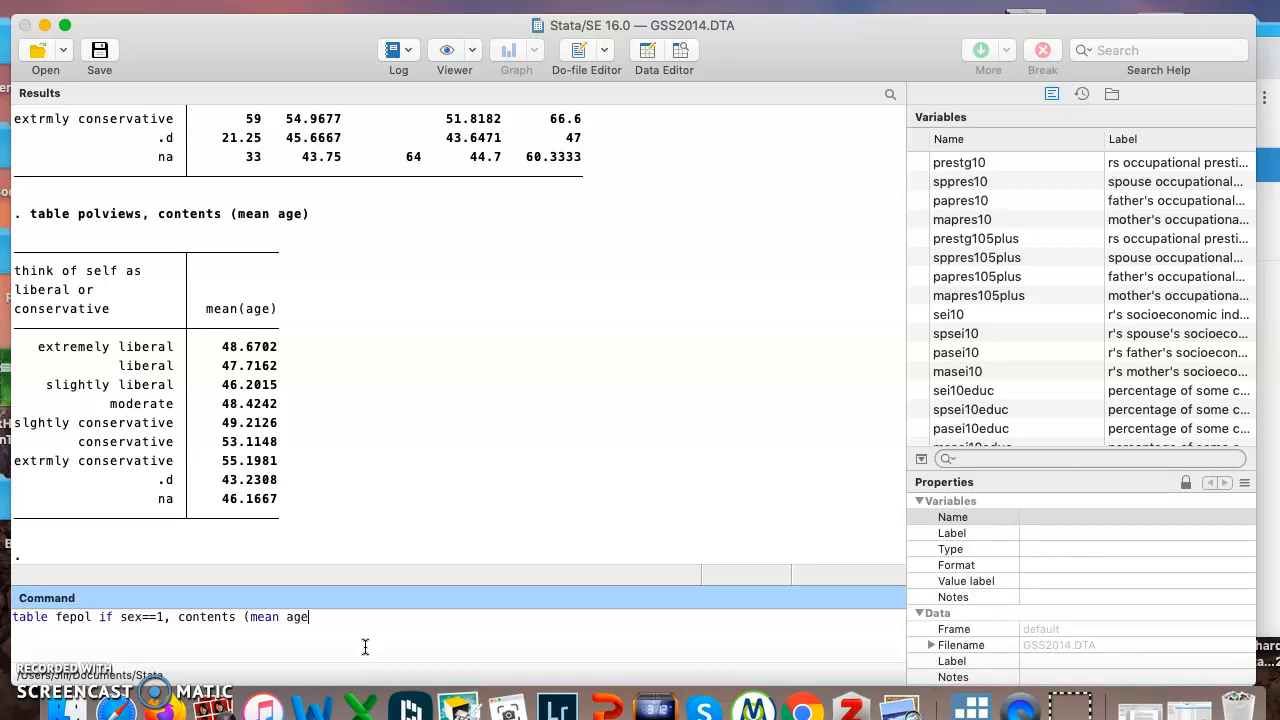
type(")")
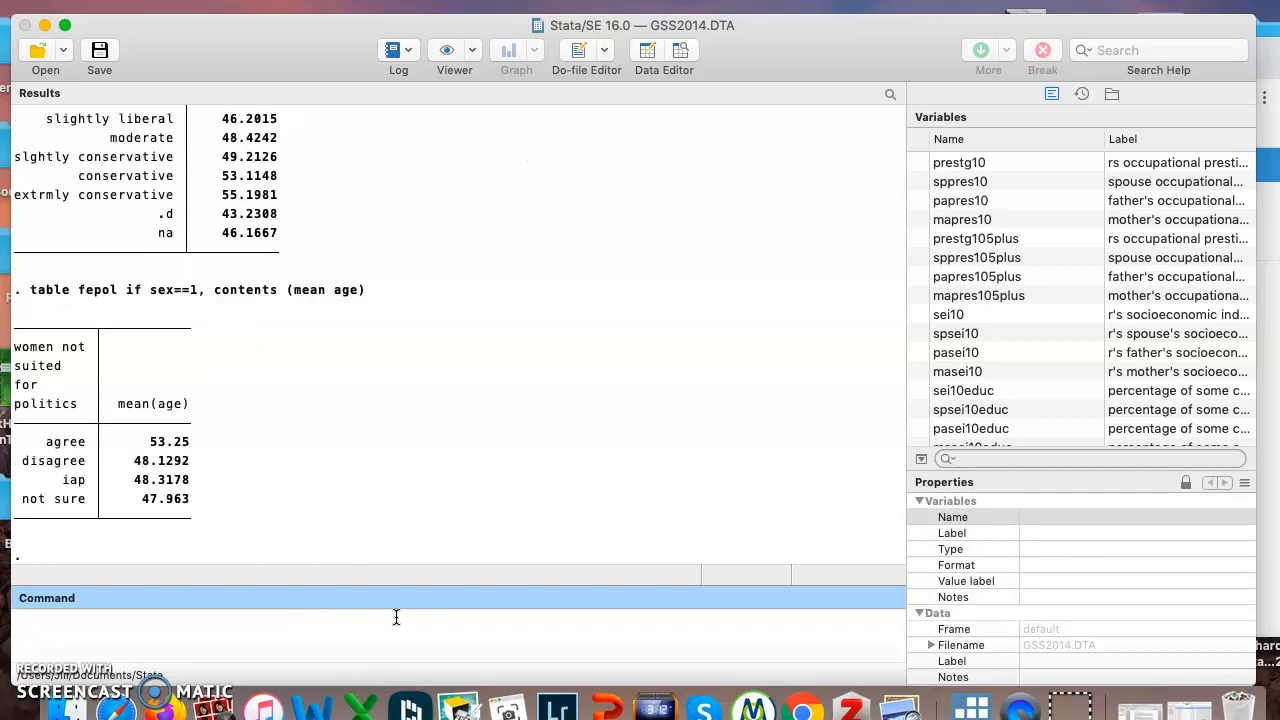
mouse_move(213, 461)
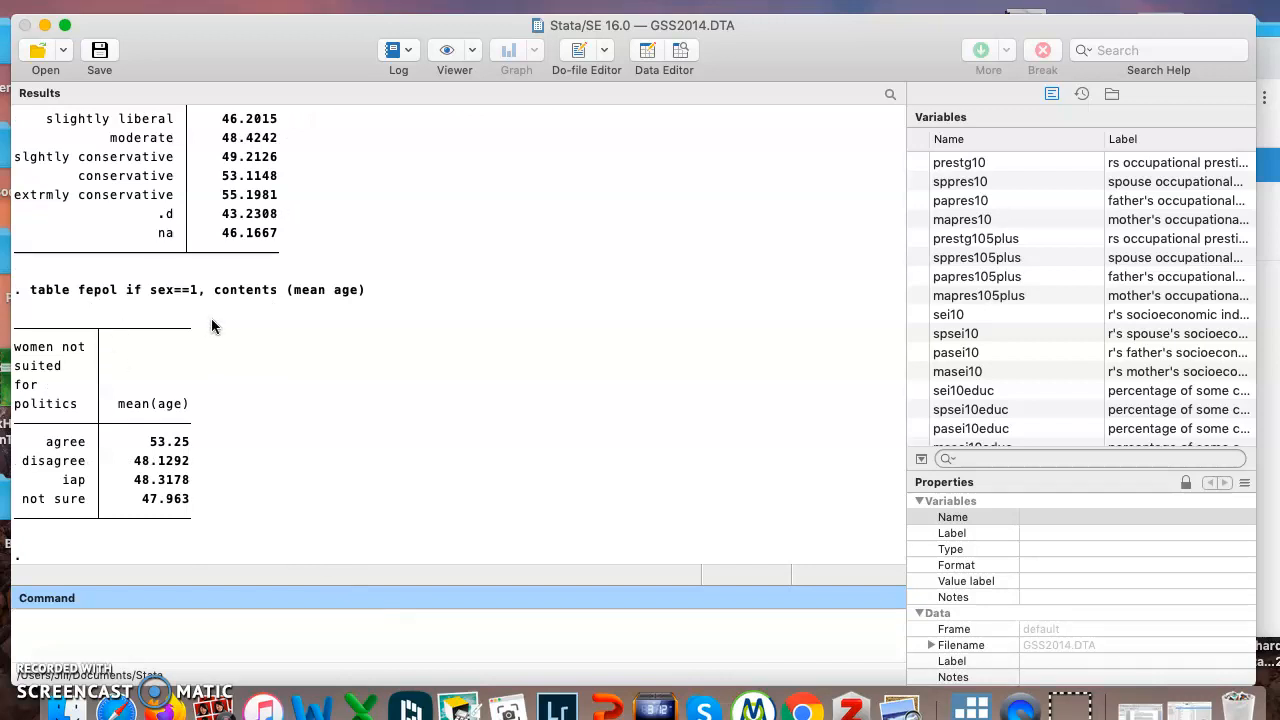
mouse_move(197, 456)
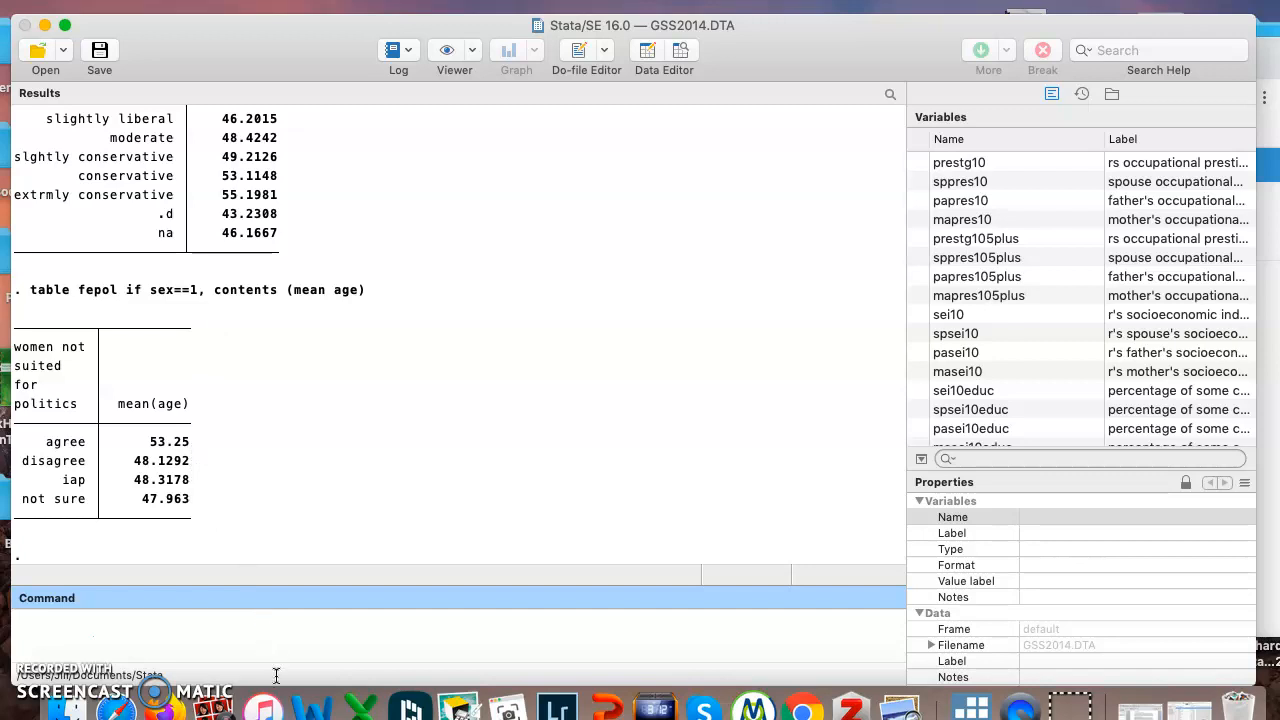
mouse_move(282, 637)
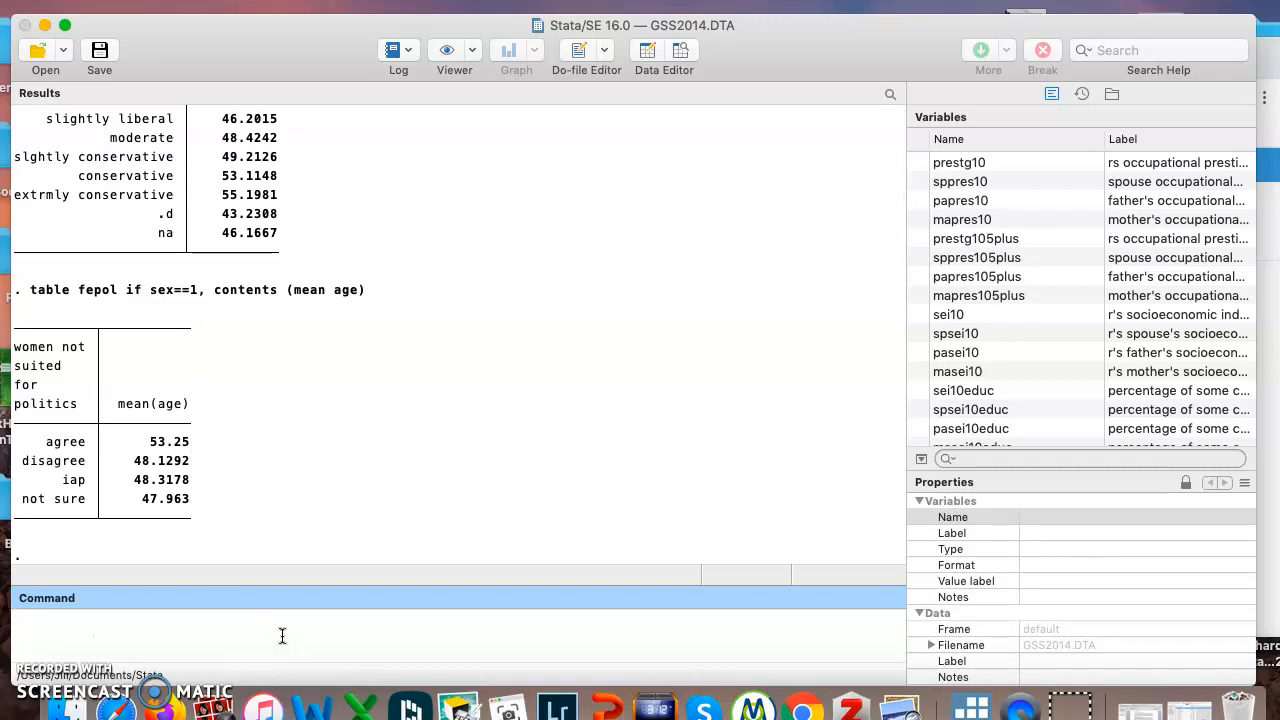
type("sum age")
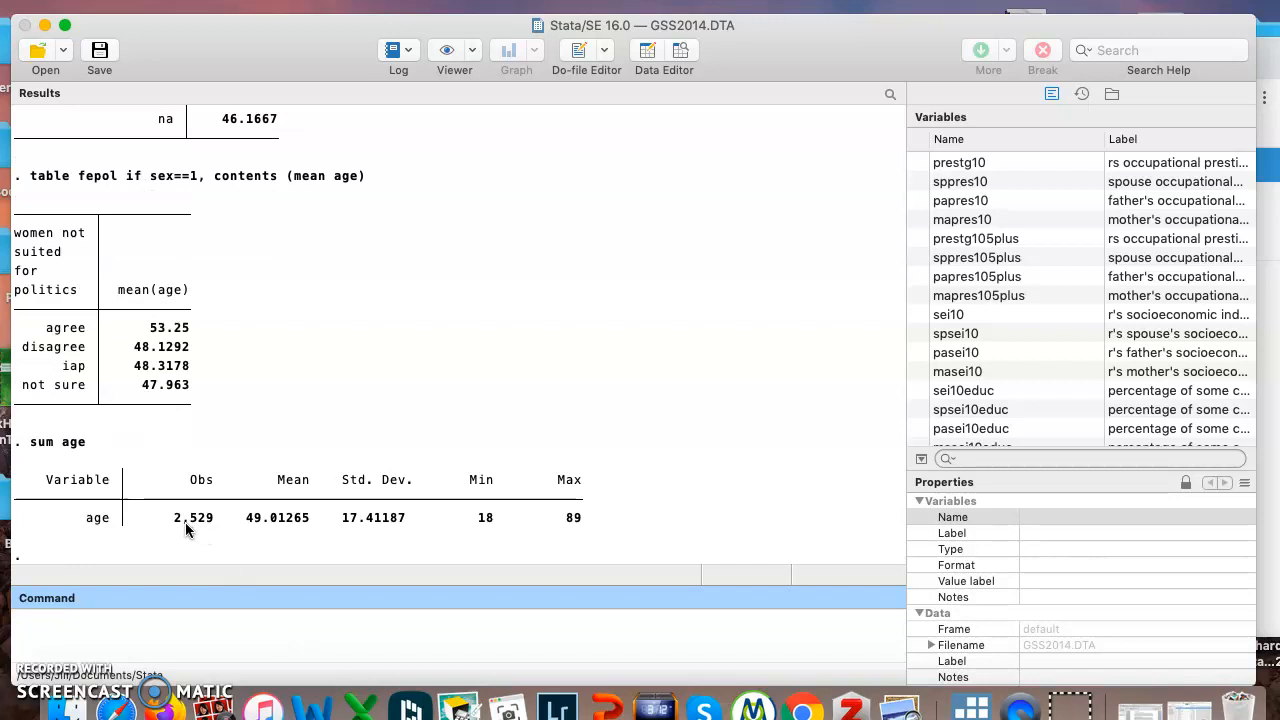
mouse_move(287, 532)
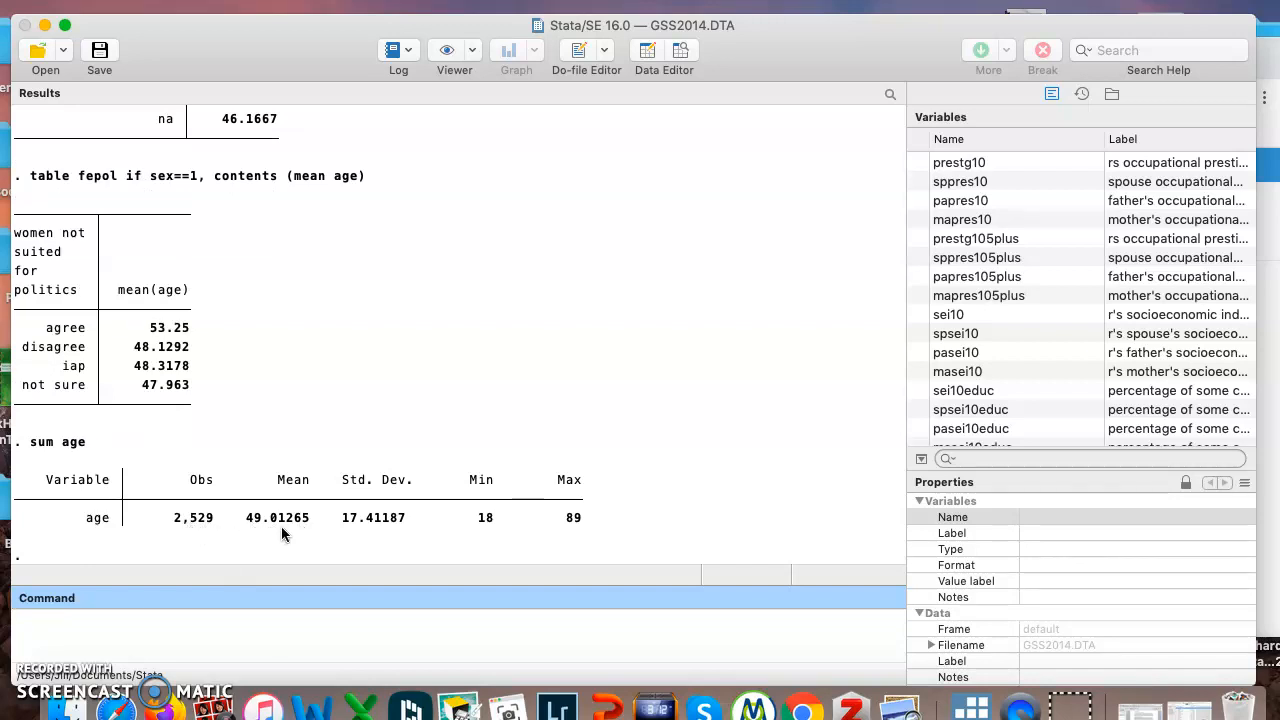
mouse_move(490, 530)
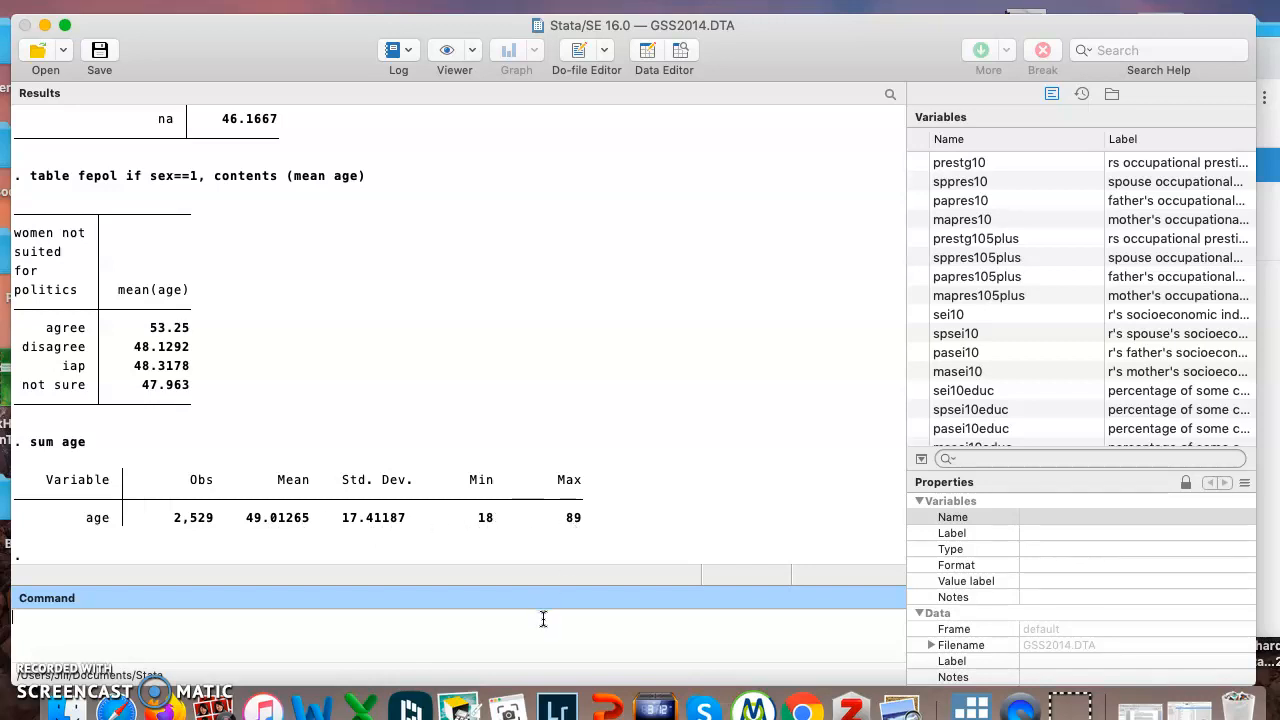
Start typing the su command again to summarize age.
type("sum age")
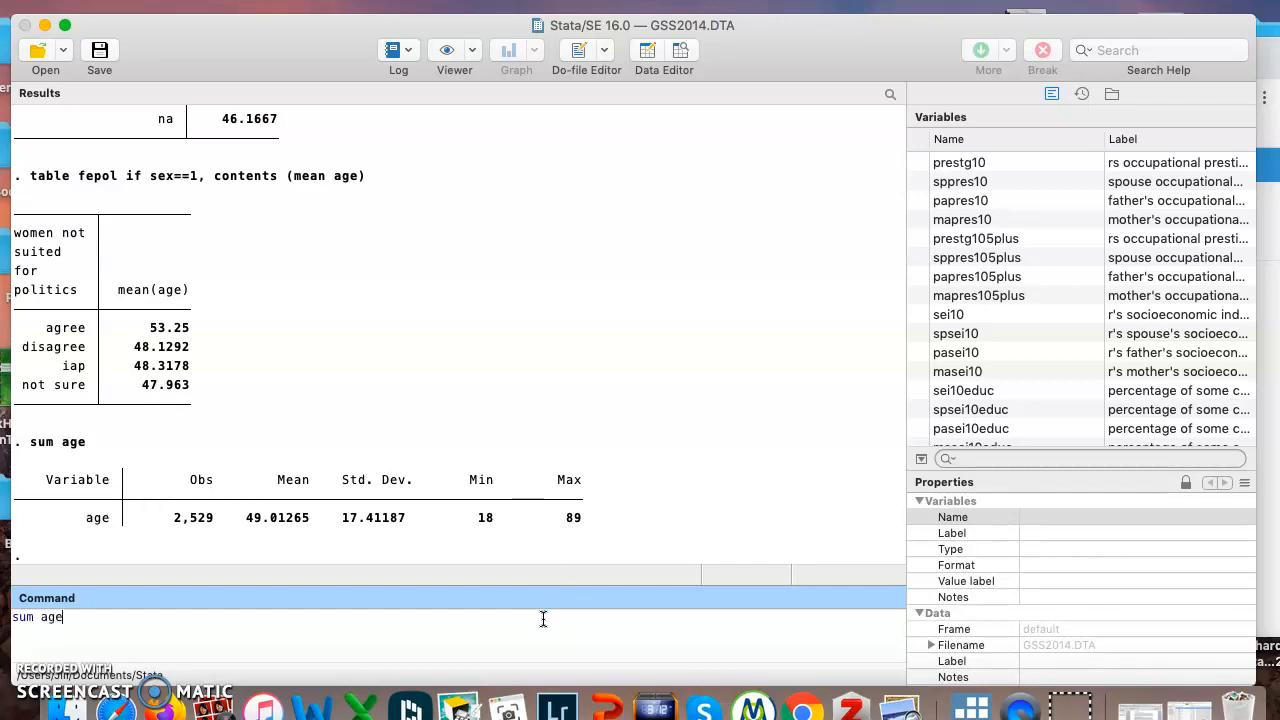
type(", detail")
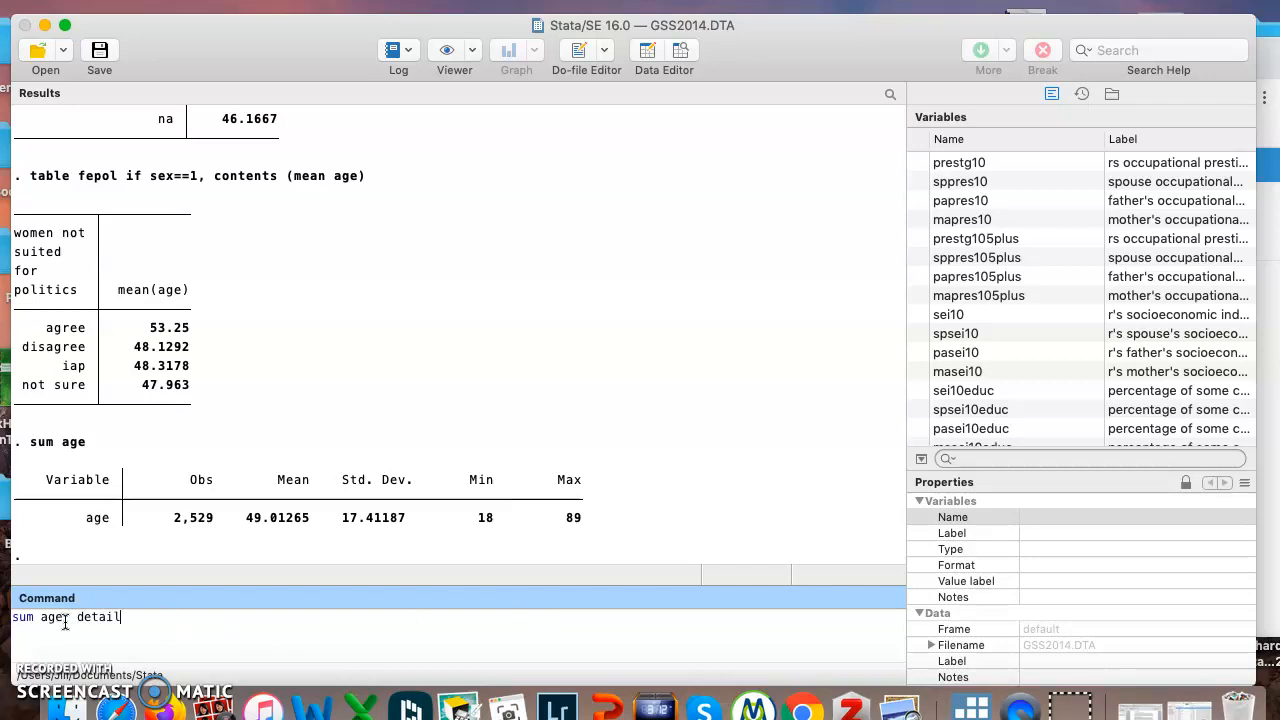
key("Return")
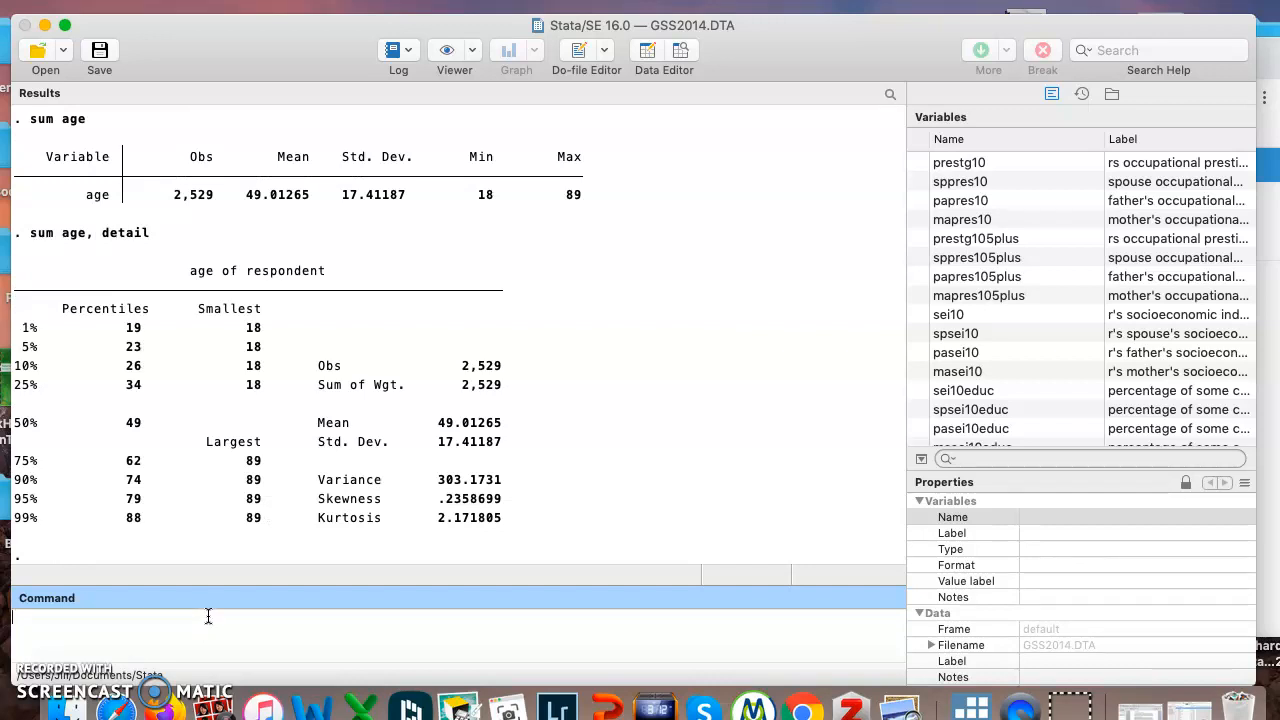
mouse_move(317, 397)
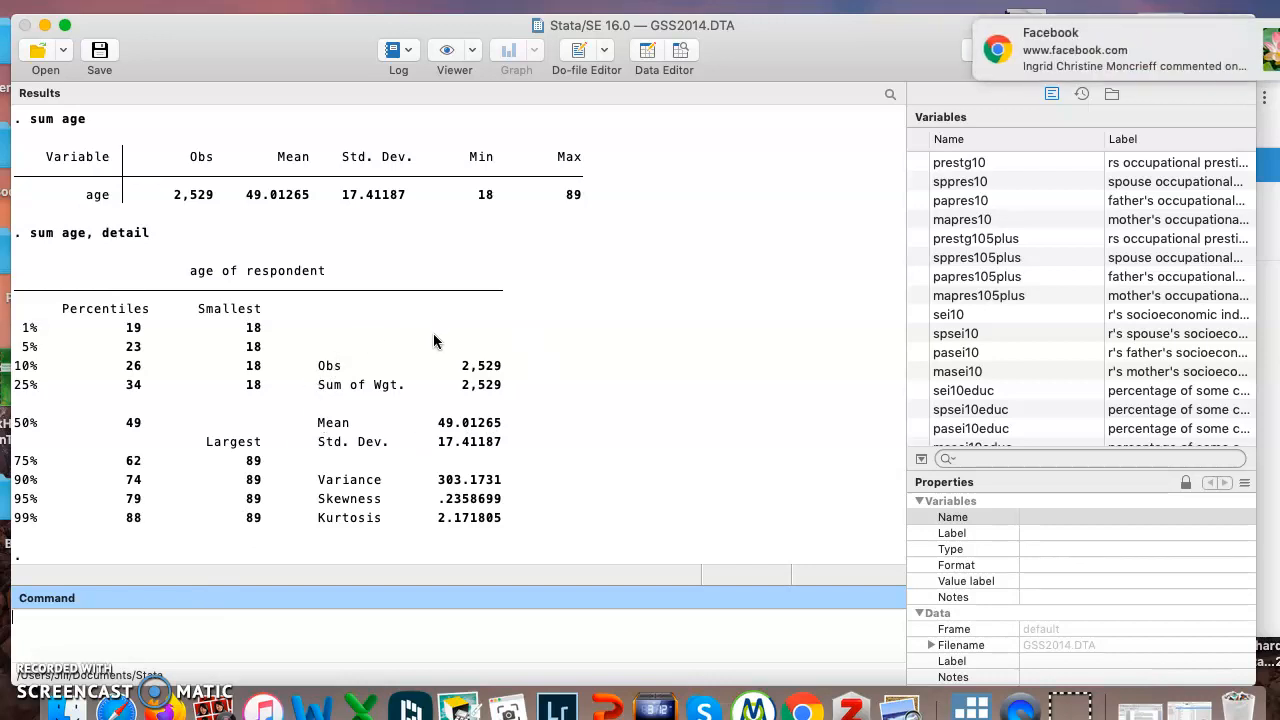
mouse_move(425, 430)
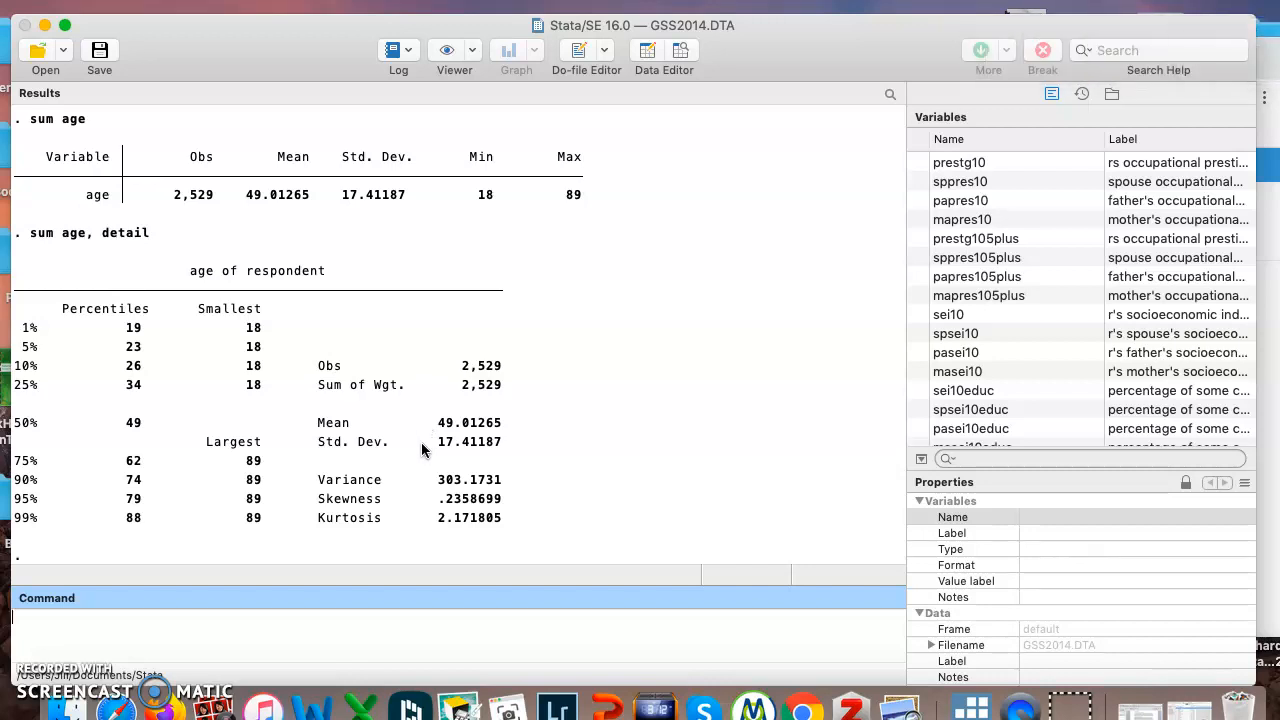
mouse_move(231, 491)
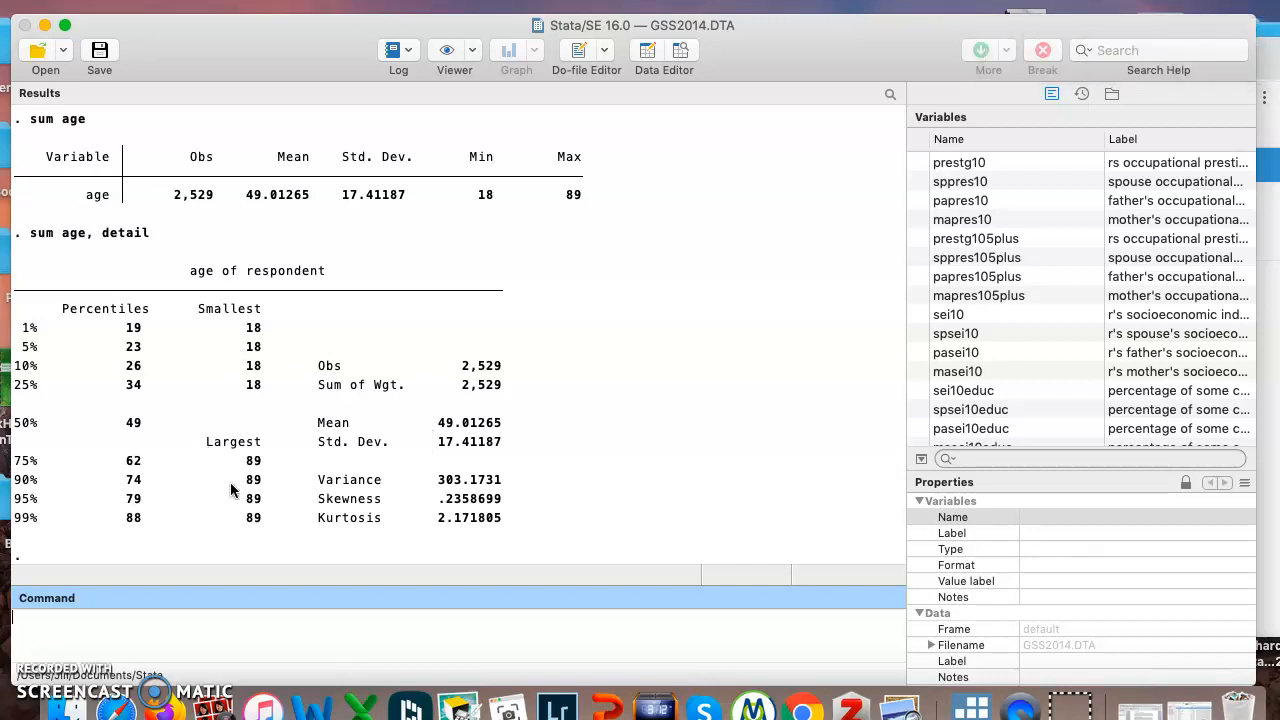
mouse_move(262, 483)
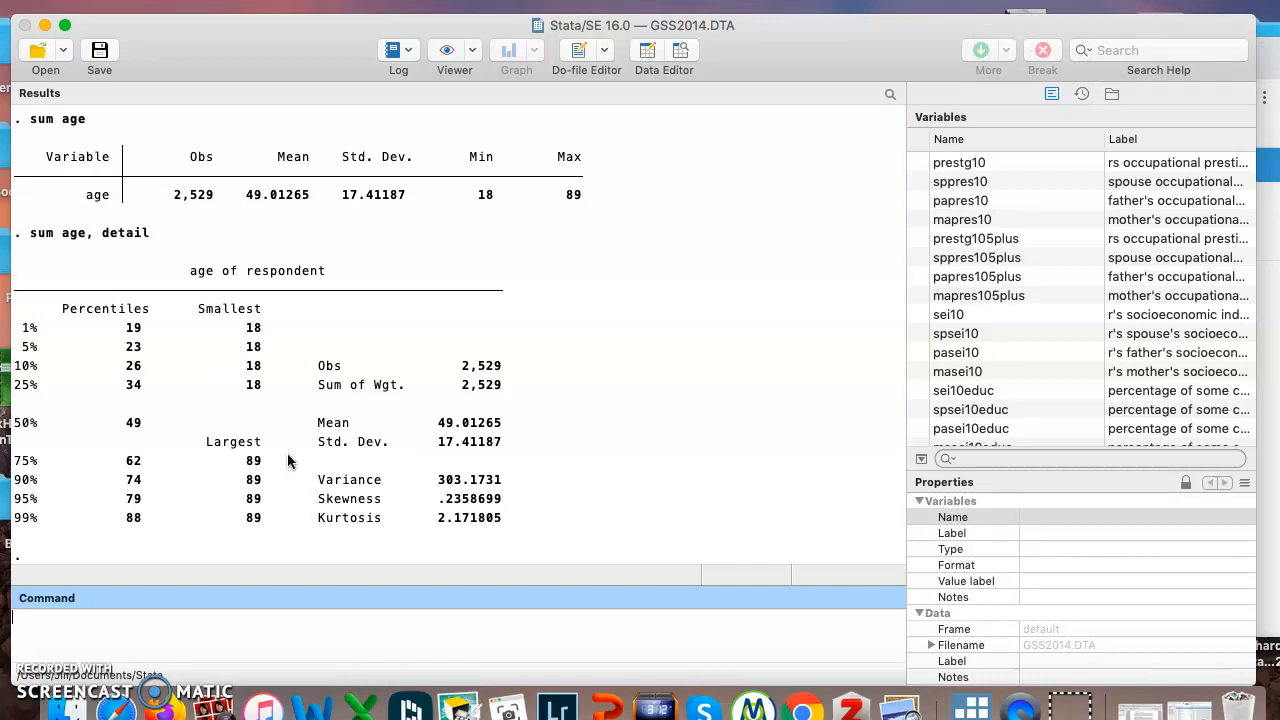
mouse_move(80, 366)
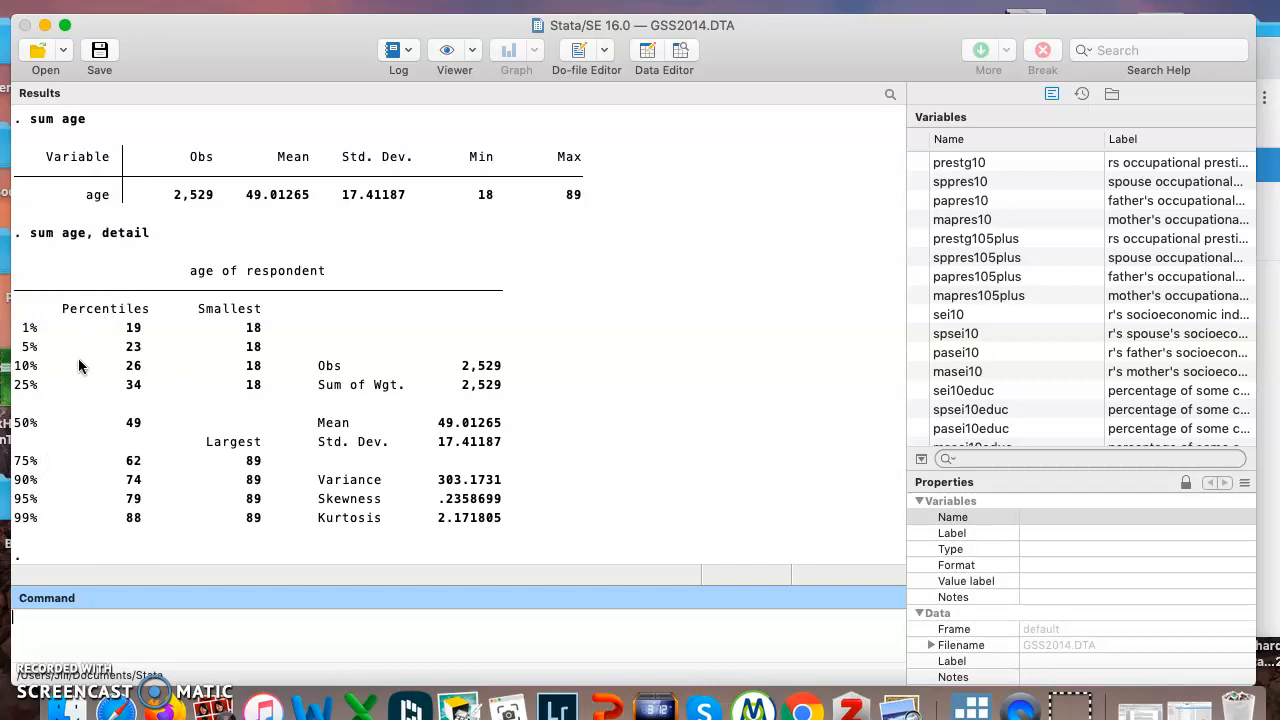
mouse_move(118, 555)
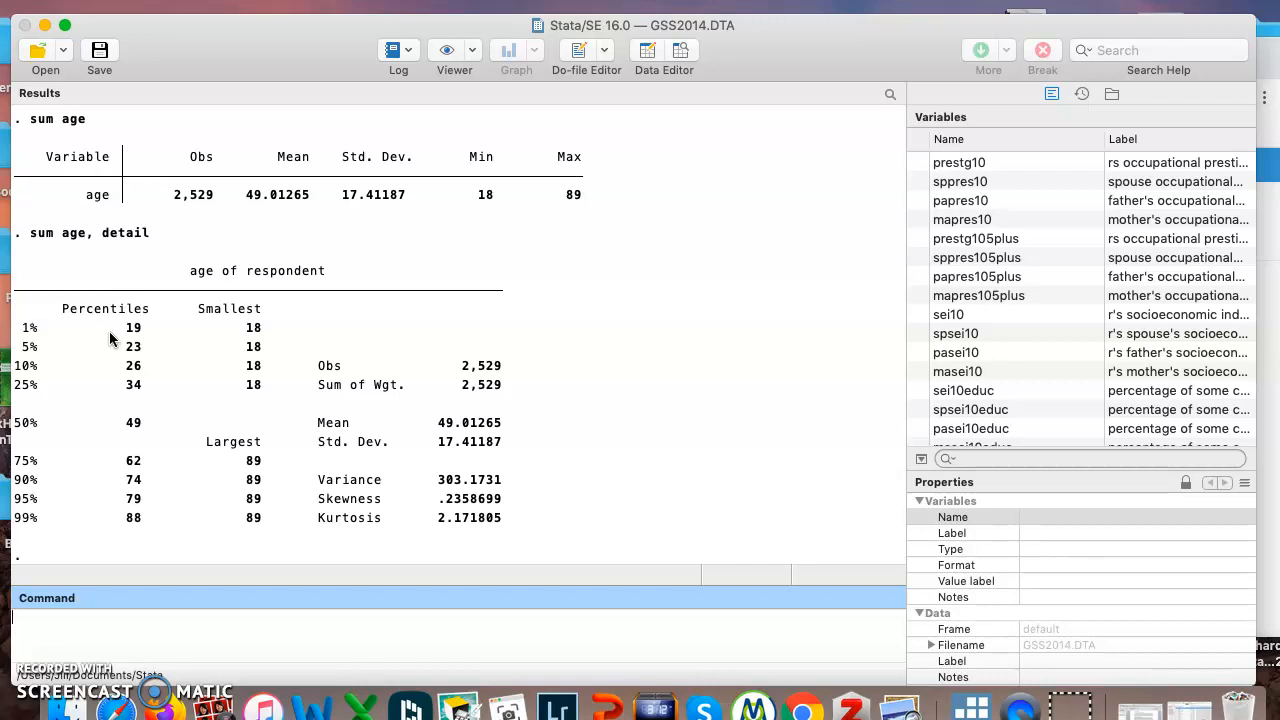
mouse_move(113, 356)
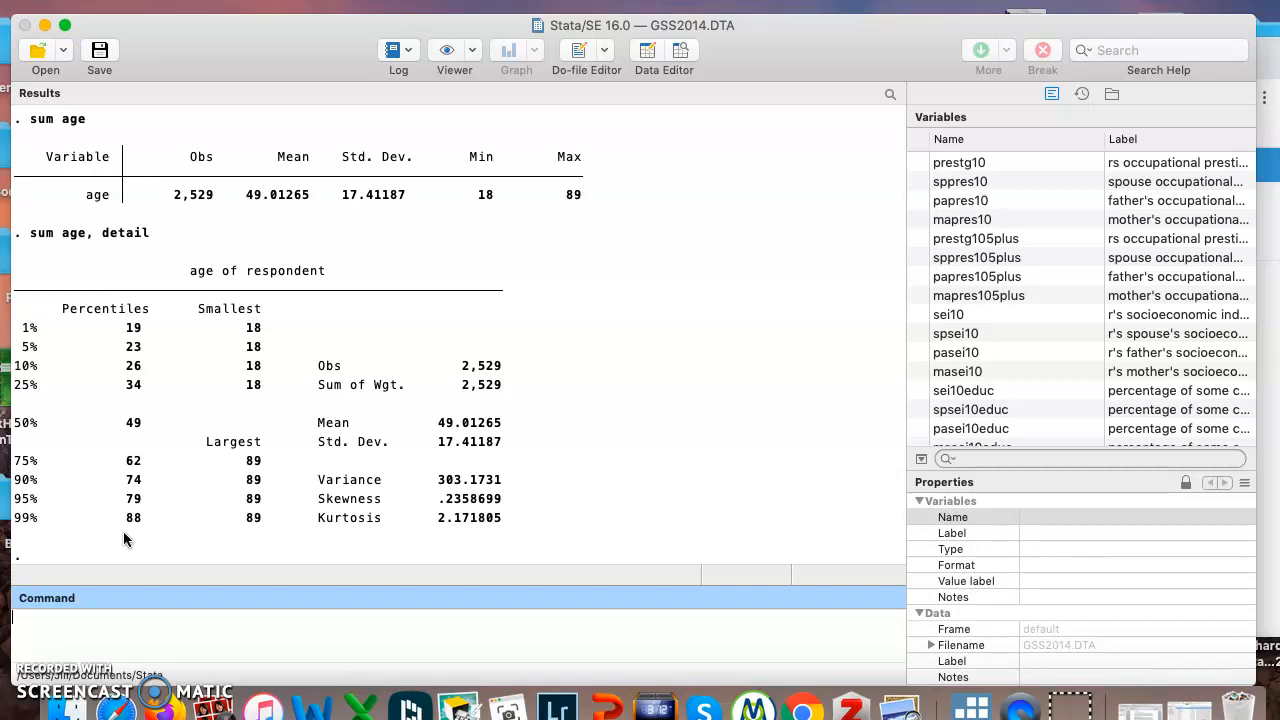
mouse_move(169, 583)
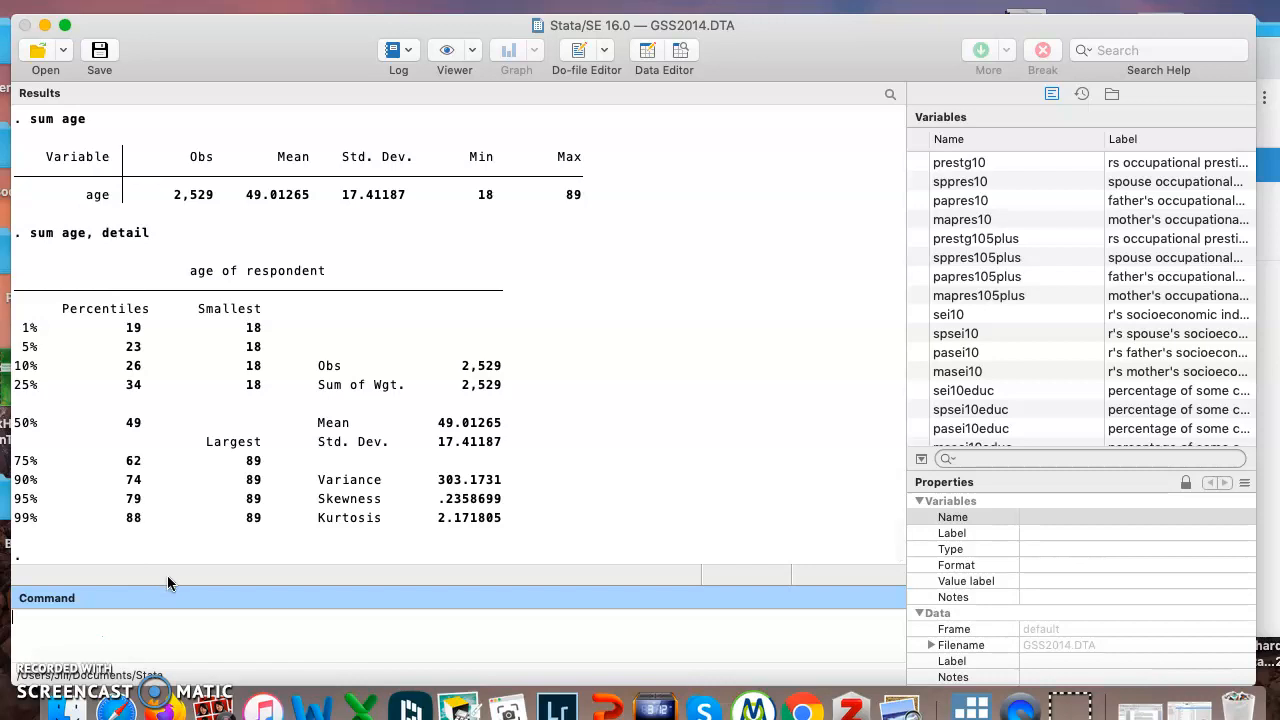
mouse_move(253, 540)
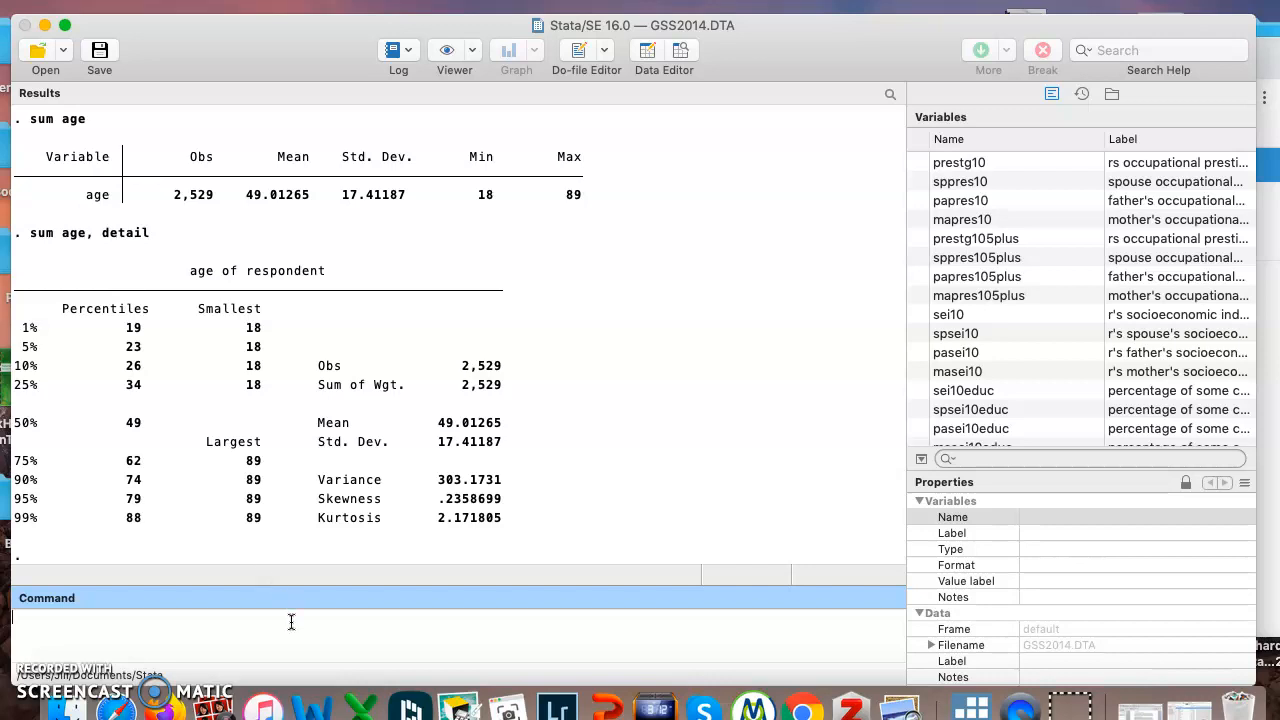
Type hist age, discrete frequency for a discrete frequency histogram of age.
type("hi")
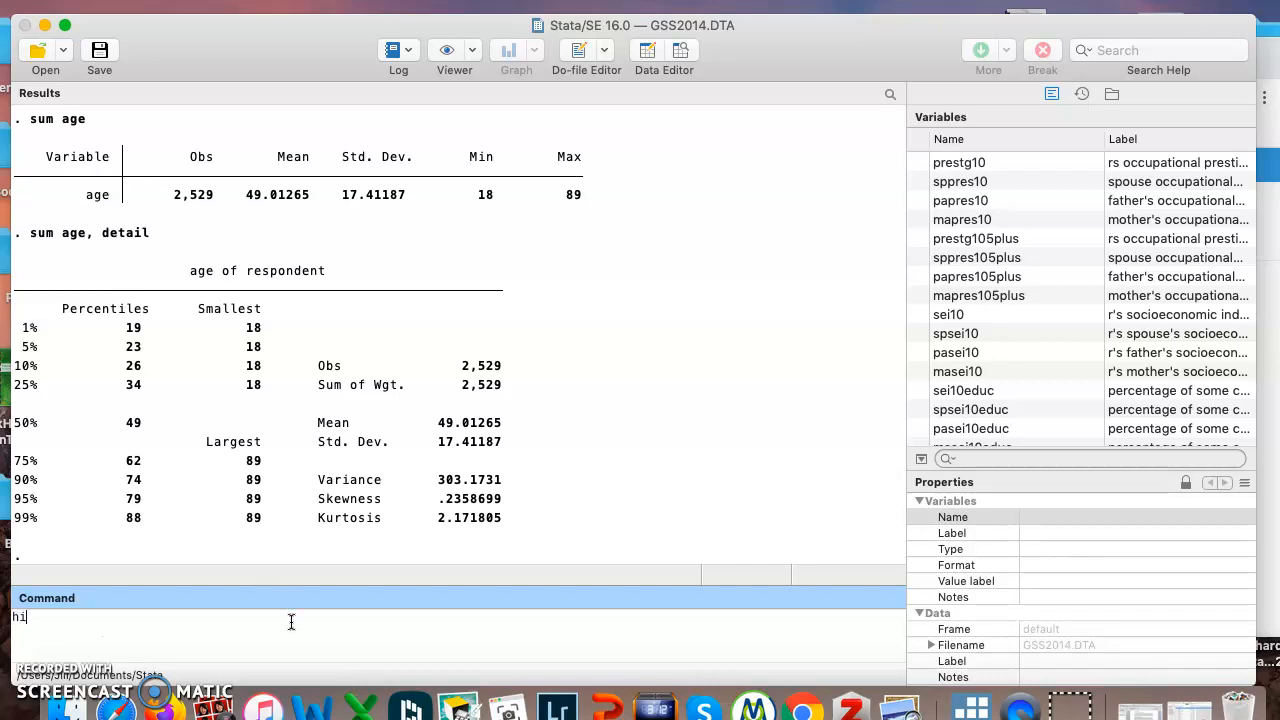
type("hist a")
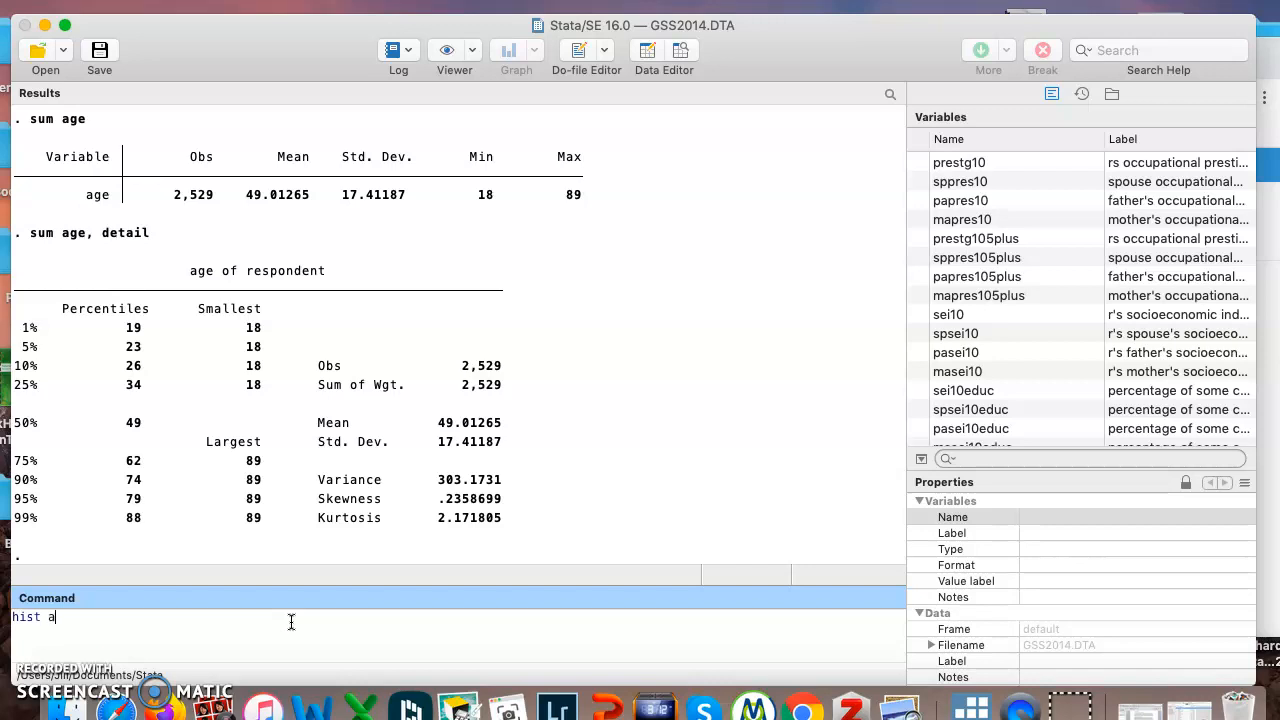
type("ge,")
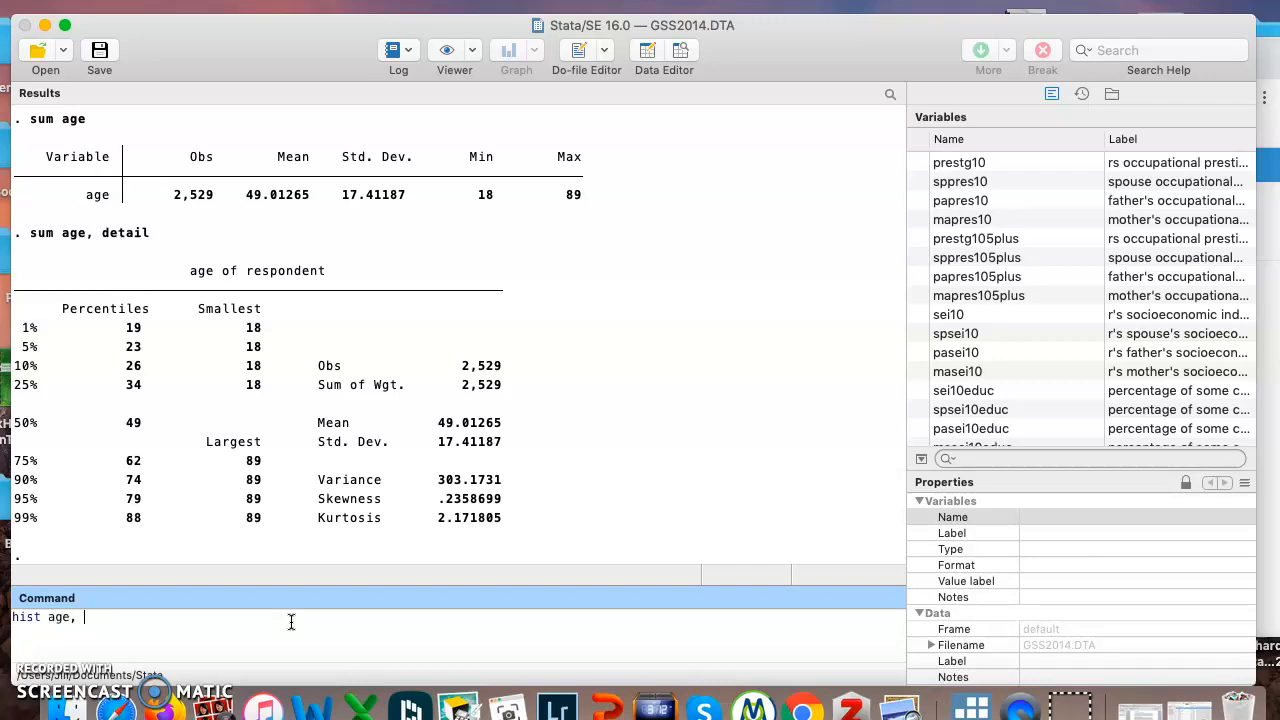
type("discrete f")
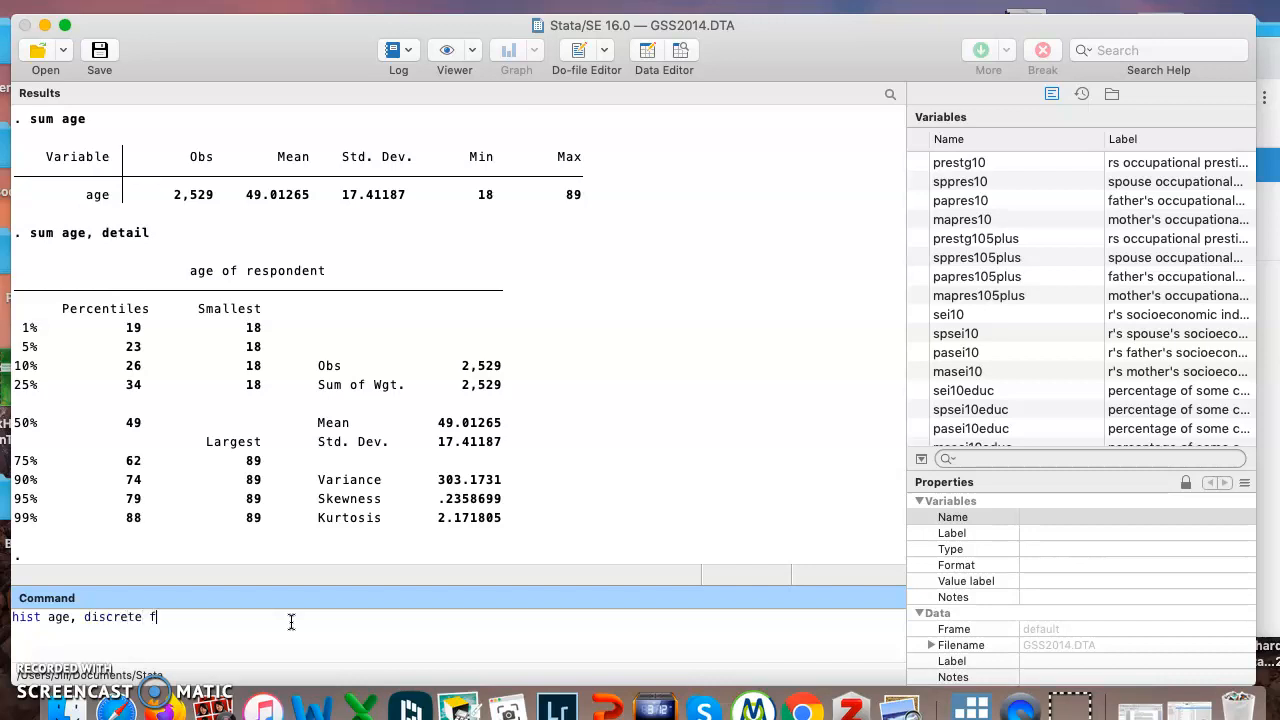
type("requenc")
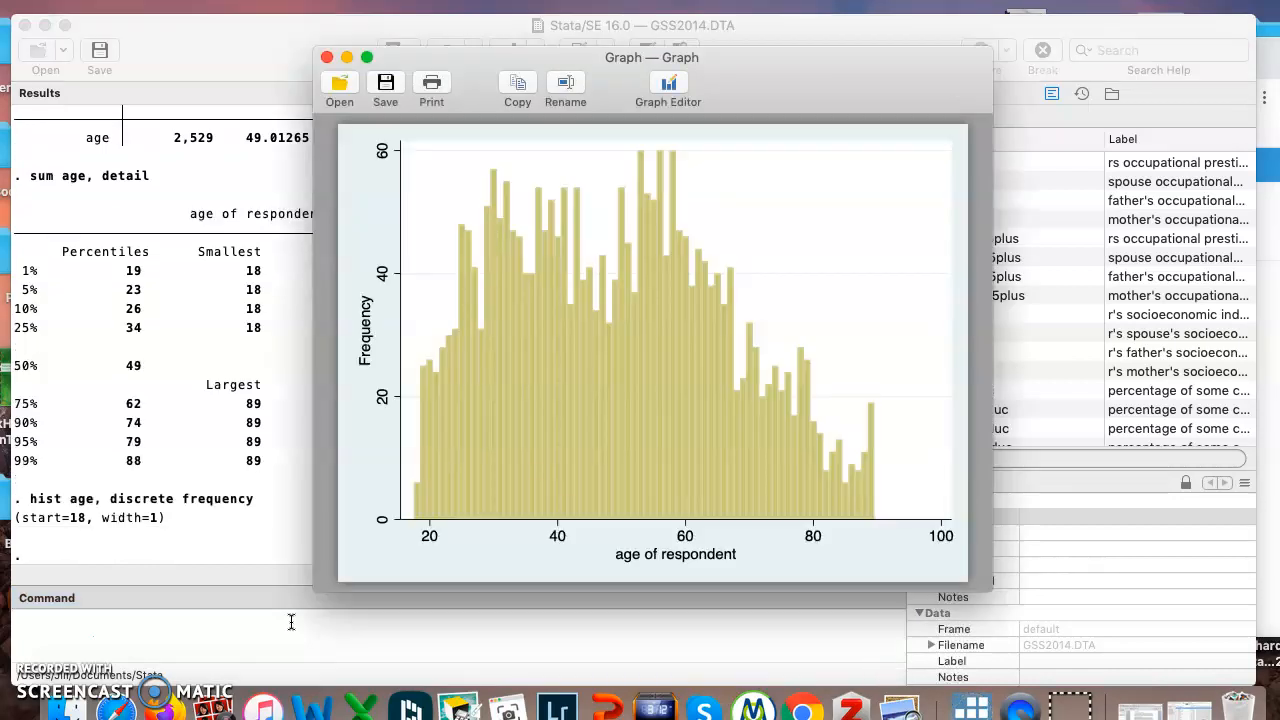
mouse_move(419, 520)
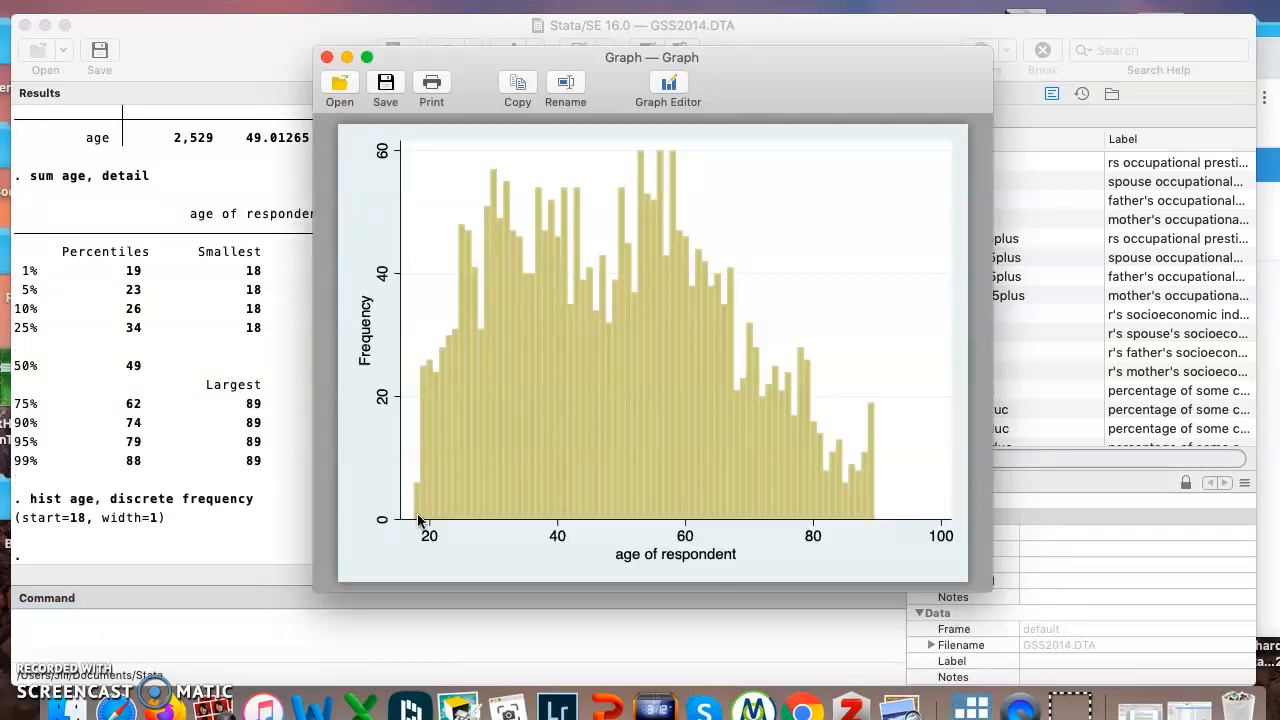
mouse_move(537, 579)
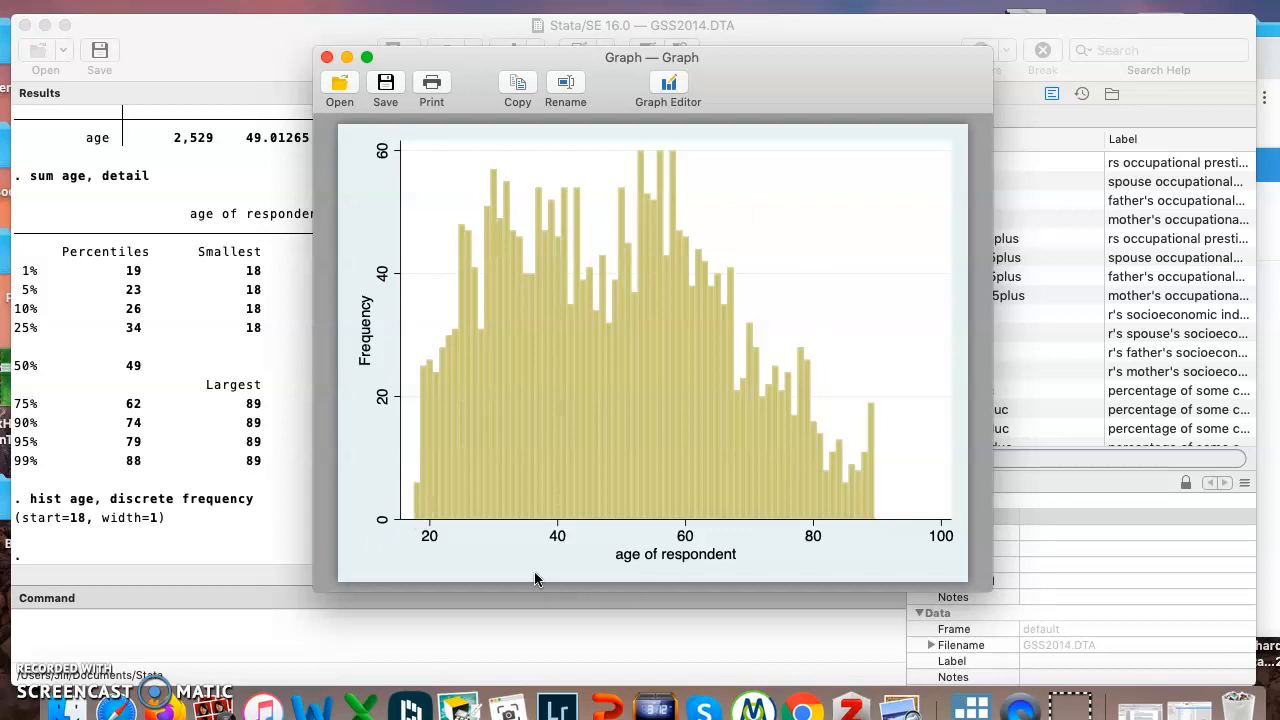
mouse_move(513, 571)
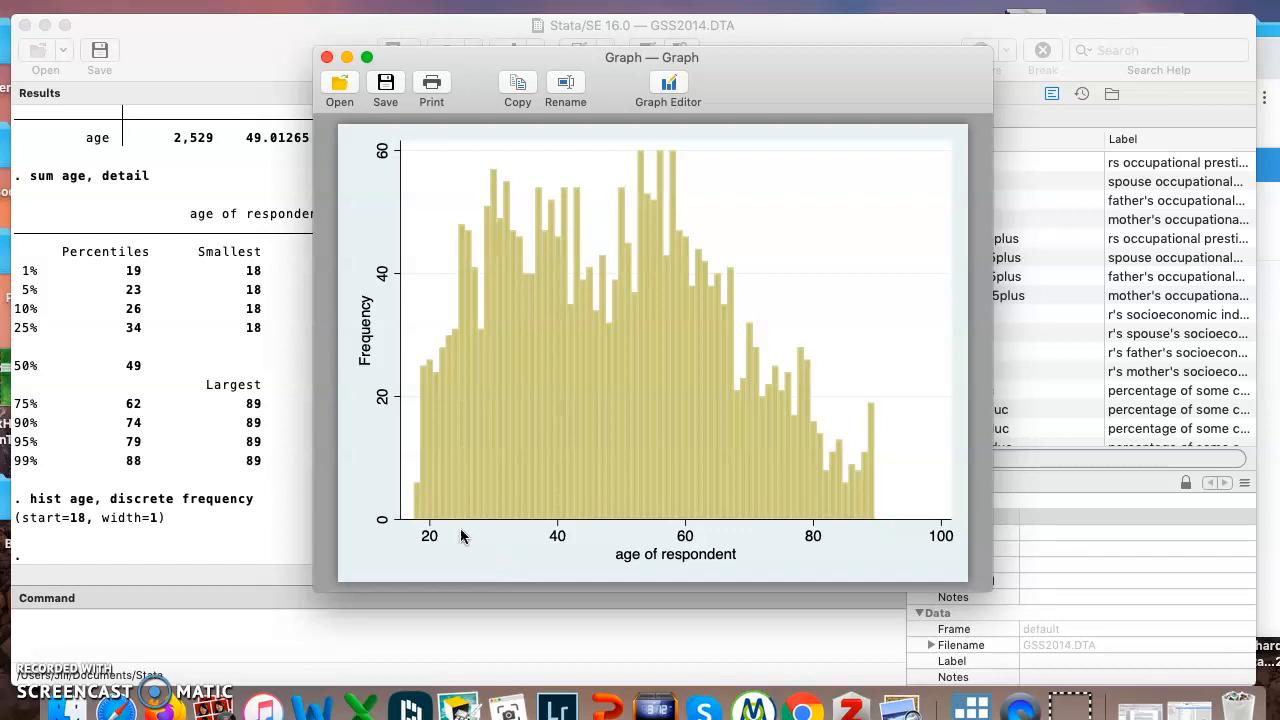
mouse_move(421, 522)
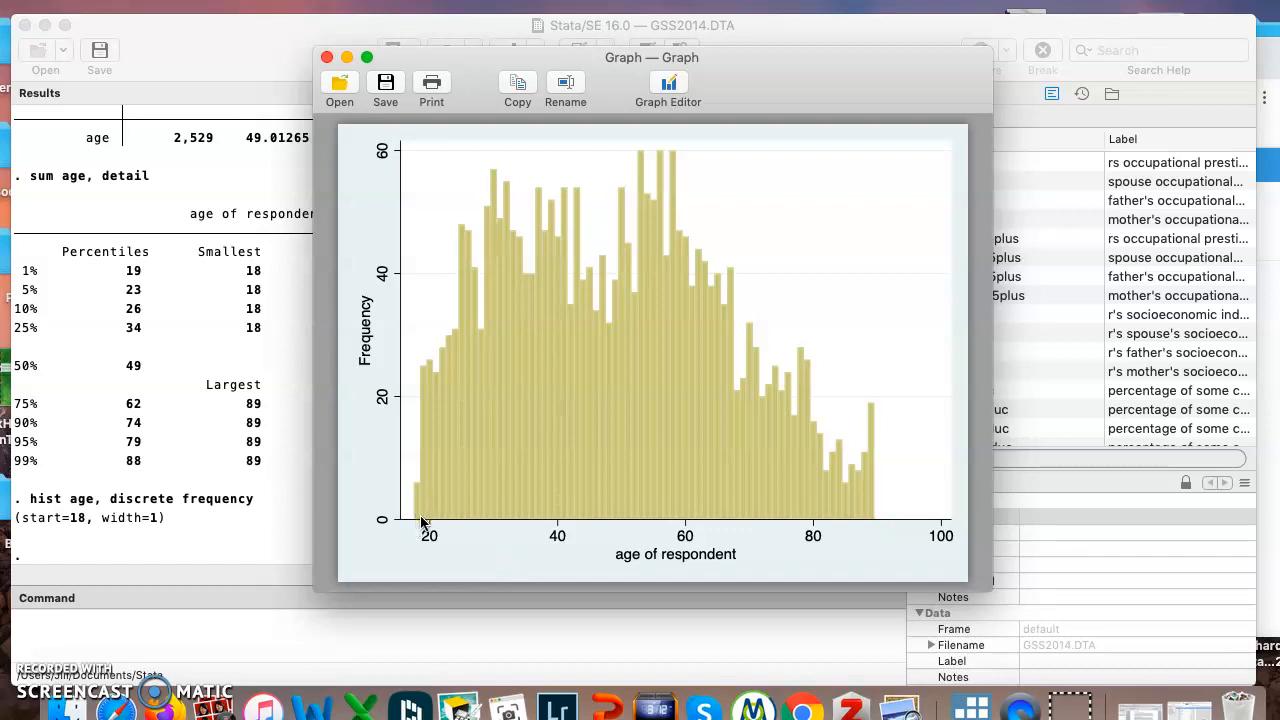
mouse_move(417, 505)
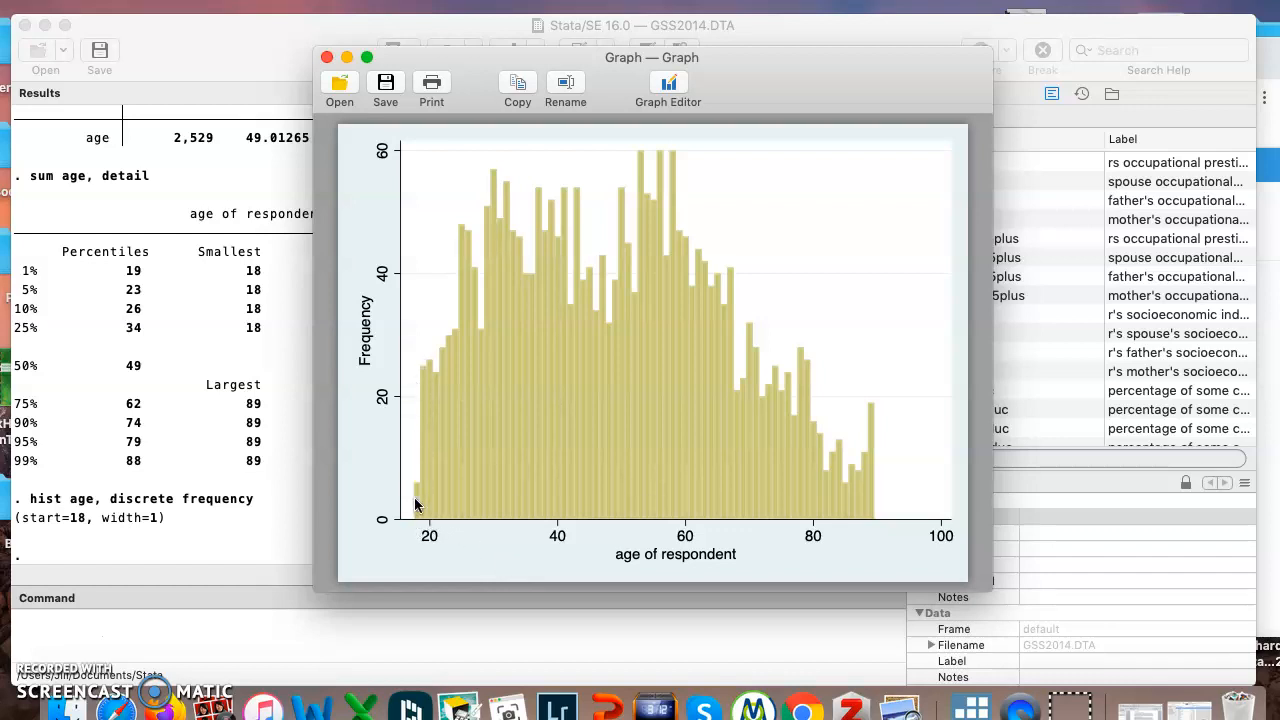
mouse_move(425, 523)
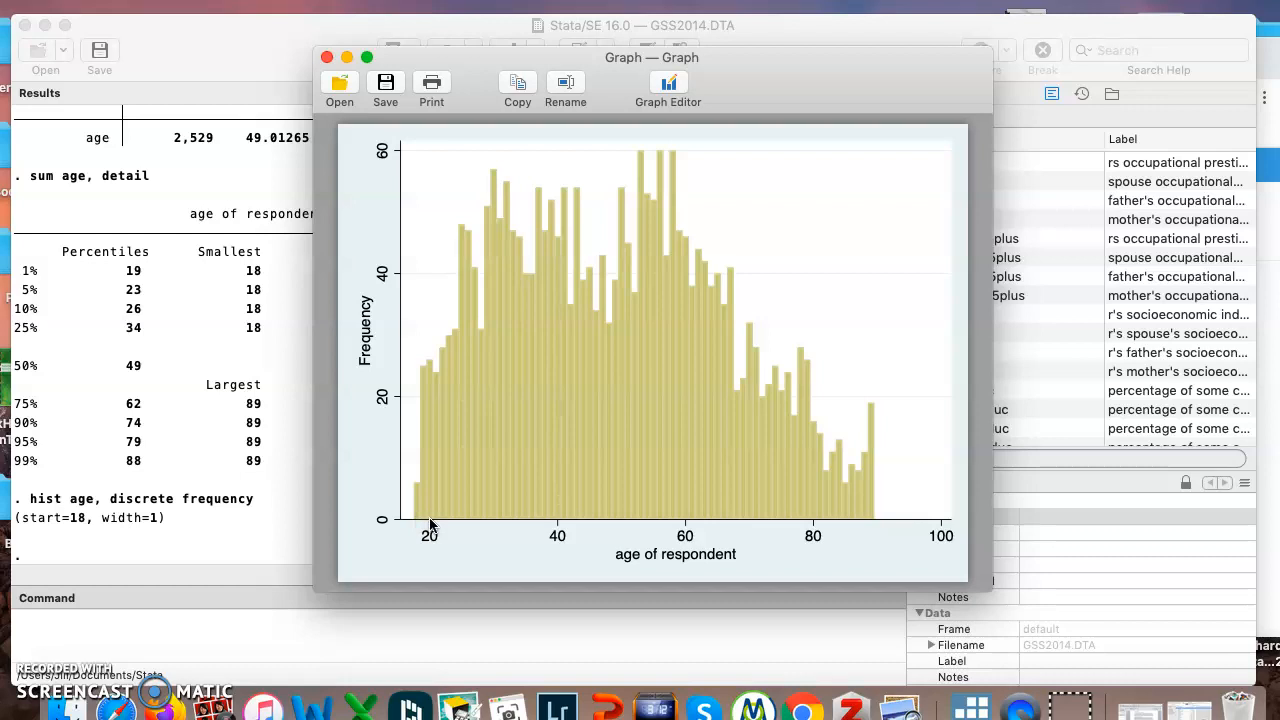
mouse_move(432, 370)
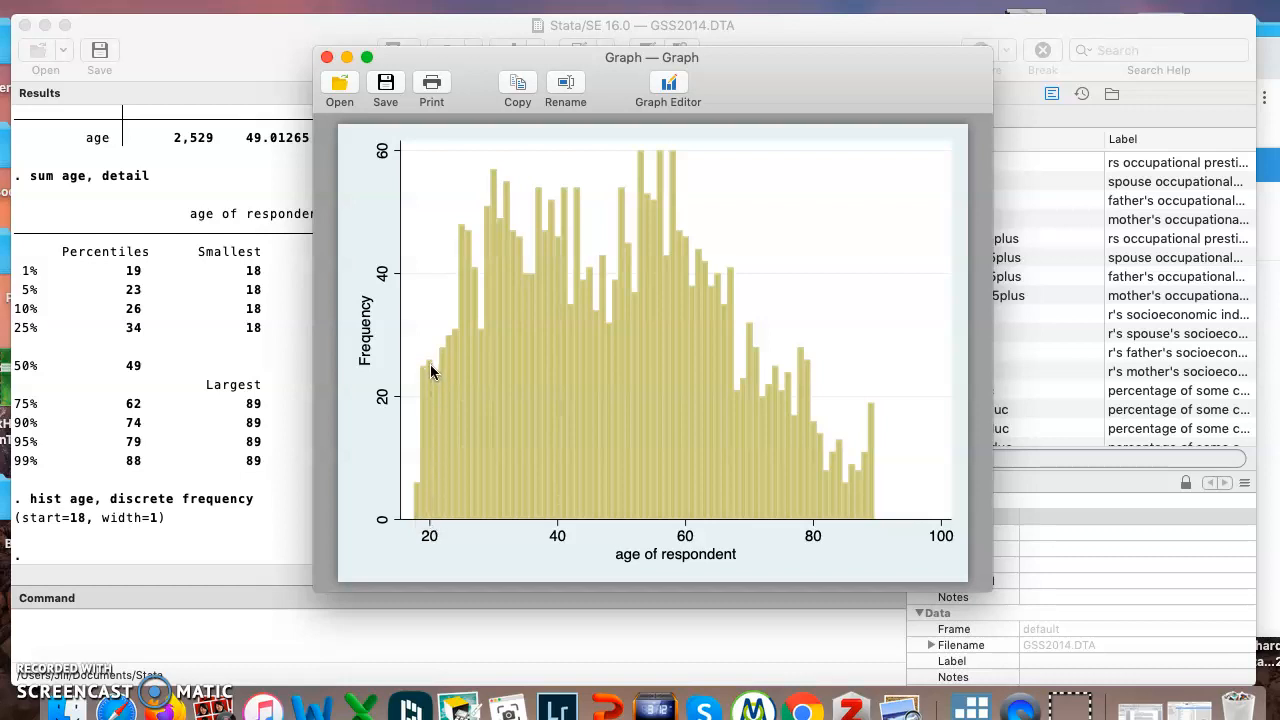
mouse_move(875, 518)
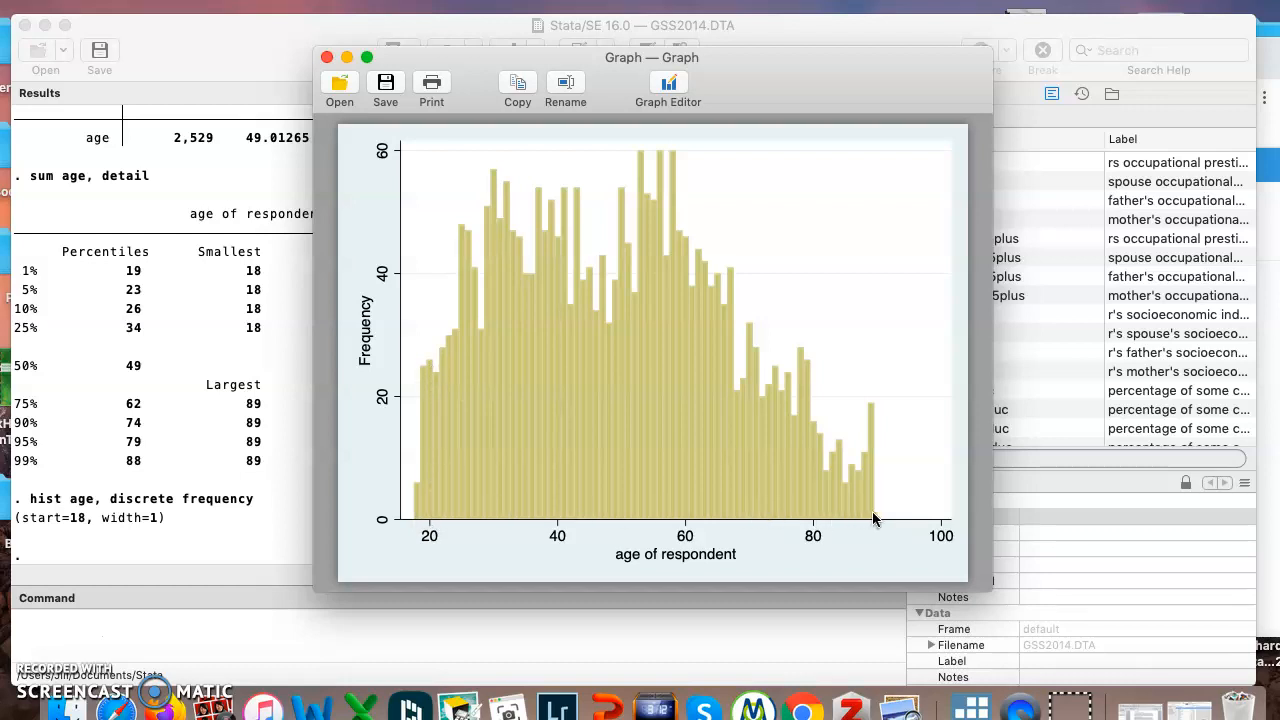
mouse_move(890, 463)
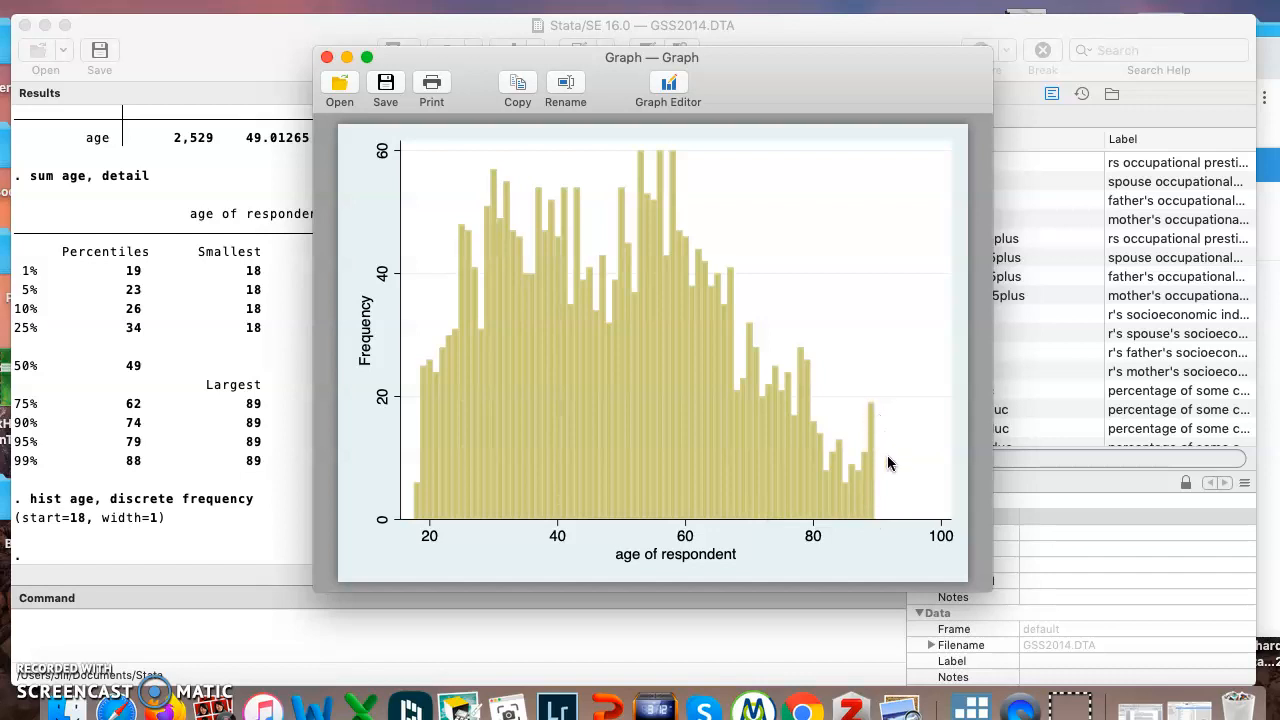
mouse_move(878, 531)
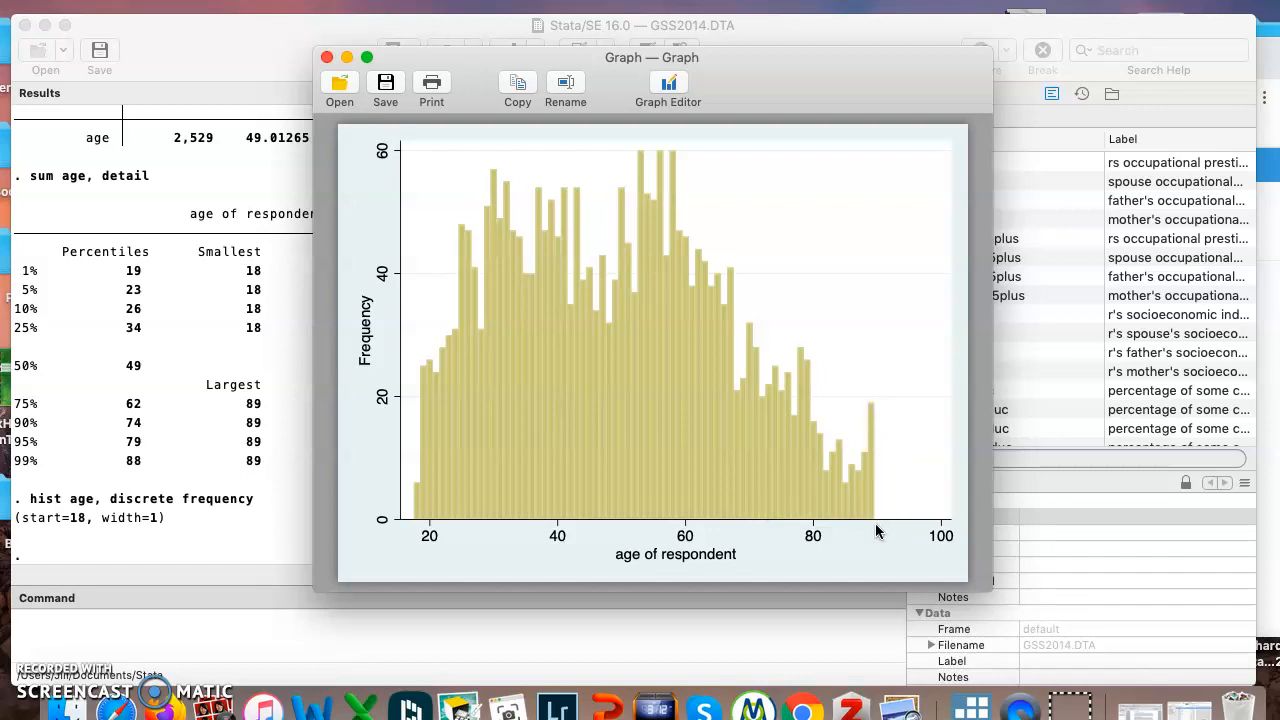
mouse_move(882, 531)
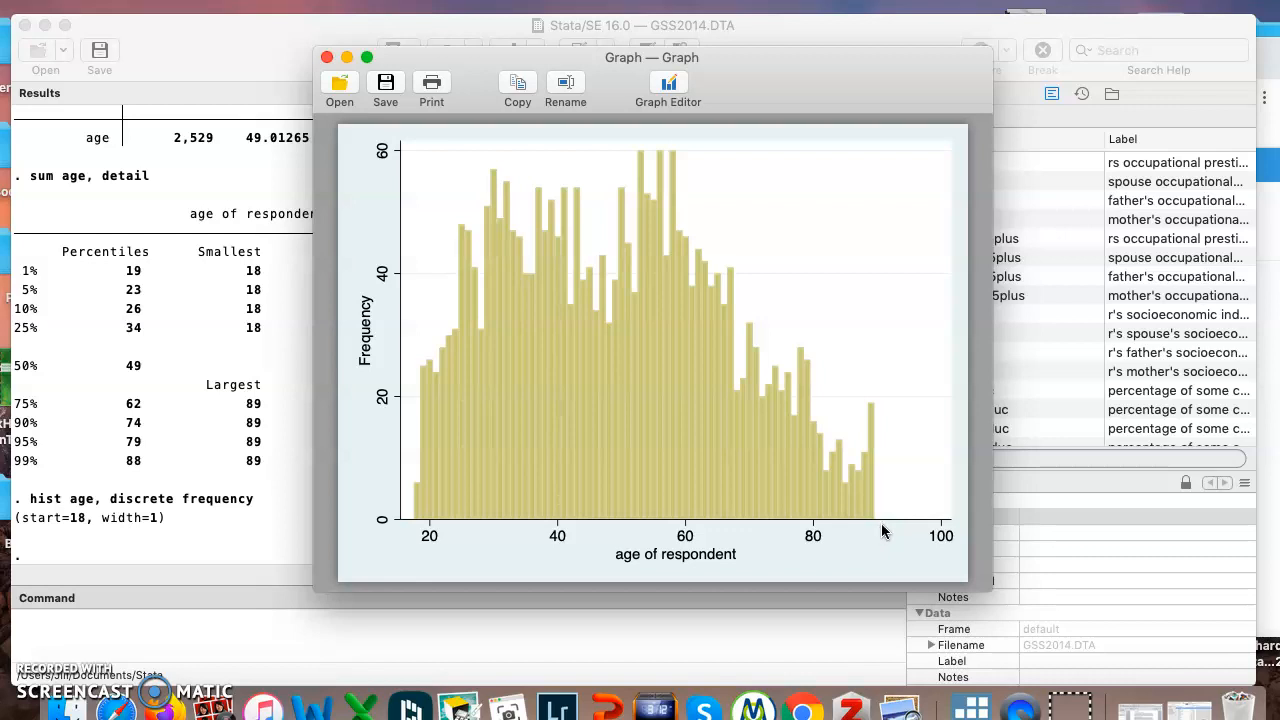
mouse_move(873, 401)
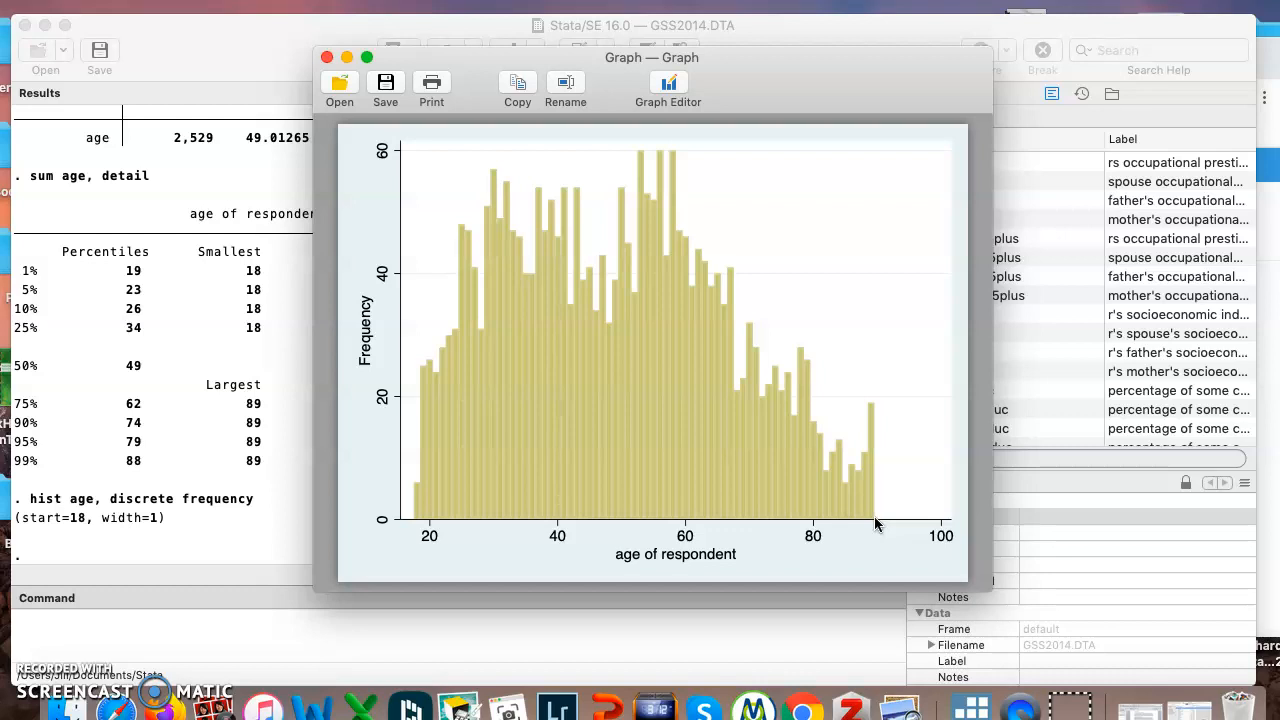
mouse_move(560, 638)
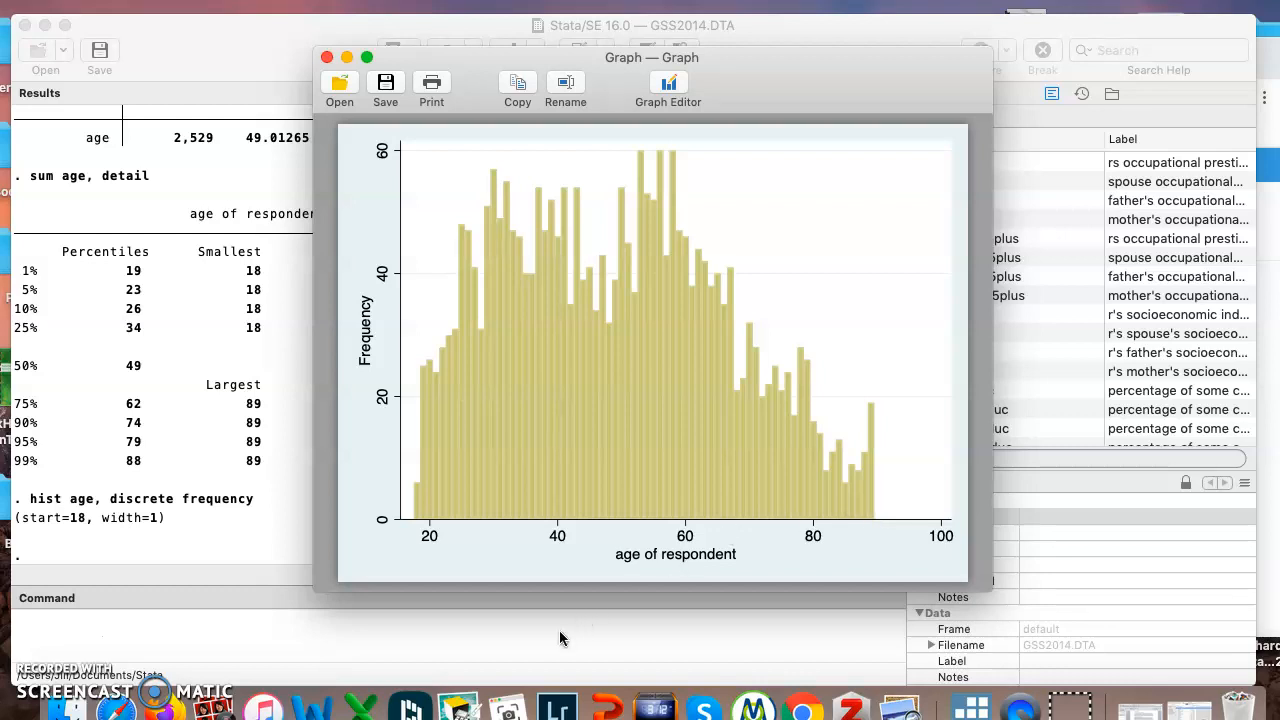
mouse_move(363, 628)
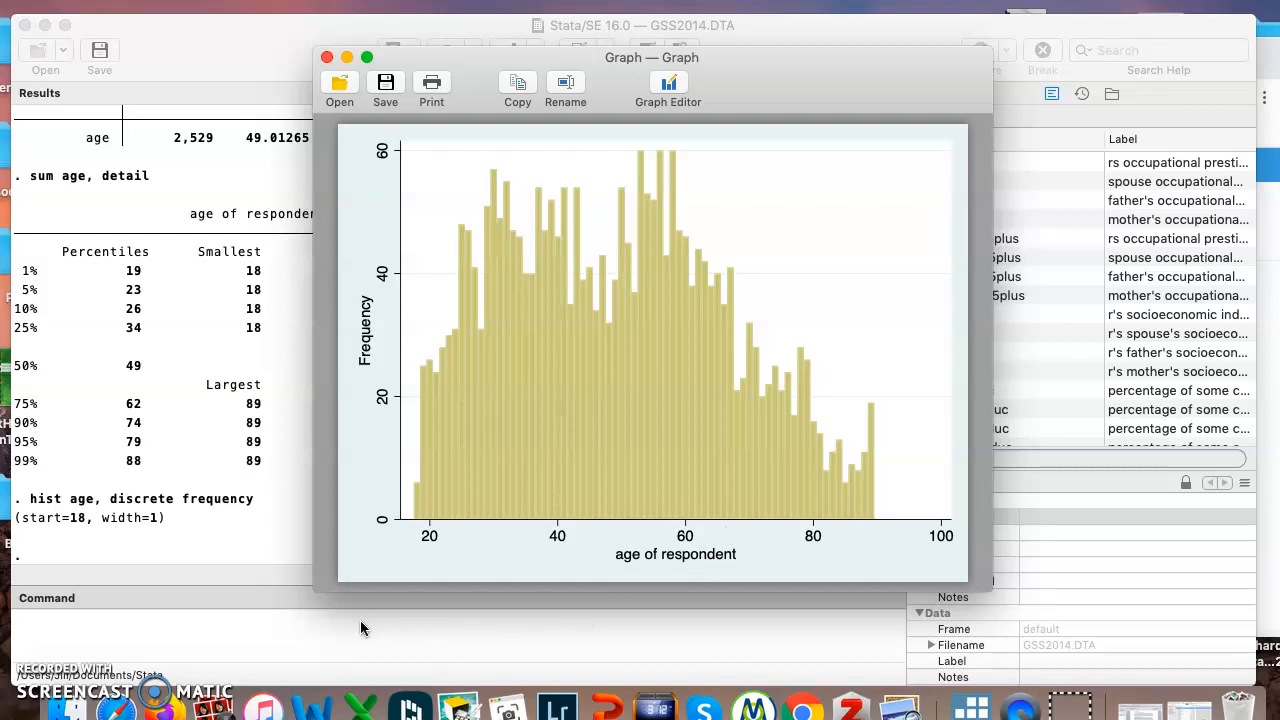
mouse_move(42, 651)
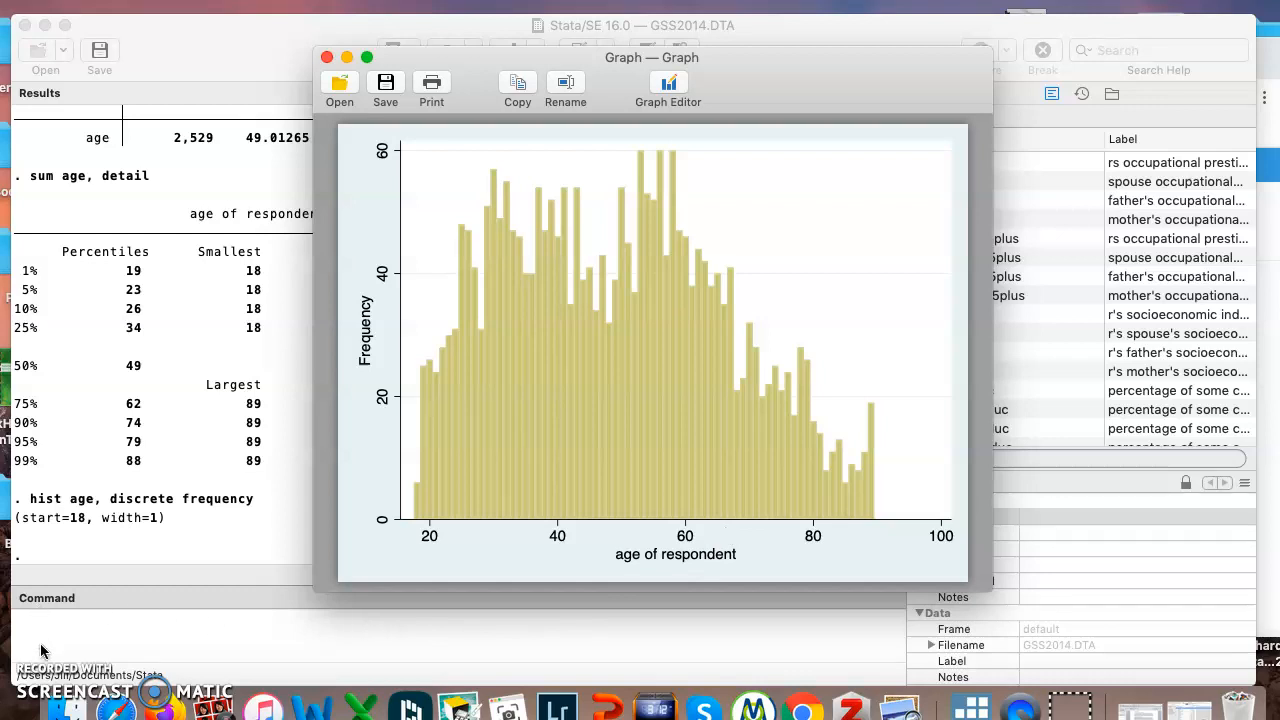